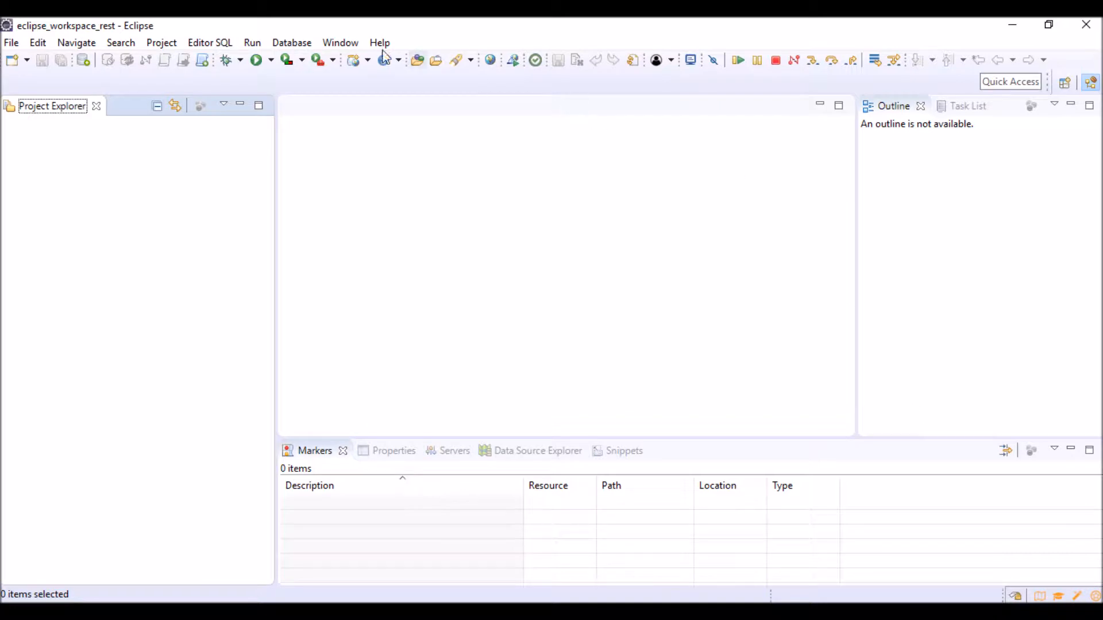
- Start a New Maven Project and reach the archetype list with maven-archetype-quickstart
click(11, 43)
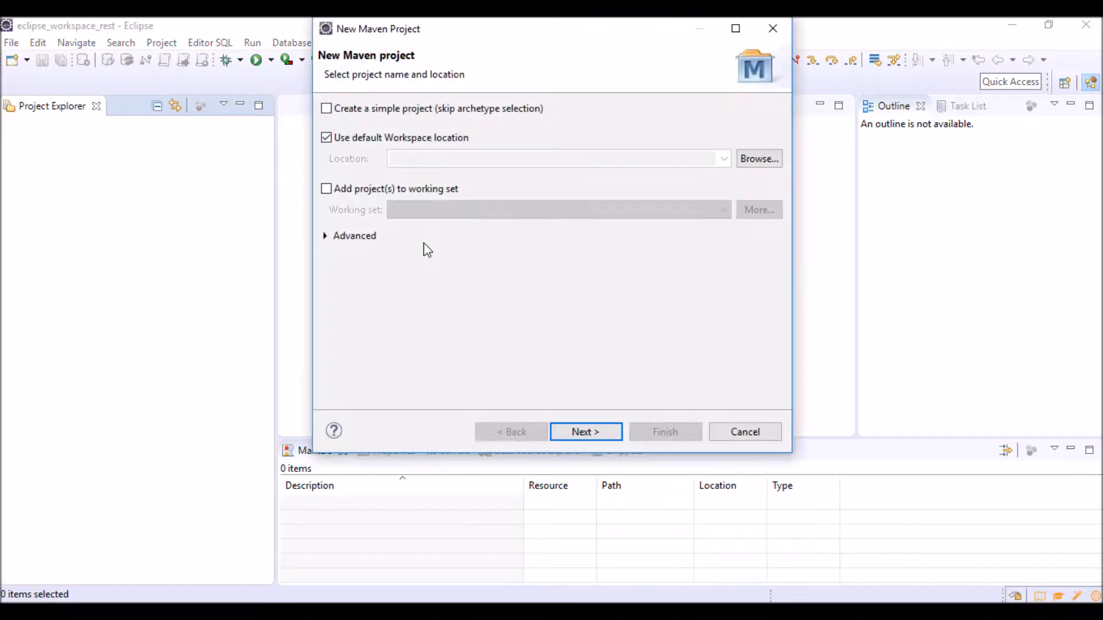
click(585, 432)
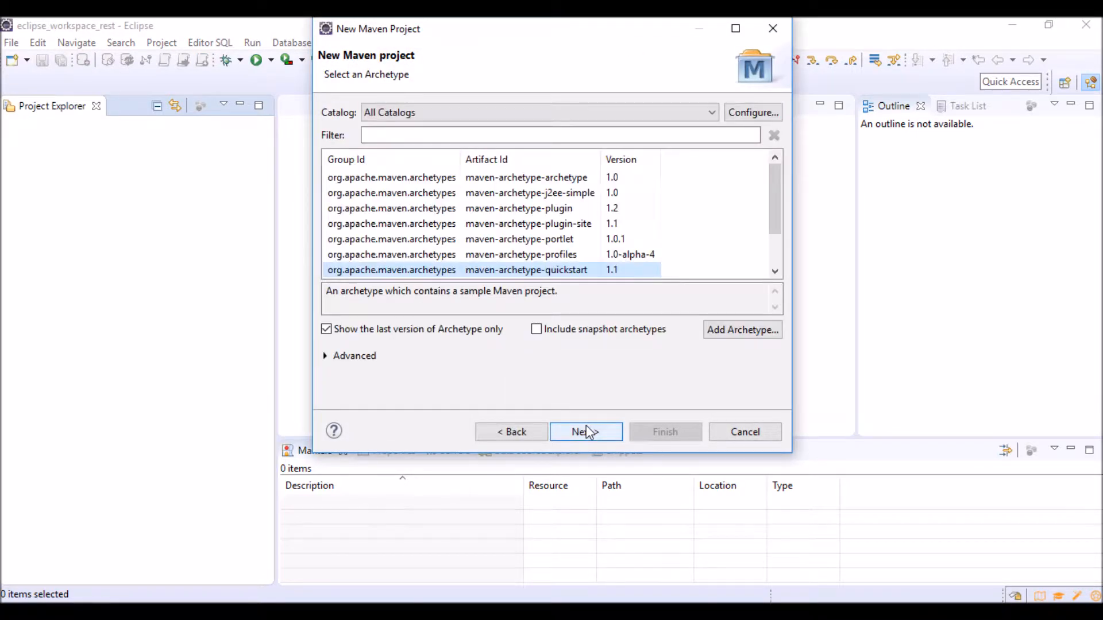
scroll(down, 3)
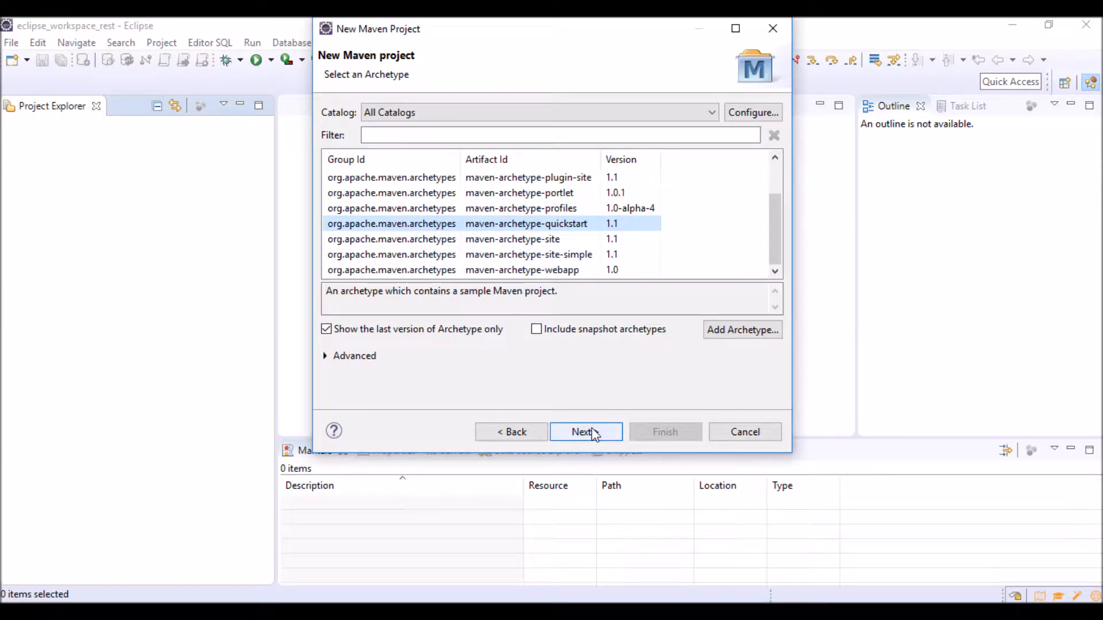
- Create the project with Group Id net.begiovanni and Artifact Id restdemo, then finish
click(585, 430)
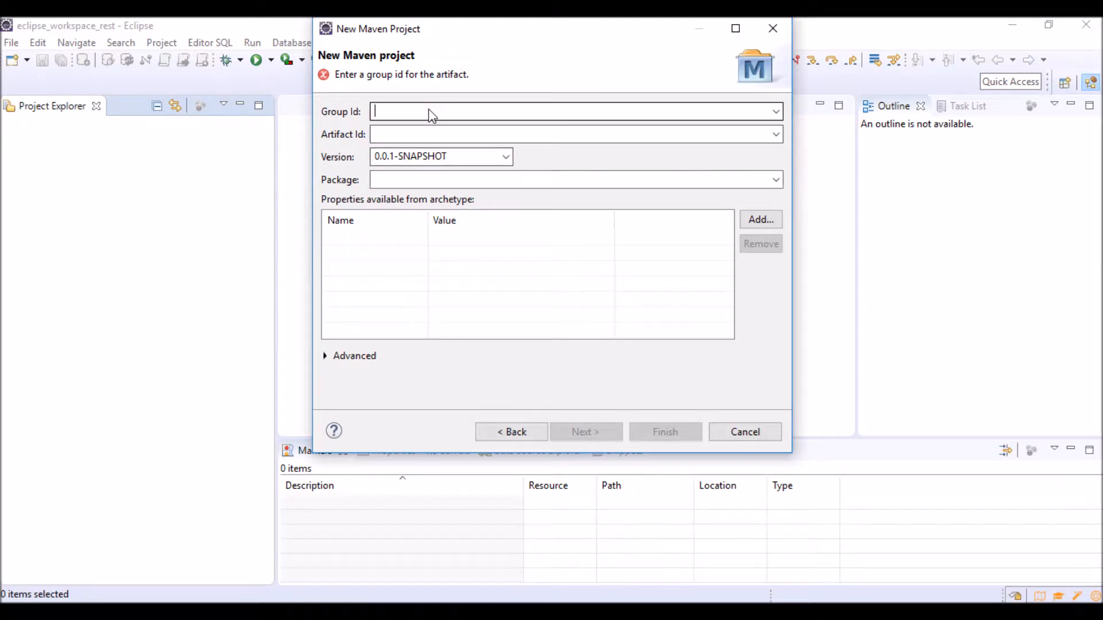
text(net)
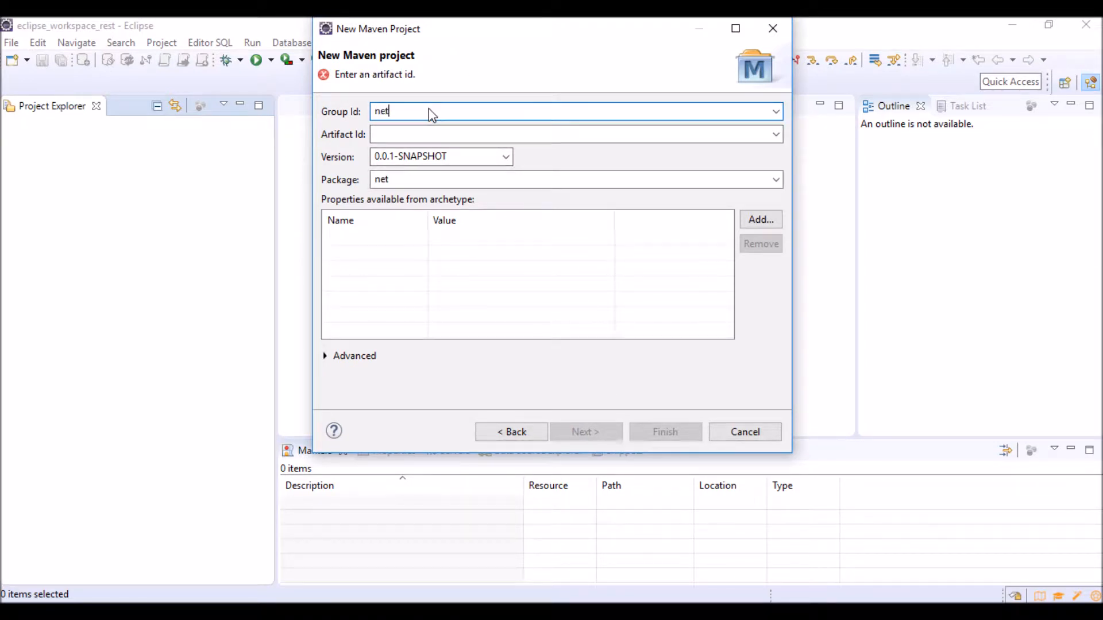
text(.belisariodong)
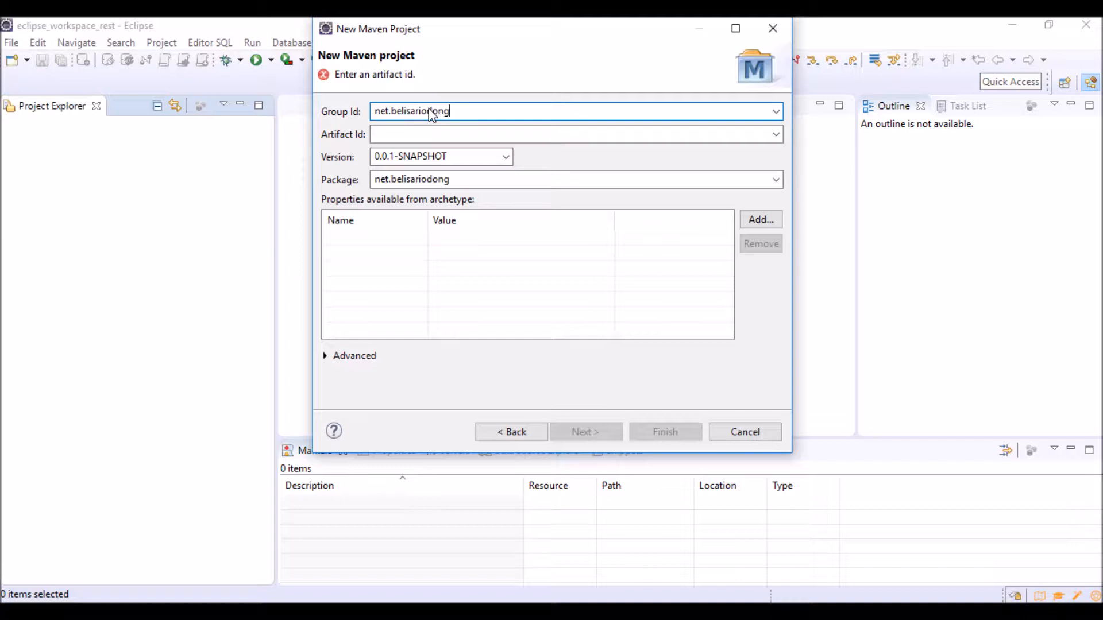
text(iovanni)
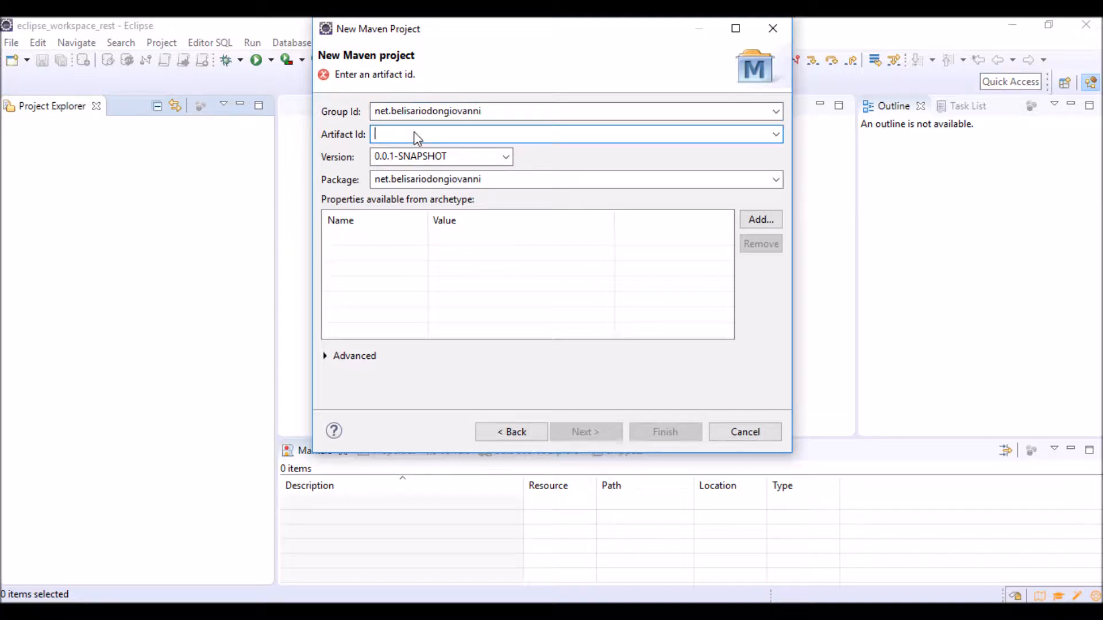
text(rest)
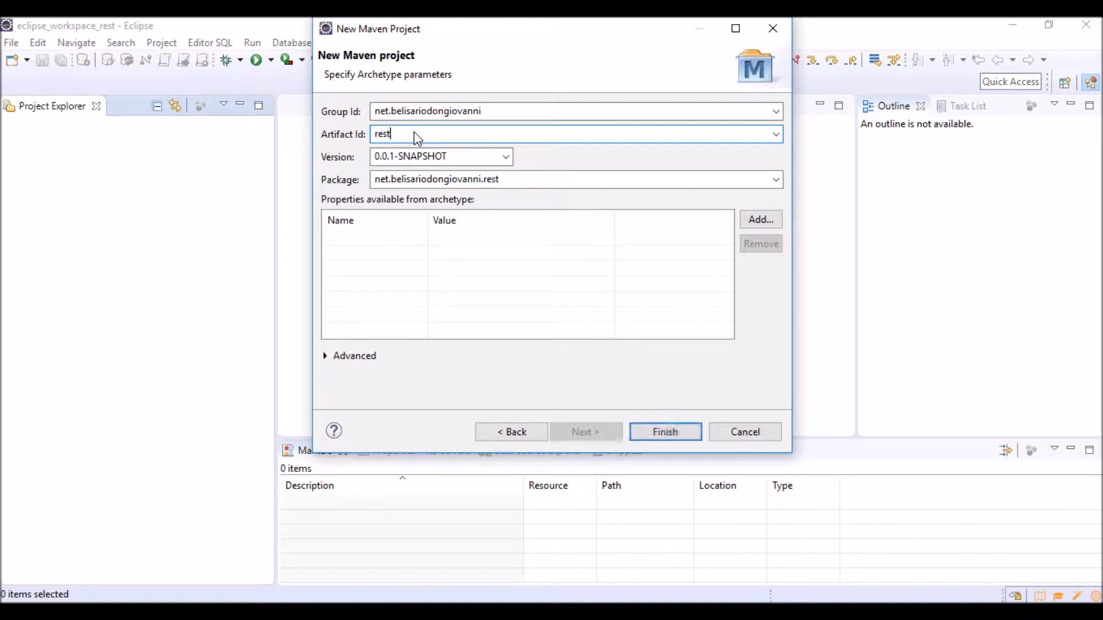
text(demo)
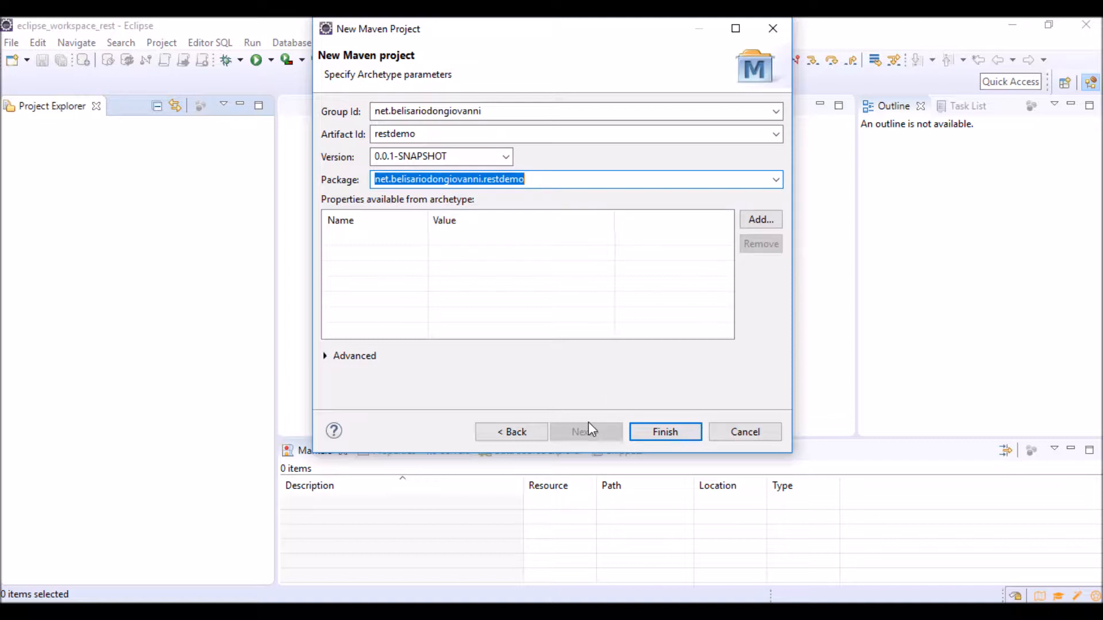
click(664, 431)
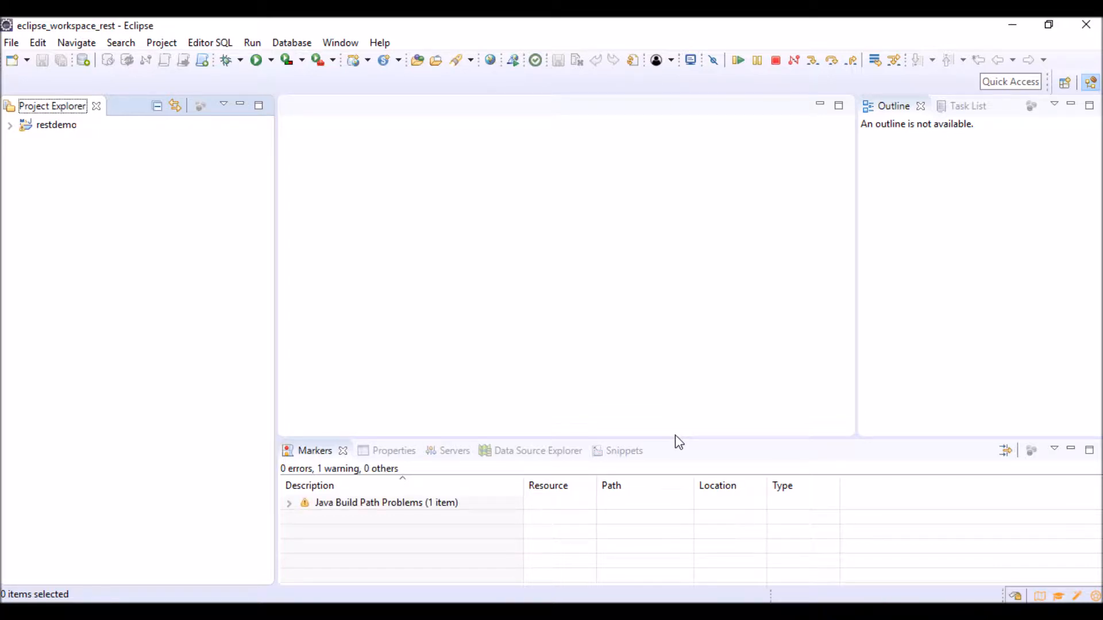
- Expand restdemo and open its pom.xml in the raw XML source view
click(10, 124)
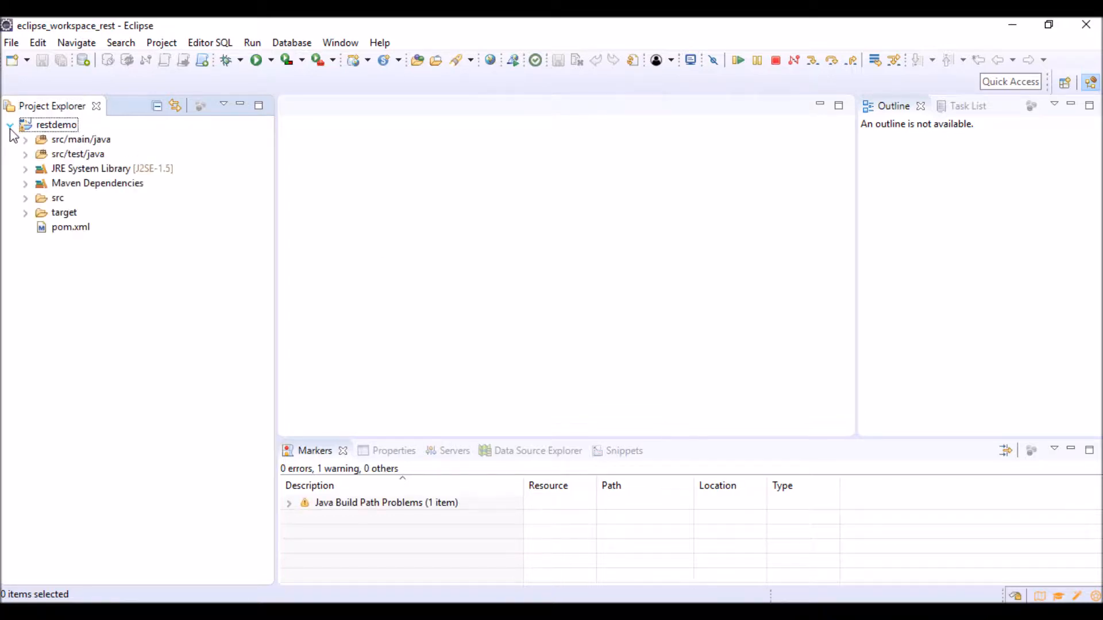
click(55, 124)
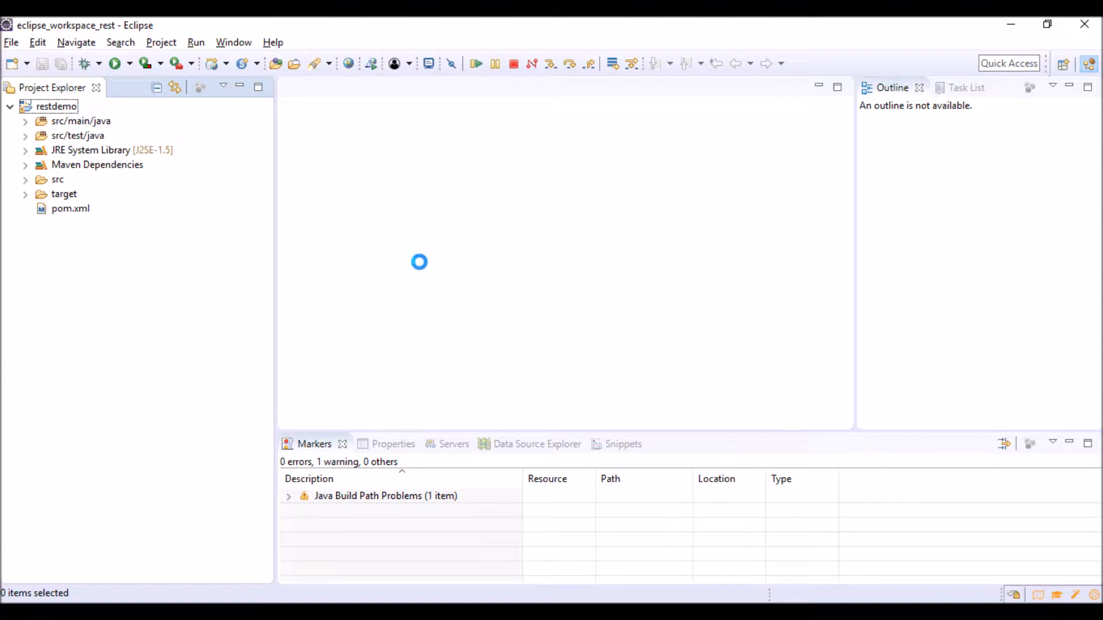
click(70, 208)
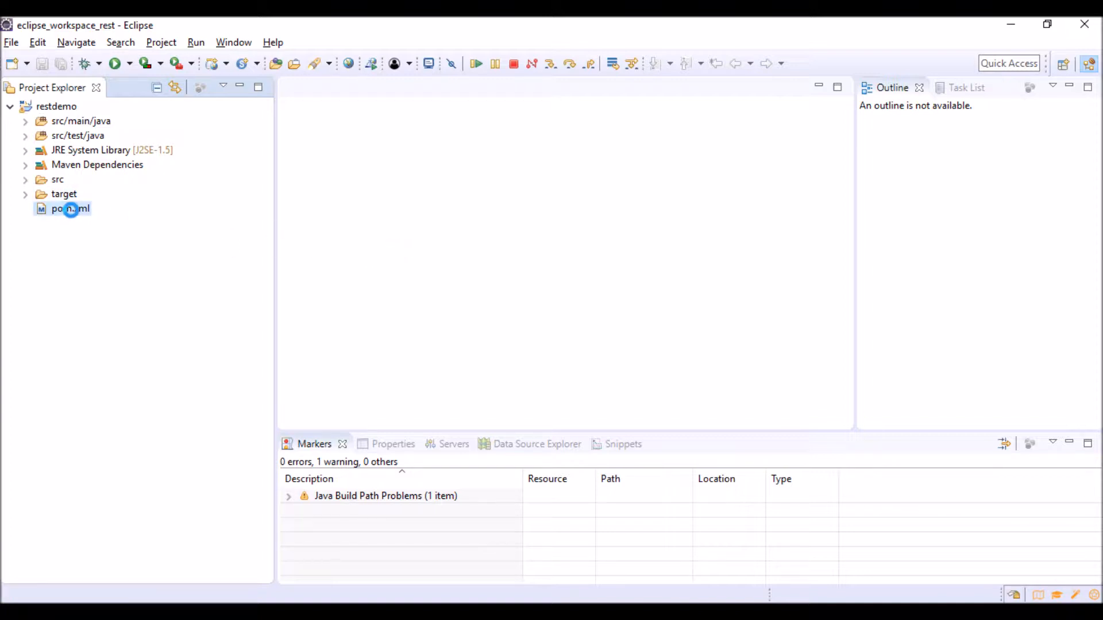
double_click(70, 208)
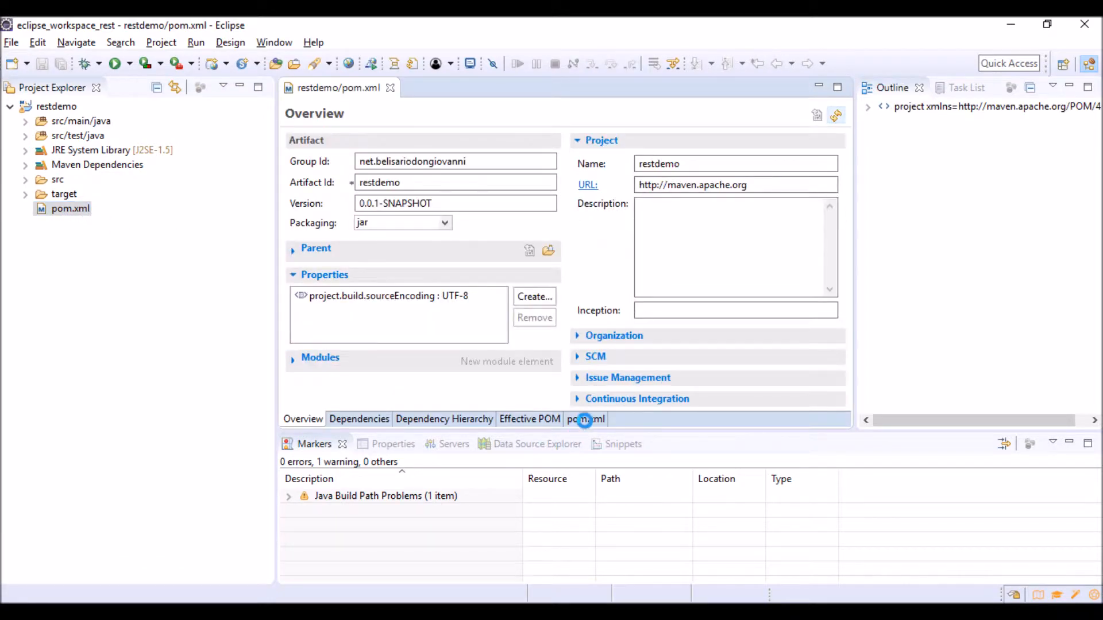
click(584, 418)
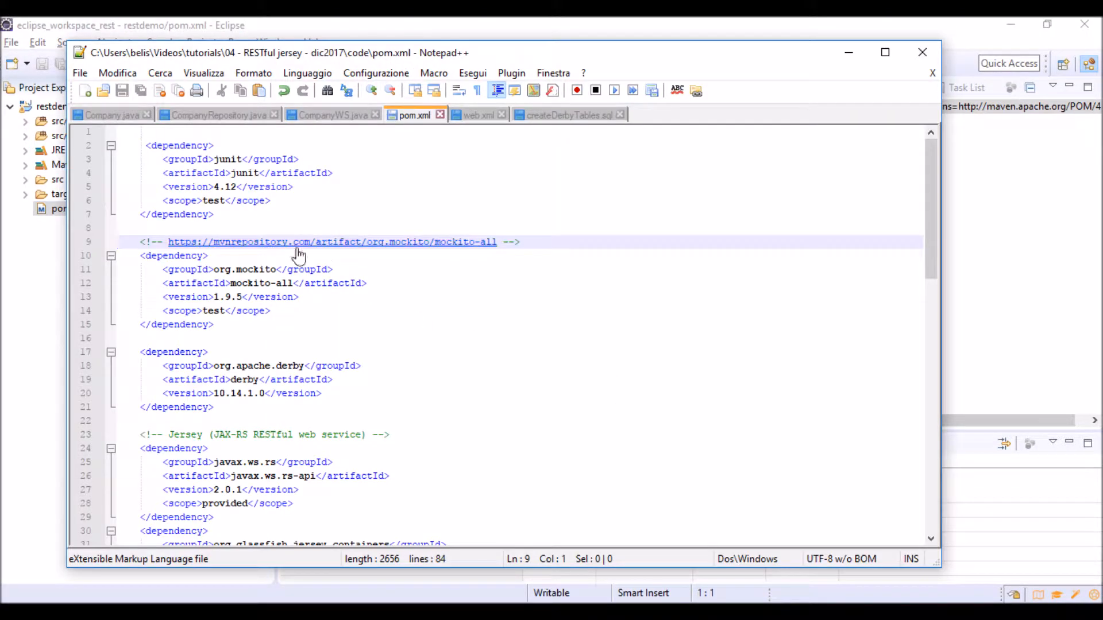
- Select the reference pom.xml's dependency blocks in Notepad++ for copying
click(263, 134)
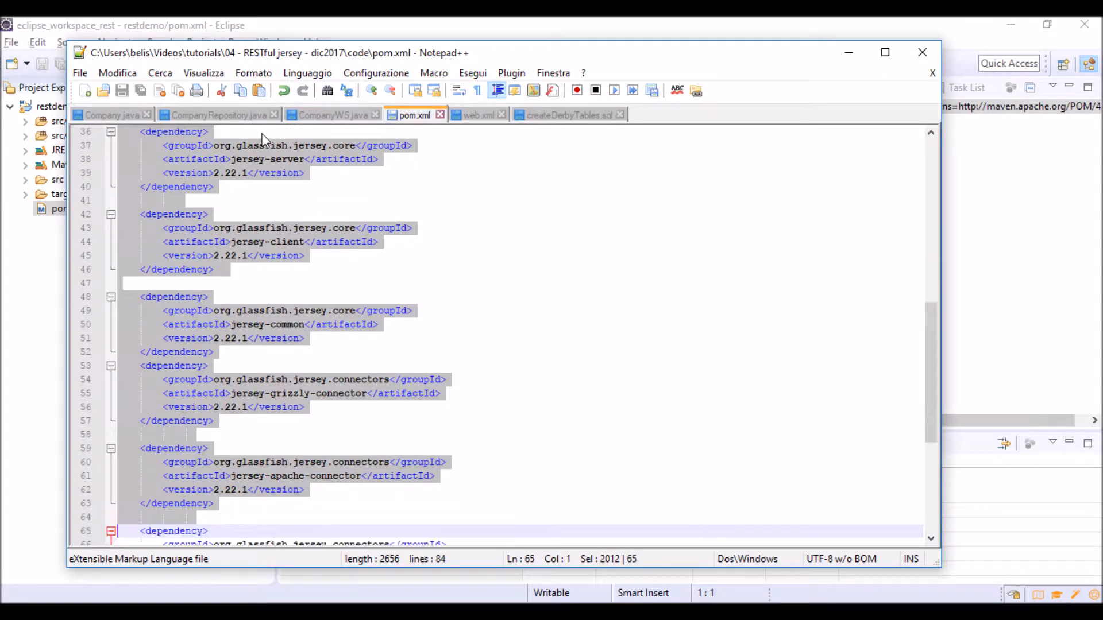
scroll(down, 3)
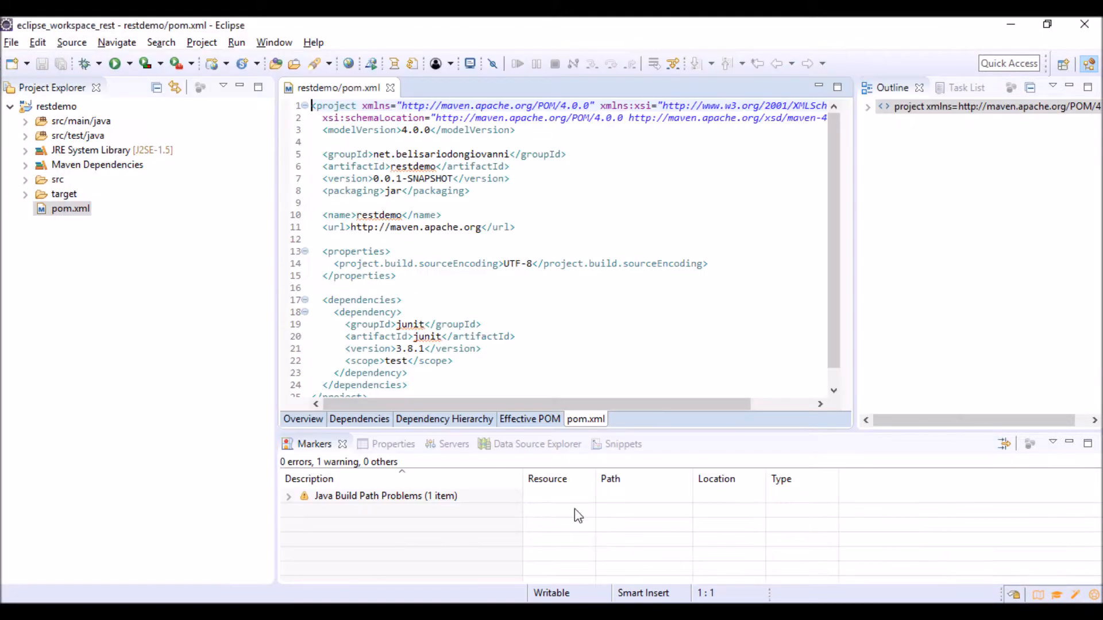
- Replace the old junit 3.8.1 dependency with the pasted junit 4.12, mockito, derby and Jersey dependencies
scroll(down, 3)
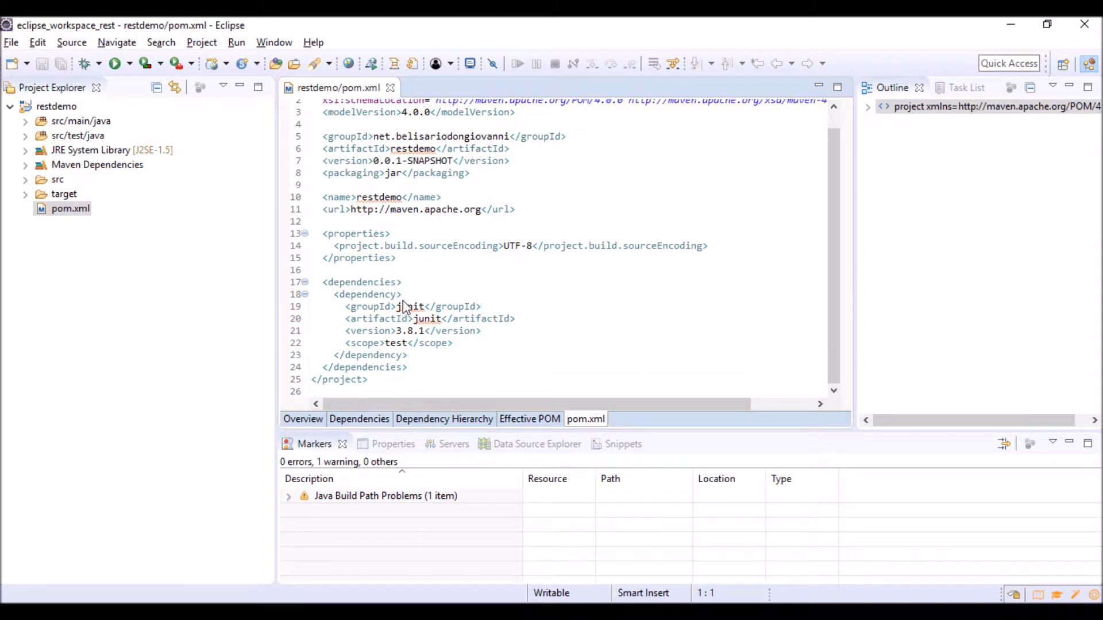
click(365, 294)
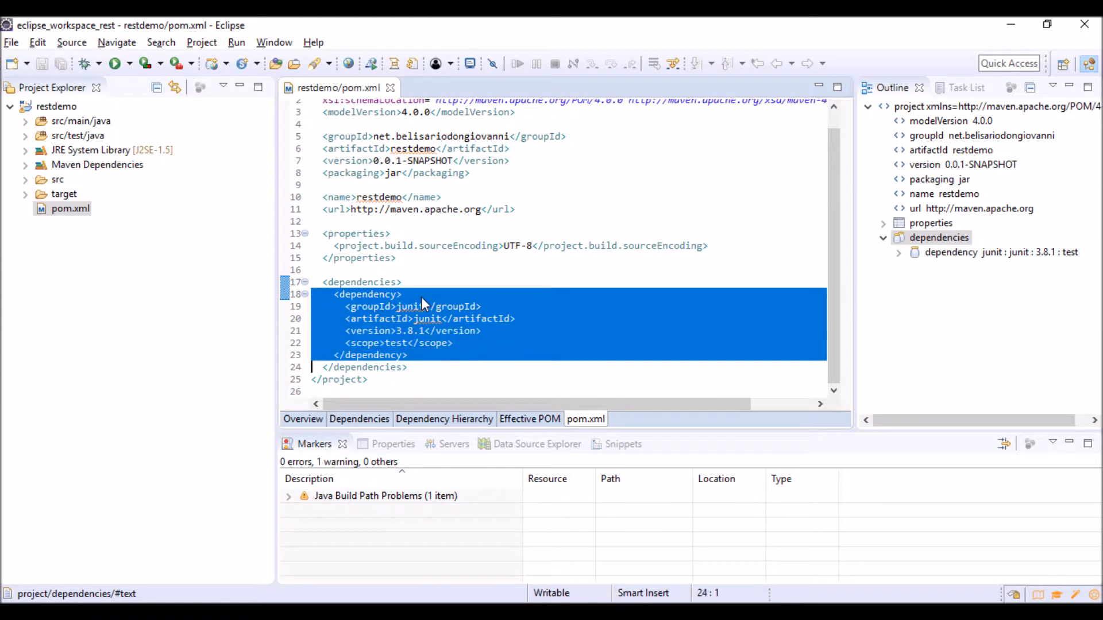
key(Delete)
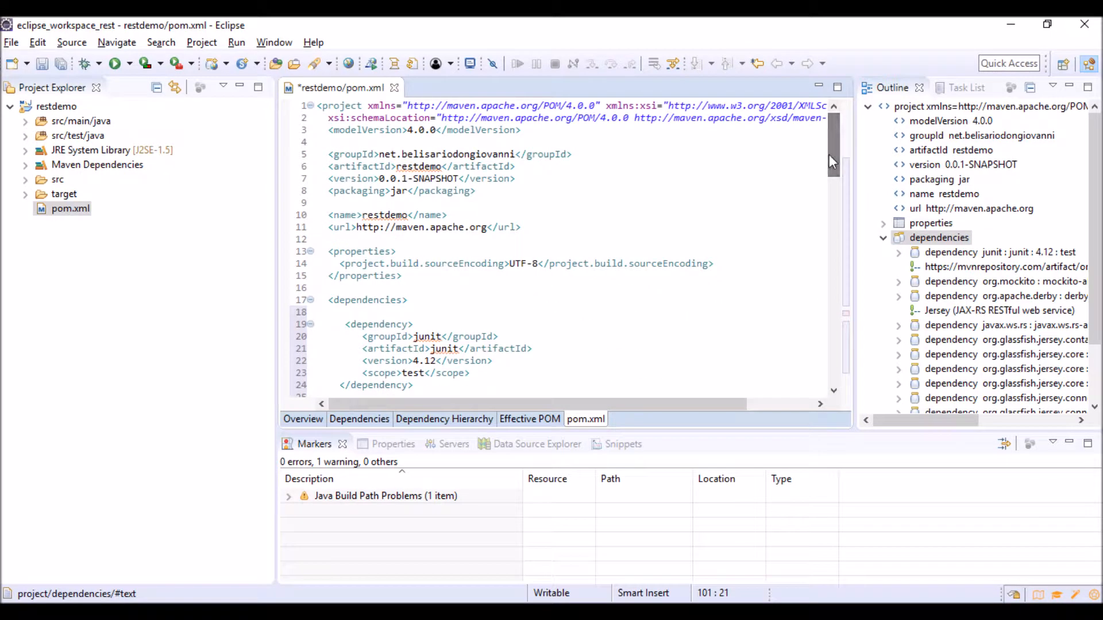
scroll(down, 3)
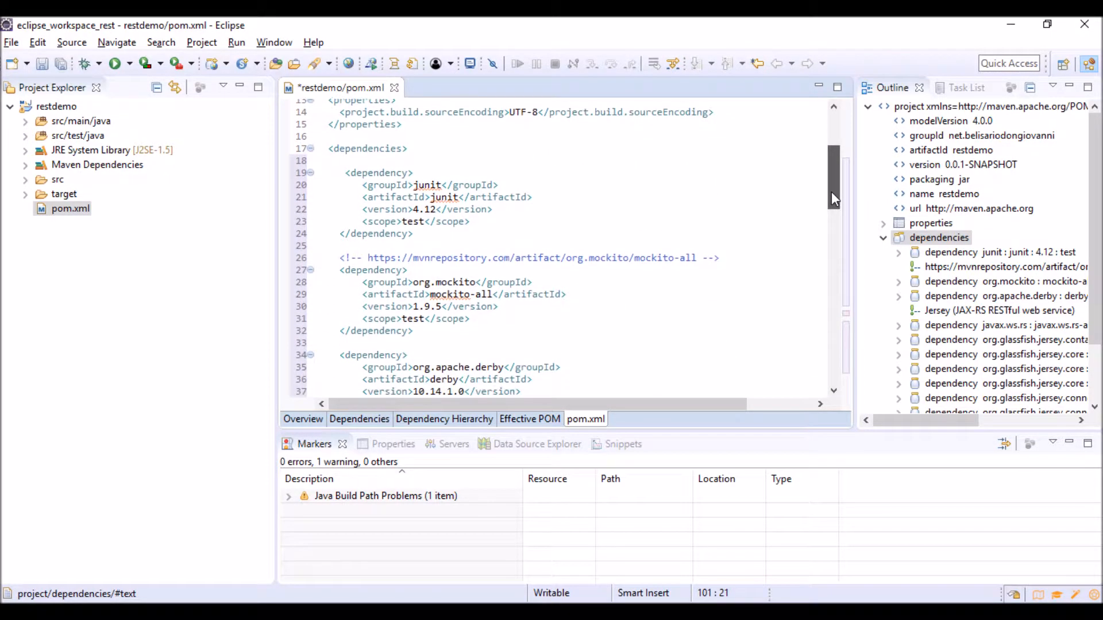
scroll(down, 3)
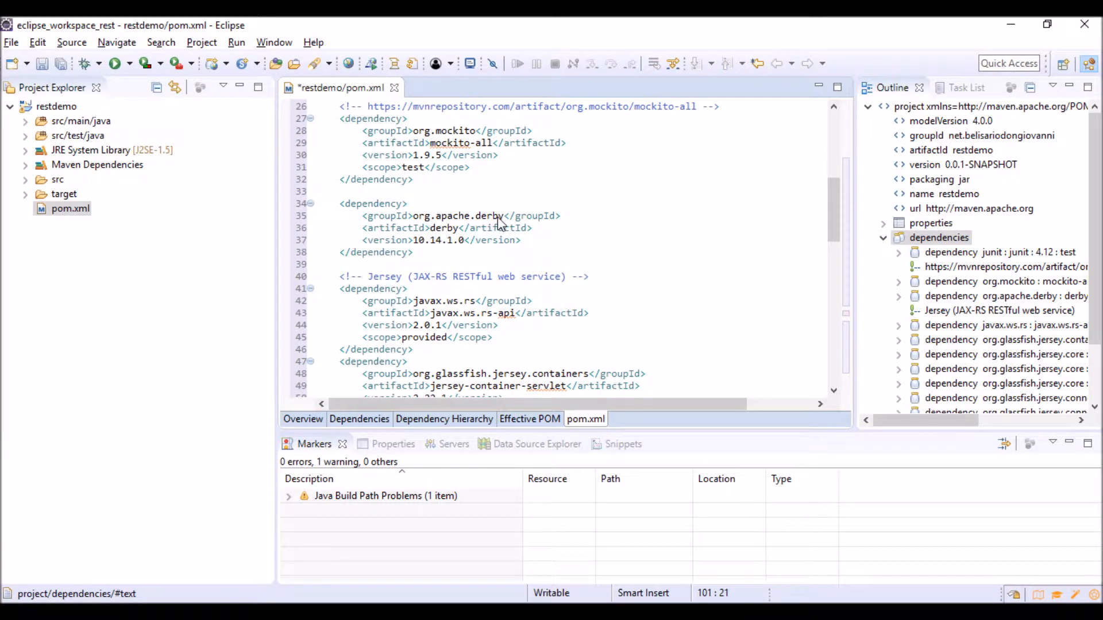
- Review the pasted derby and Jersey JAX-RS sections of the pom.xml
double_click(488, 211)
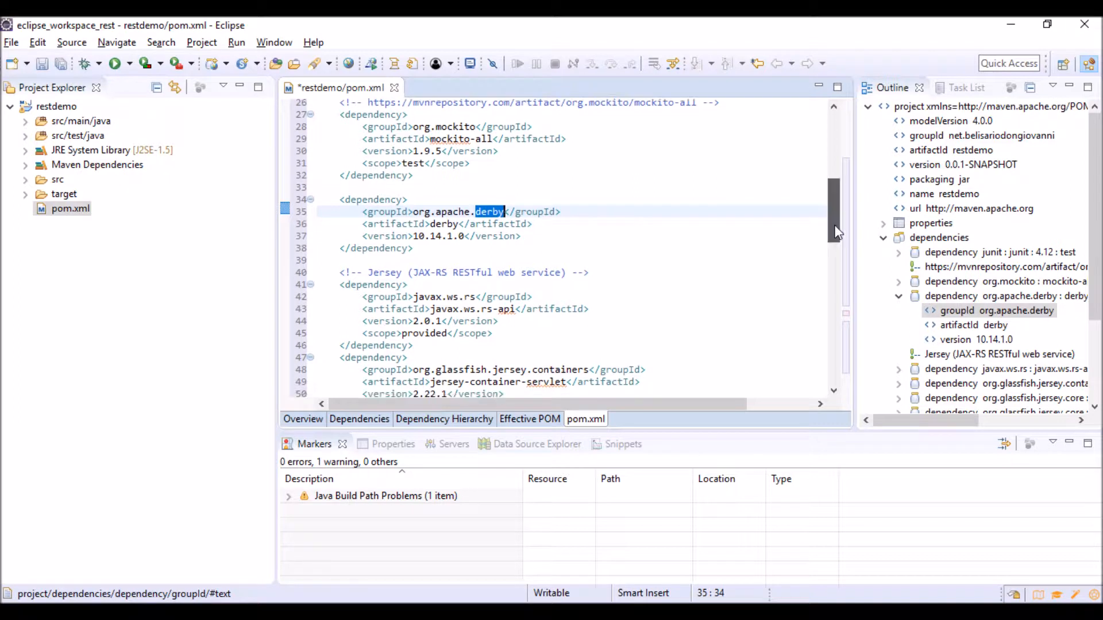
scroll(down, 3)
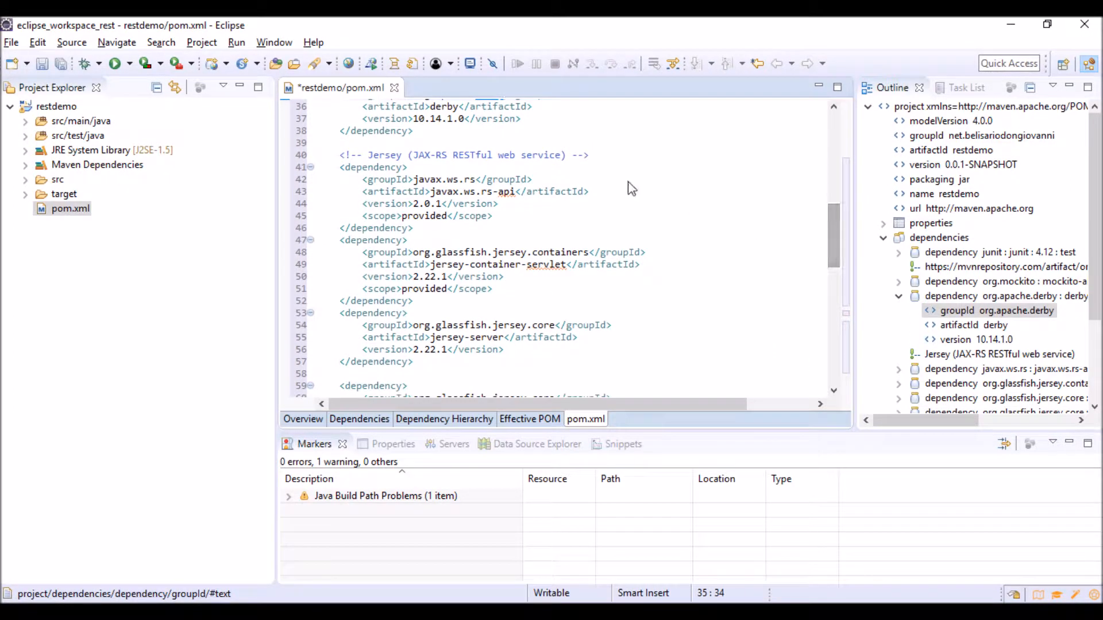
click(463, 155)
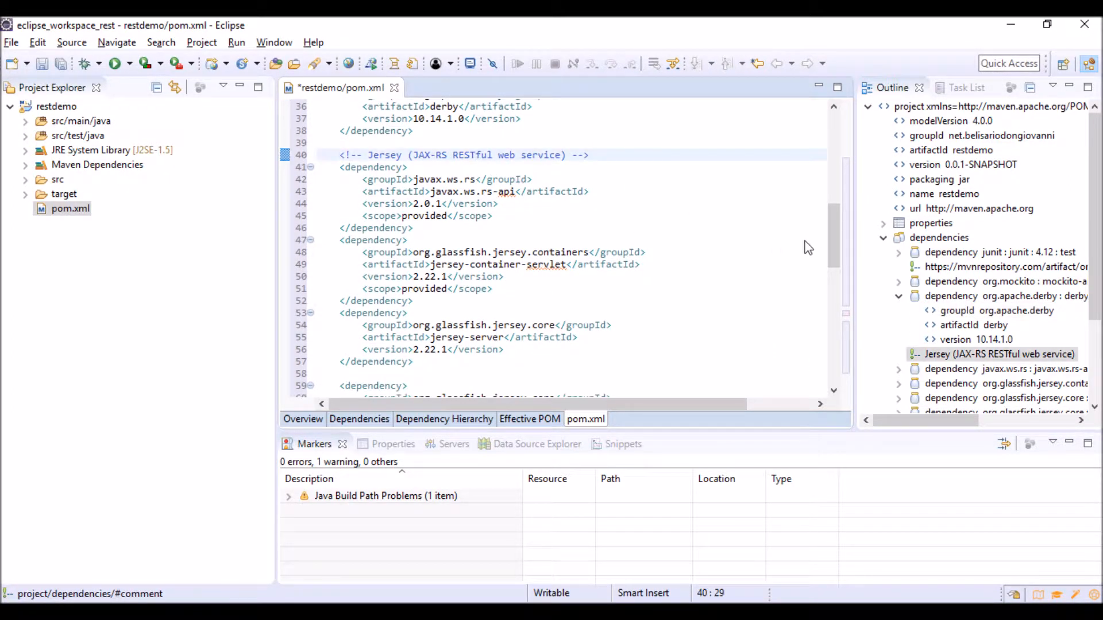
scroll(down, 3)
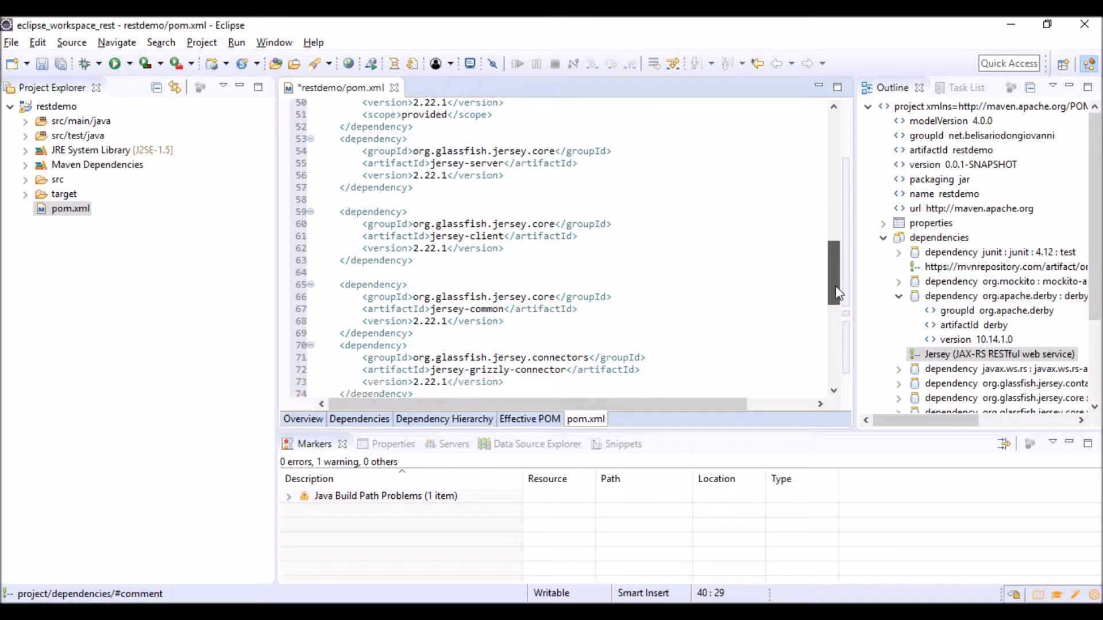
scroll(down, 3)
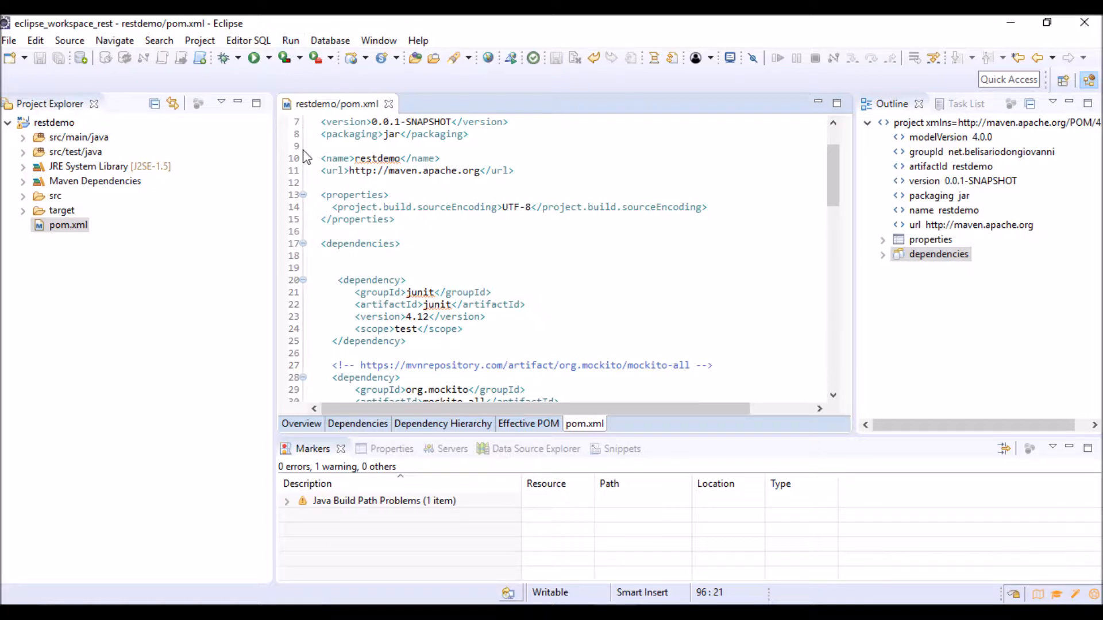
- Switch the JRE System Library from J2SE-1.5 to the workspace default jdk1.8.0_66
click(23, 166)
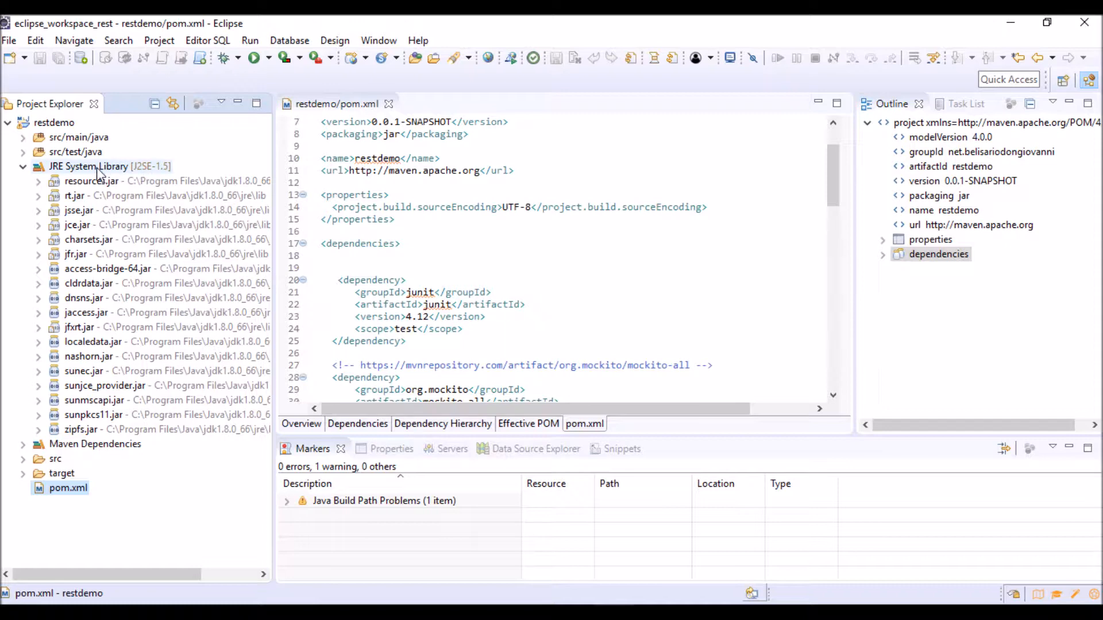
right_click(98, 166)
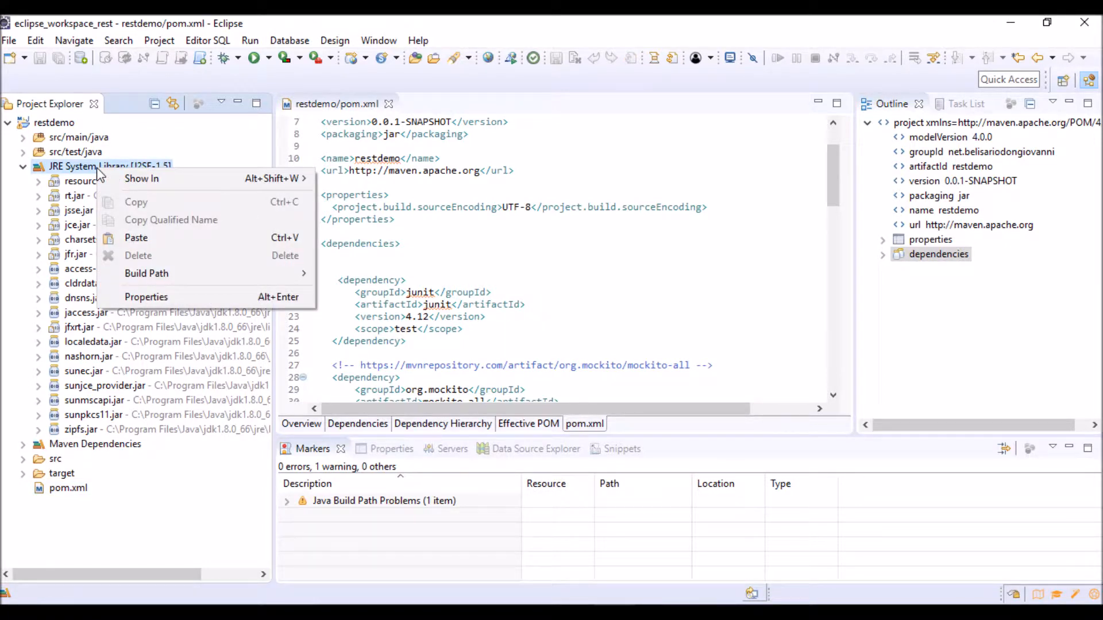
click(145, 296)
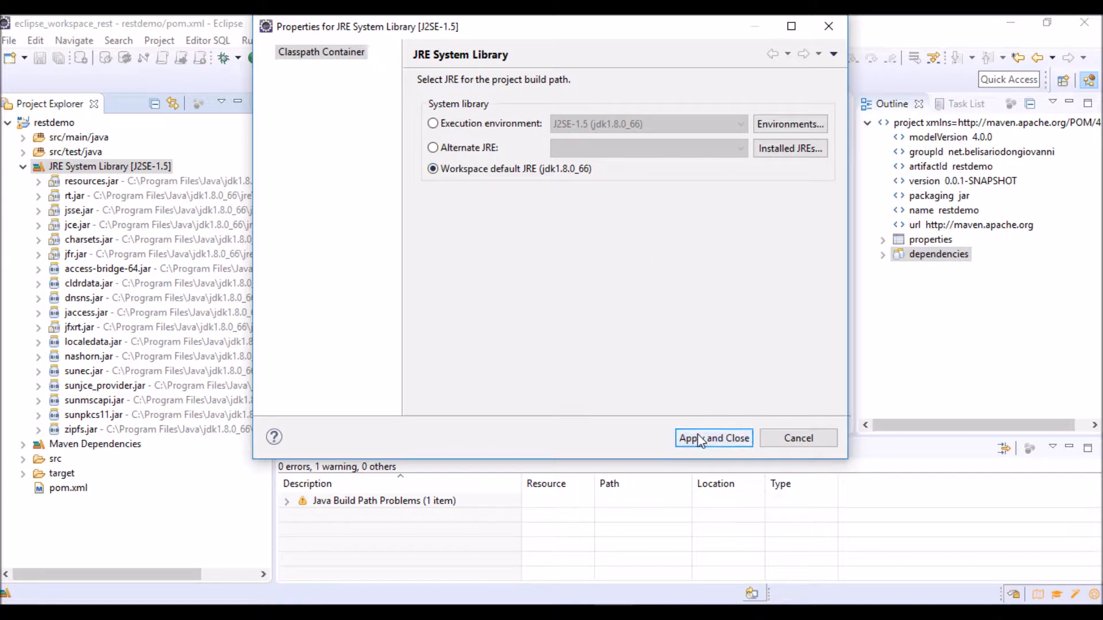
click(712, 438)
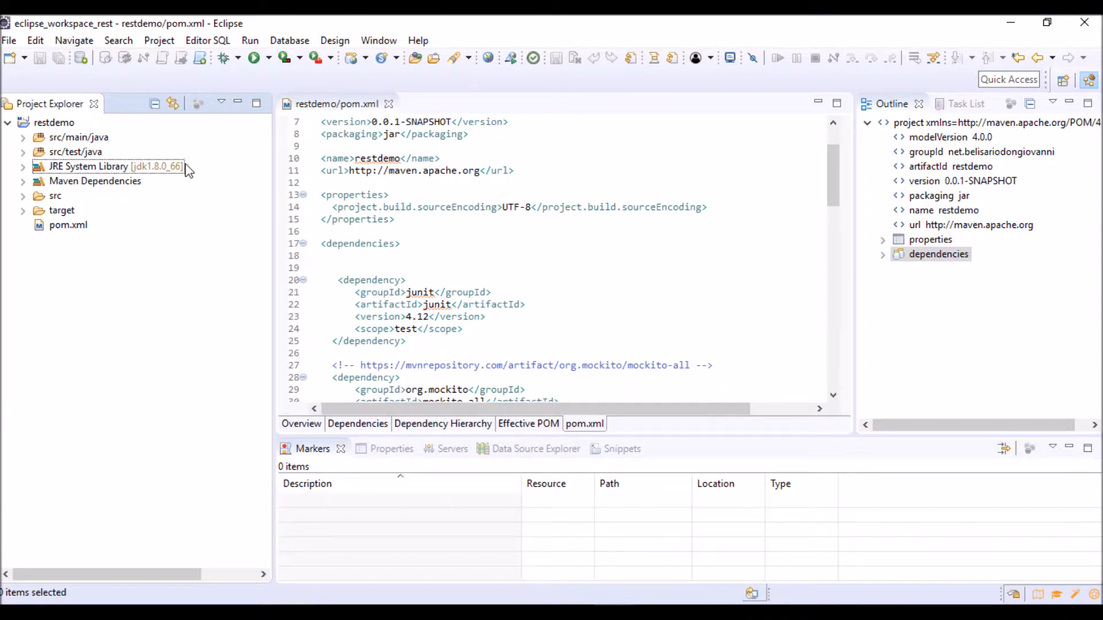
mouse_move(234, 132)
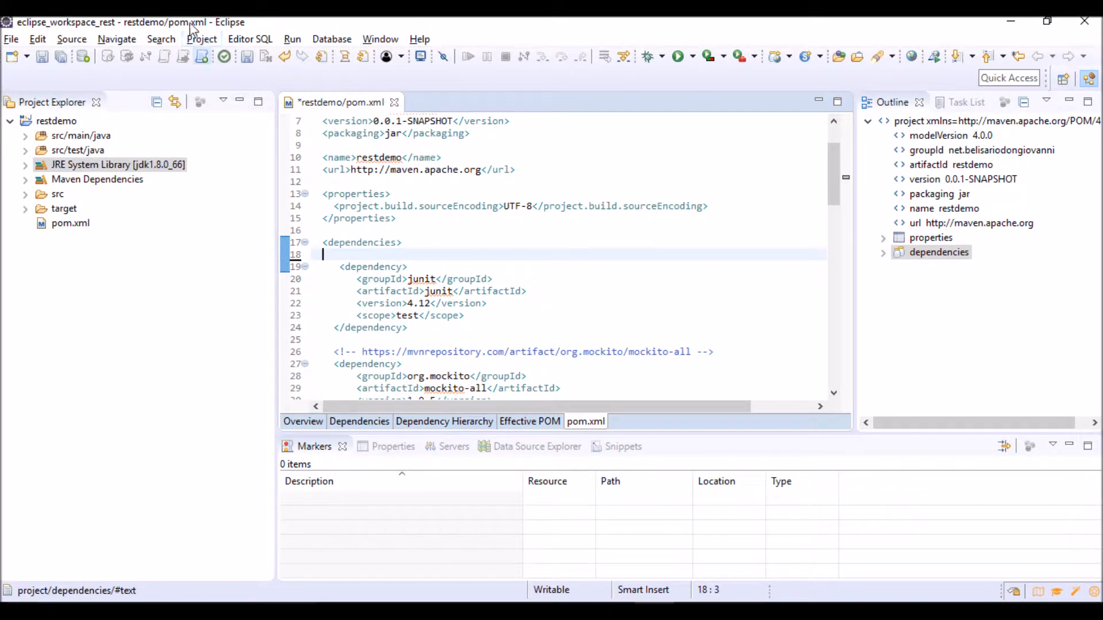
- Convert restdemo to faceted form with Dynamic Web Module version 3.1
click(201, 39)
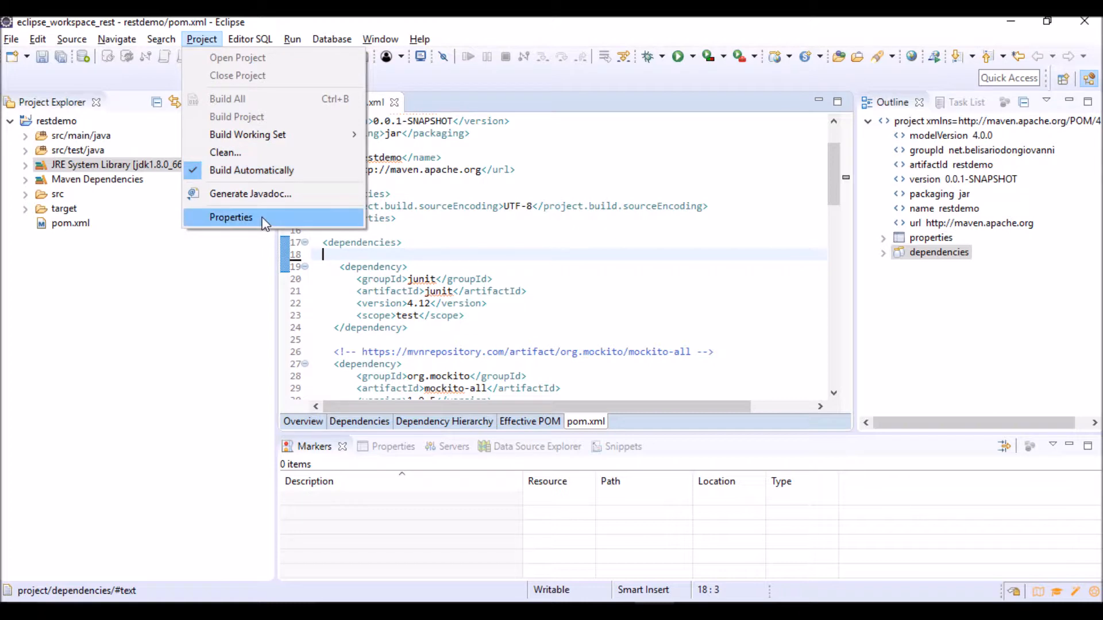
click(231, 217)
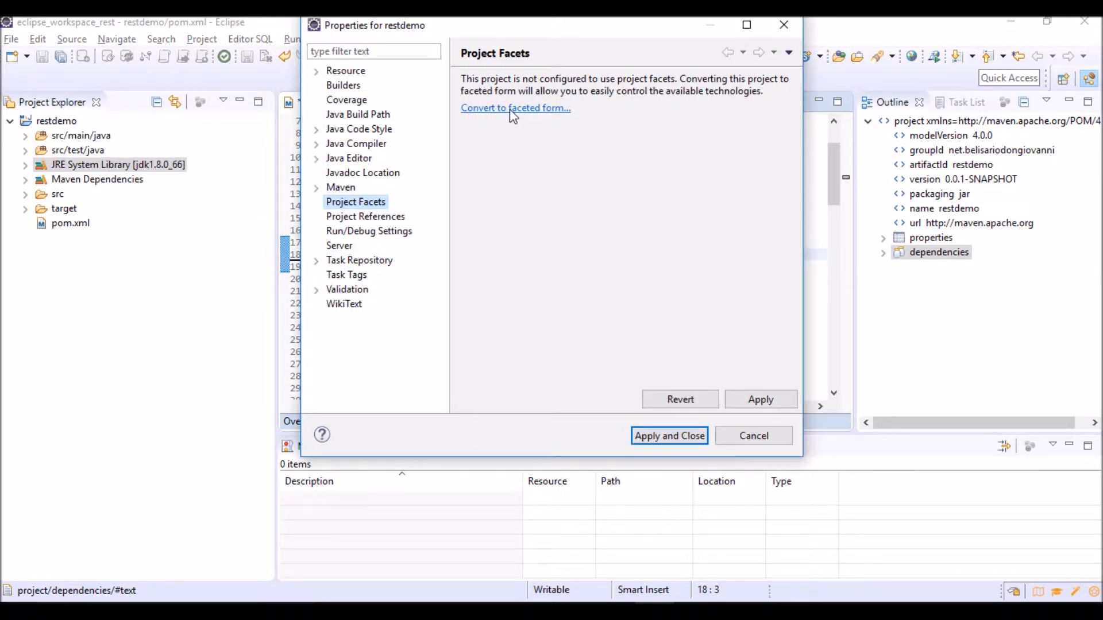
click(515, 108)
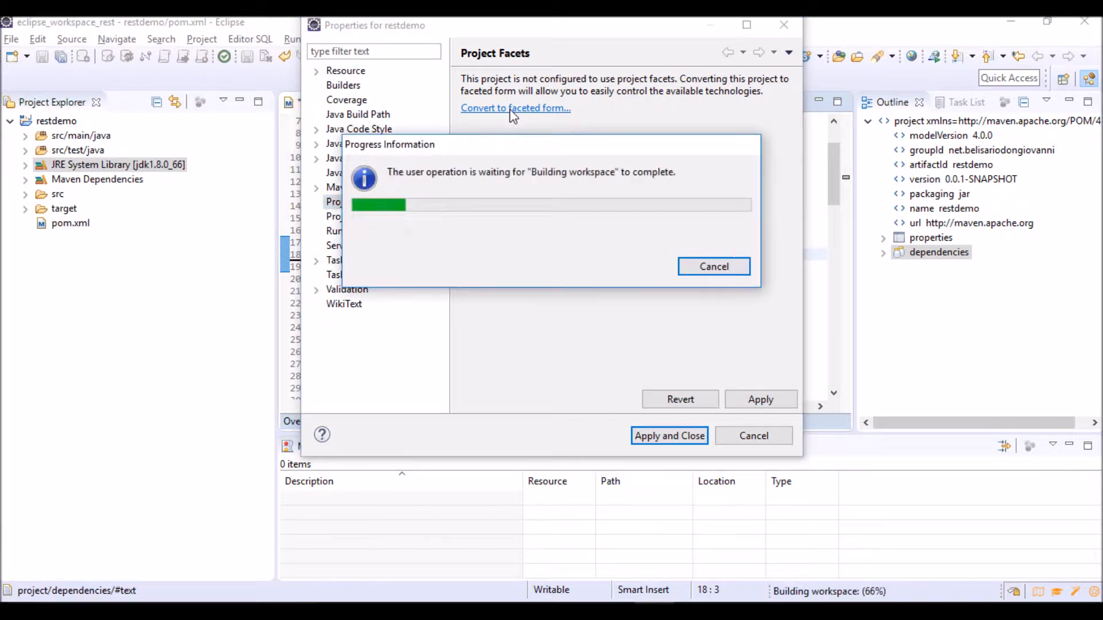
click(515, 108)
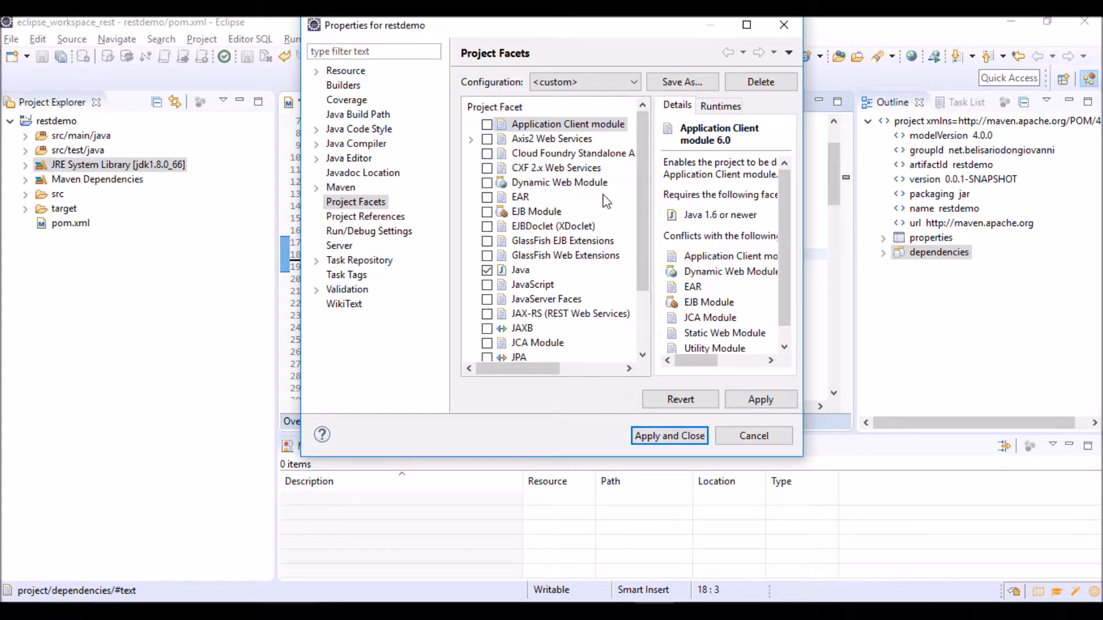
mouse_move(643, 224)
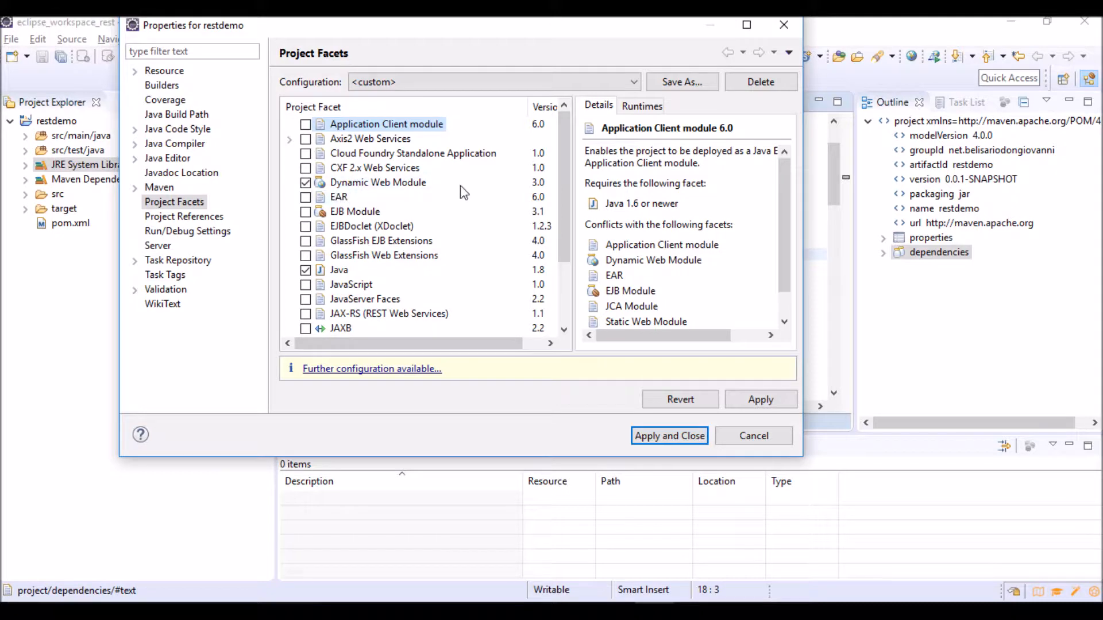
click(538, 183)
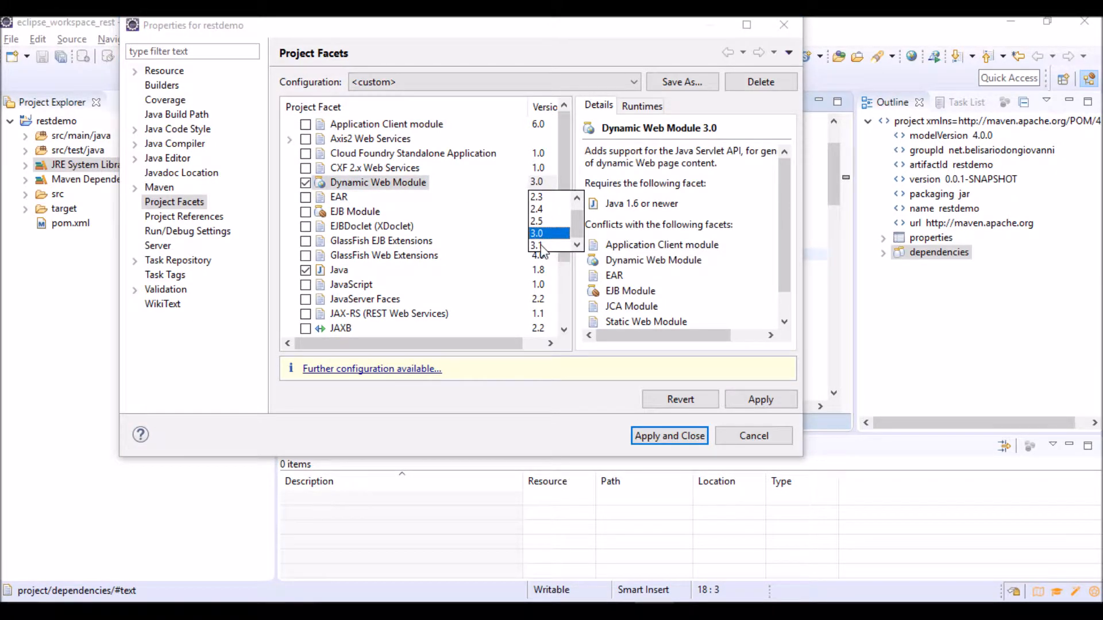
click(535, 245)
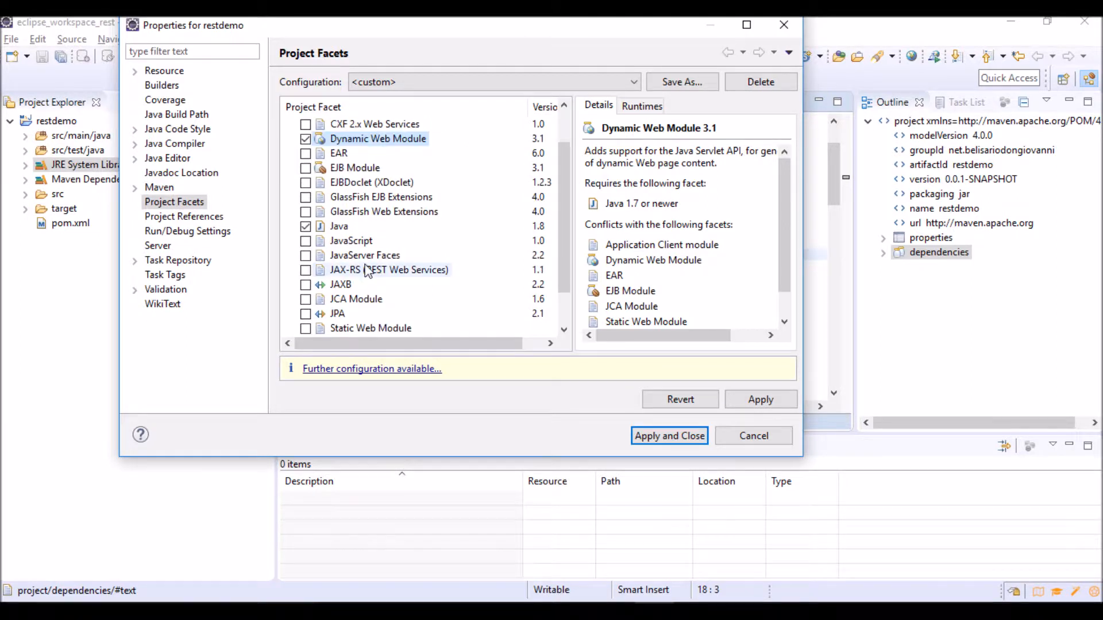
- Enable the JAX-RS (REST Web Services) 2.0 facet and apply the changes
click(306, 270)
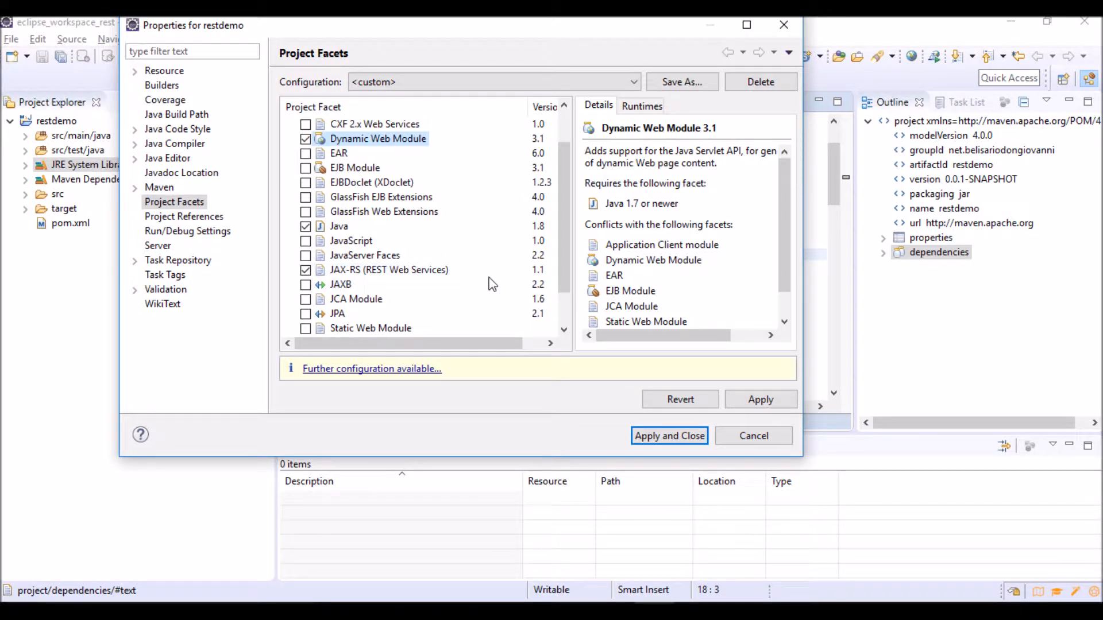
click(389, 268)
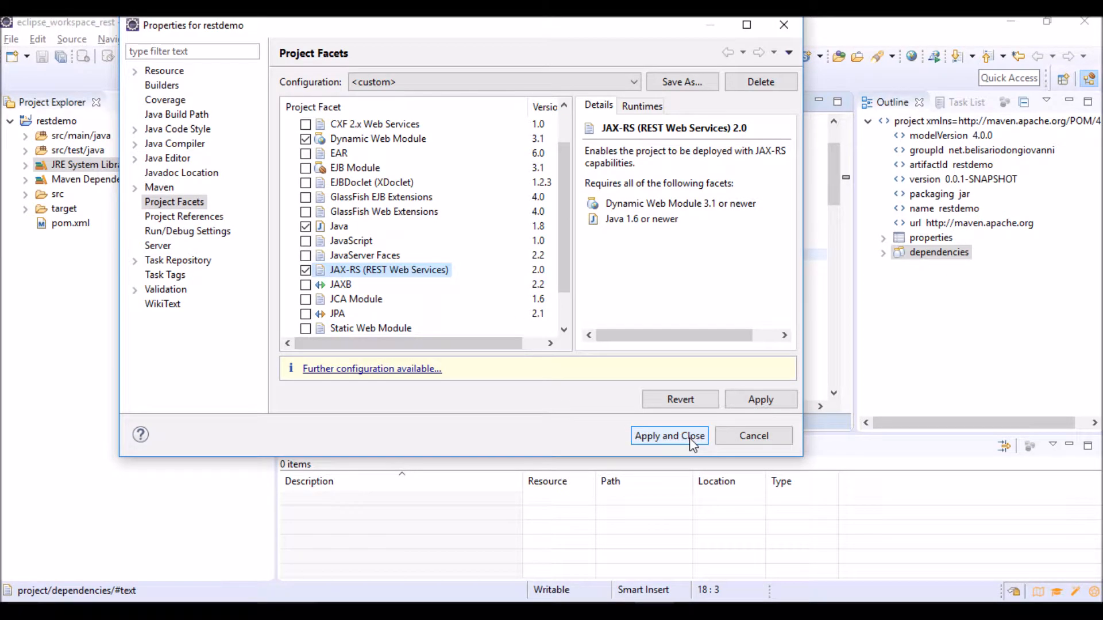
click(669, 436)
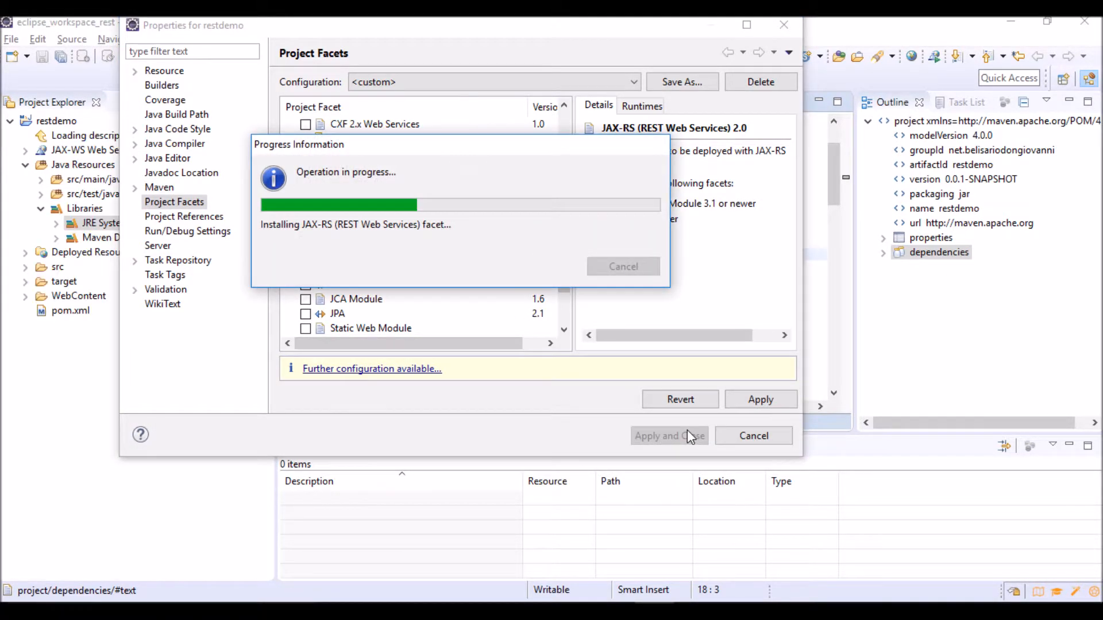
click(666, 435)
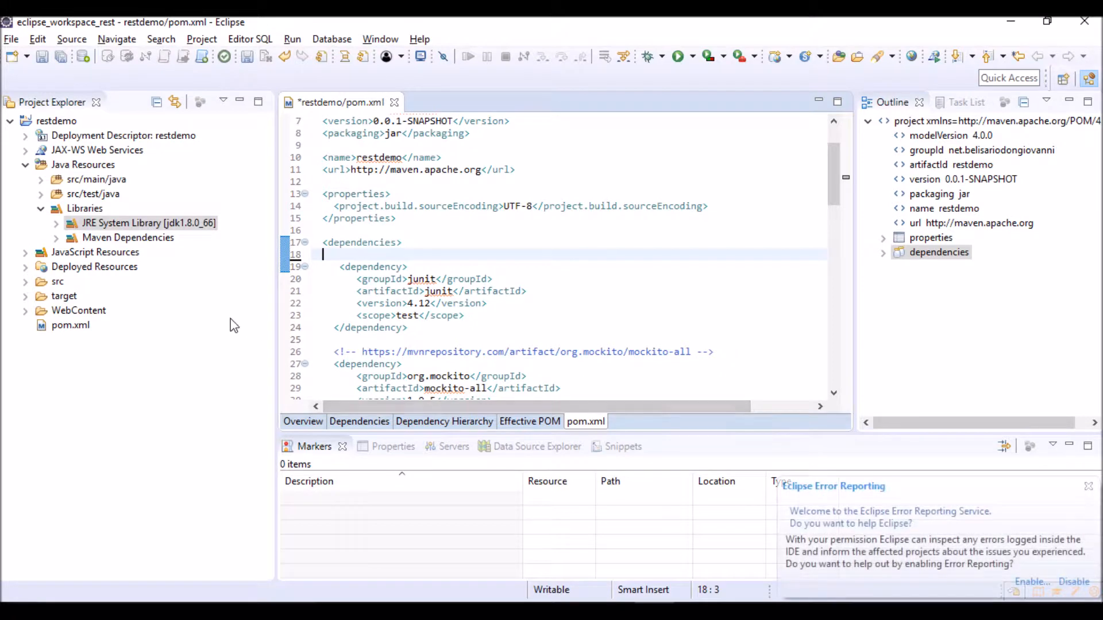
- Generate the web.xml deployment descriptor stub via Java EE Tools
click(24, 311)
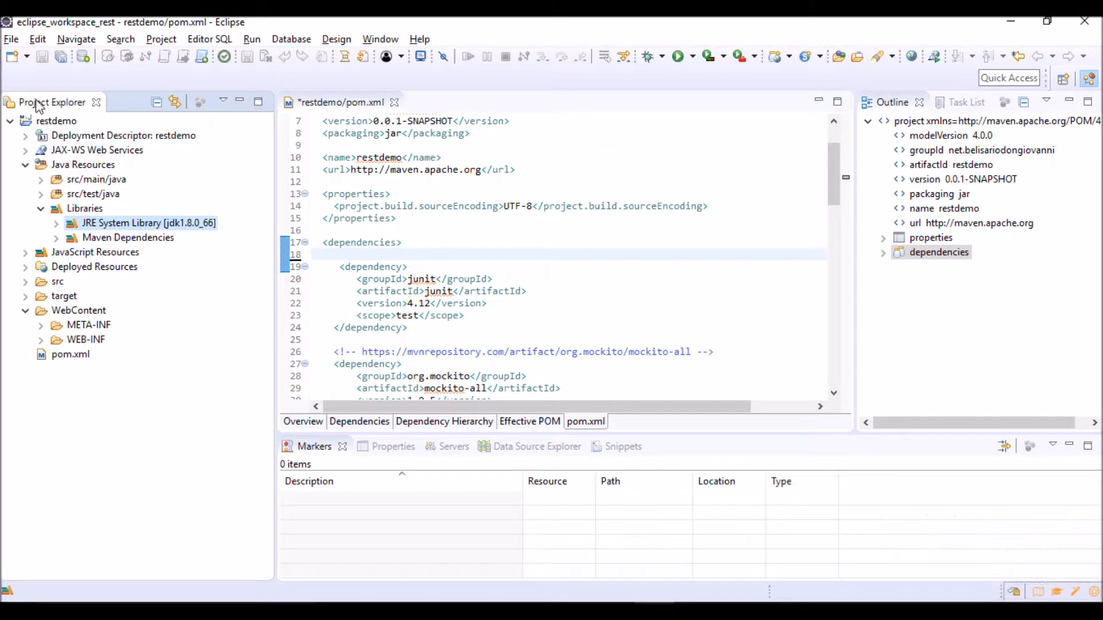
right_click(55, 120)
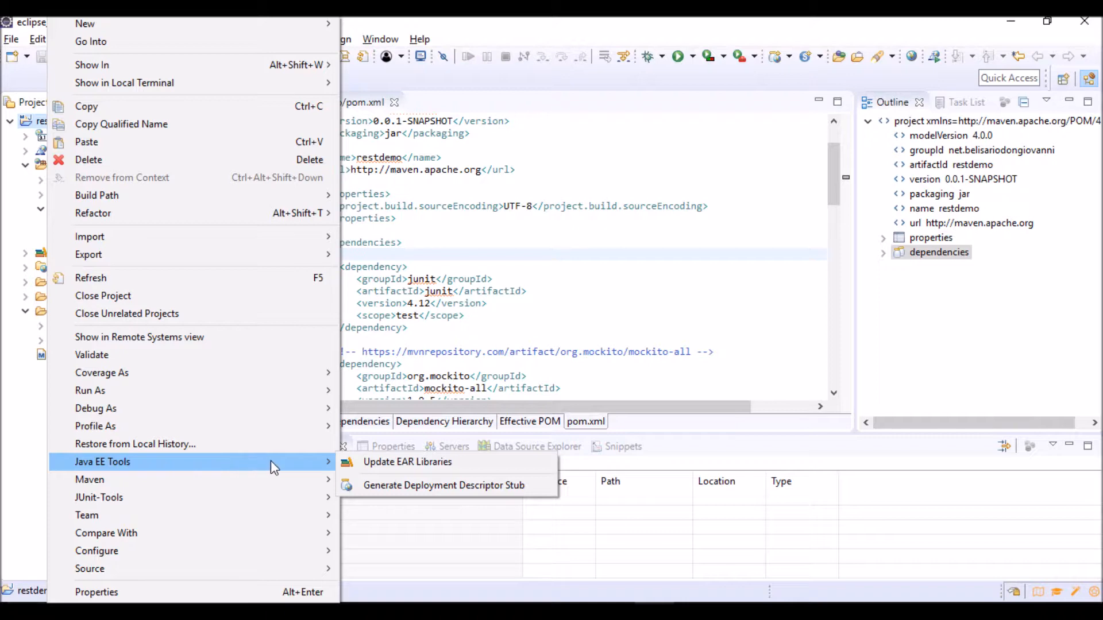
mouse_move(394, 485)
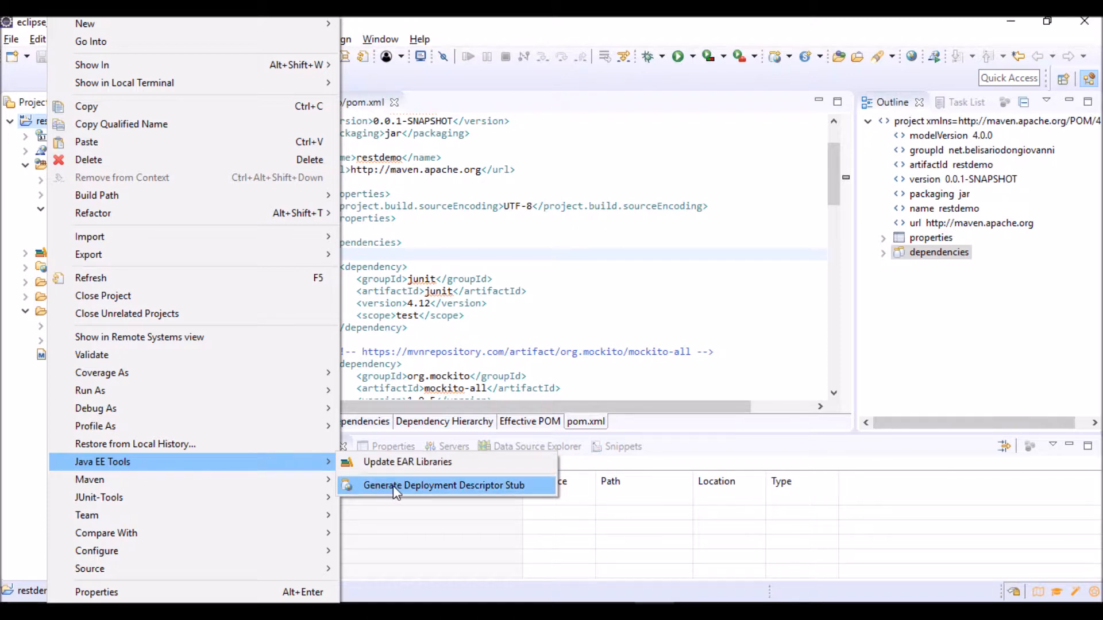
click(441, 485)
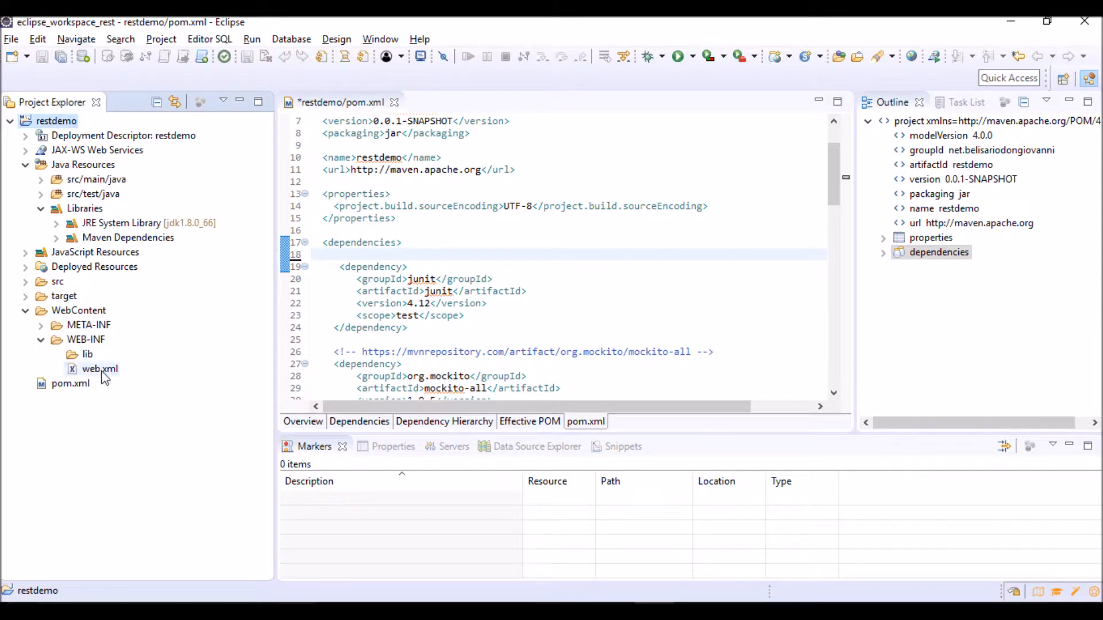
- View the generated web.xml source, then return to pom.xml
double_click(100, 368)
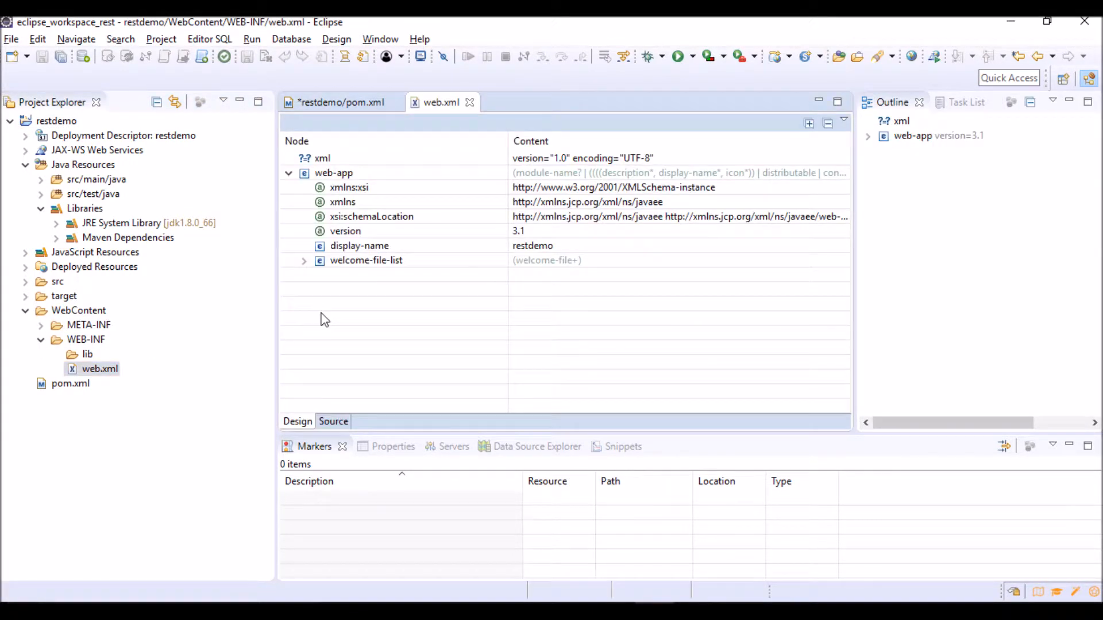
click(333, 422)
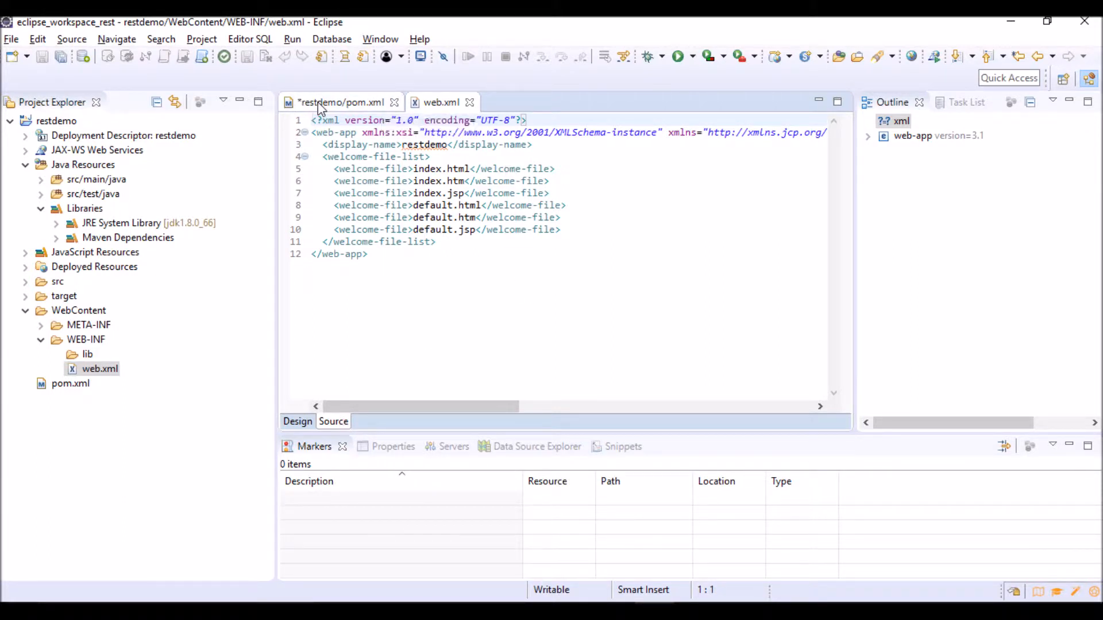
click(342, 103)
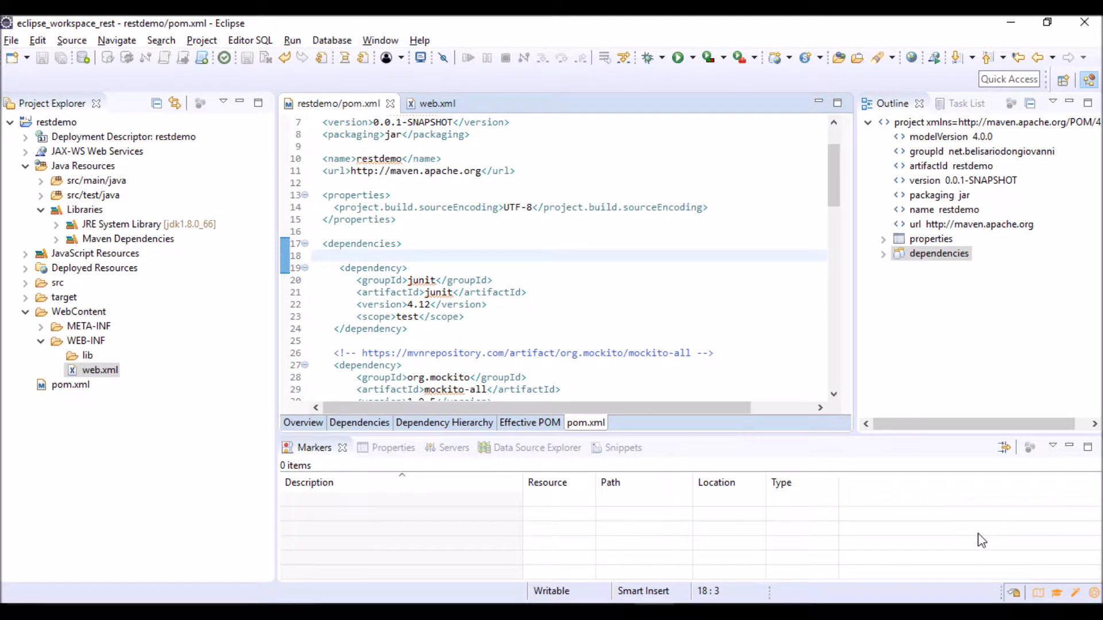
mouse_move(365, 221)
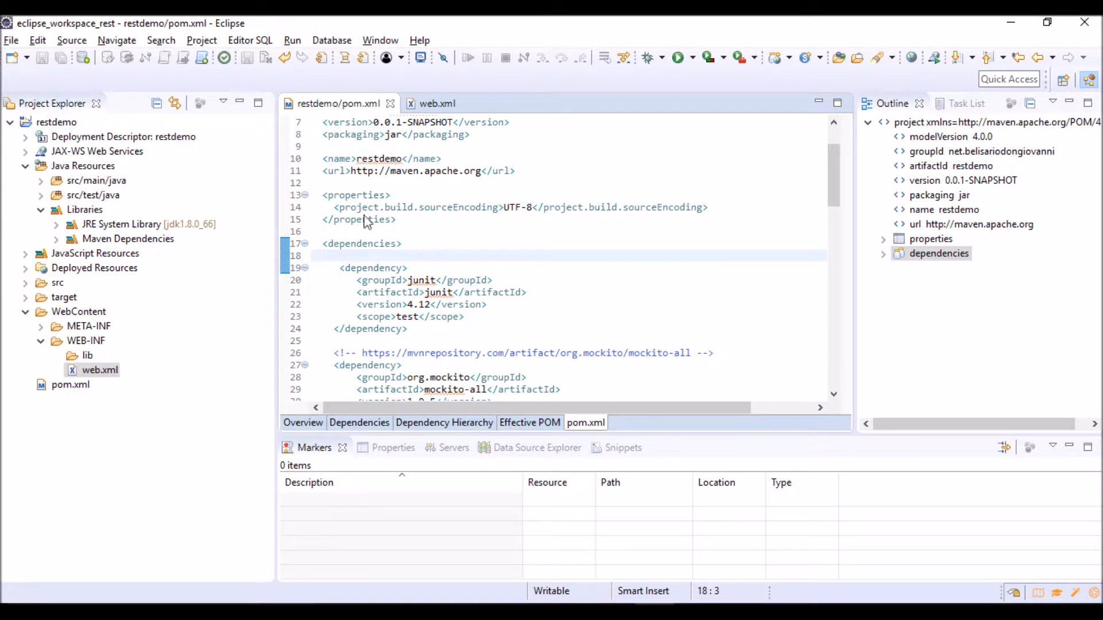
click(12, 41)
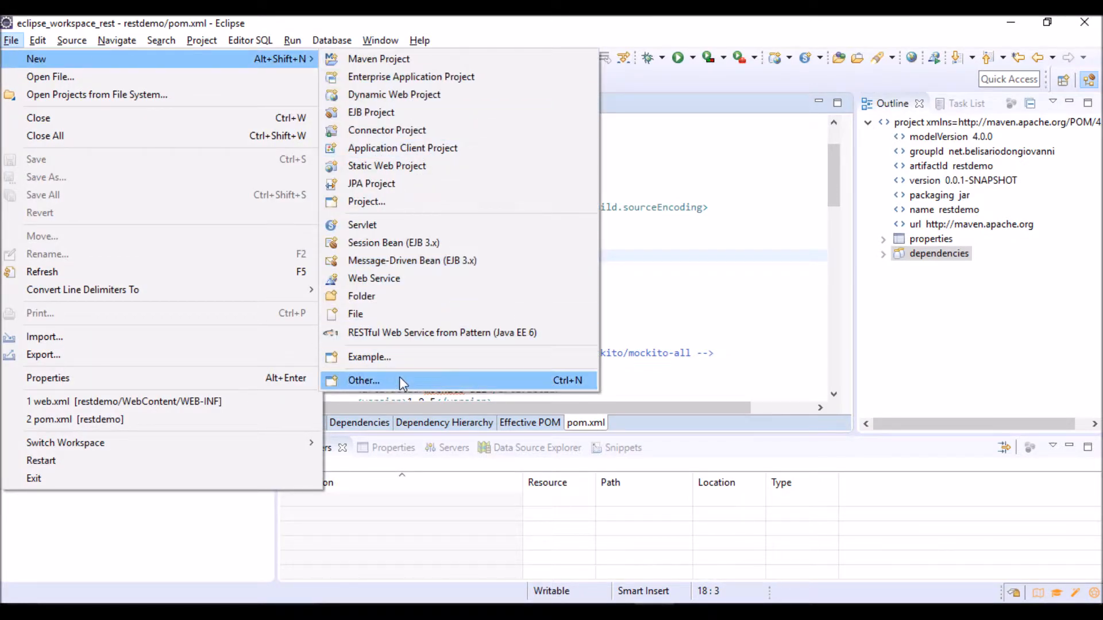
- Choose GlassFish 4 as the server type in the New Server wizard
click(363, 380)
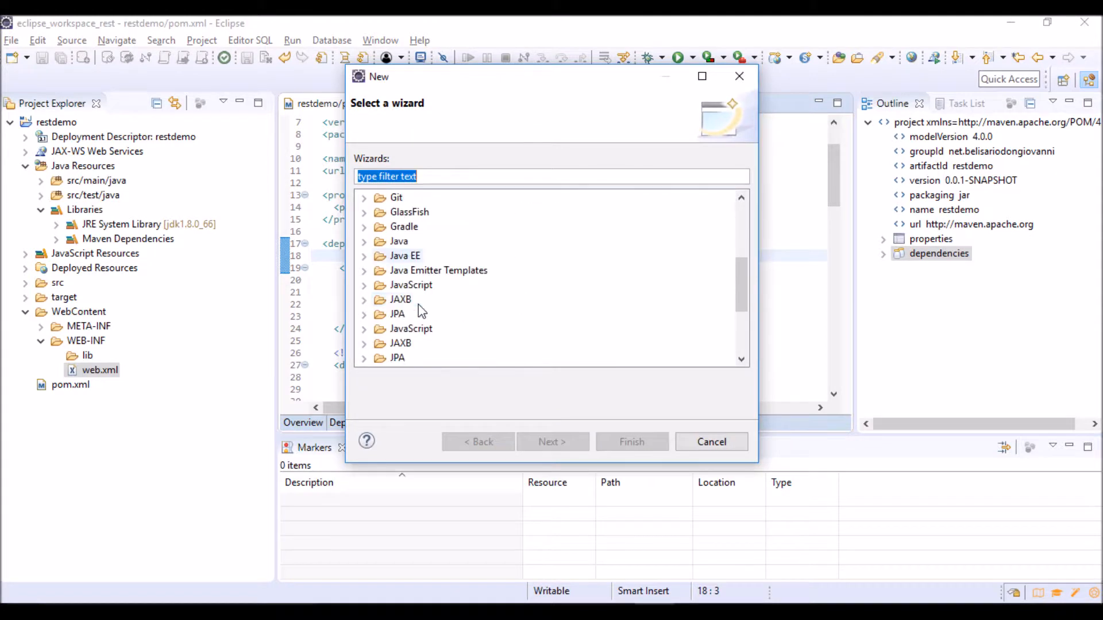
scroll(down, 3)
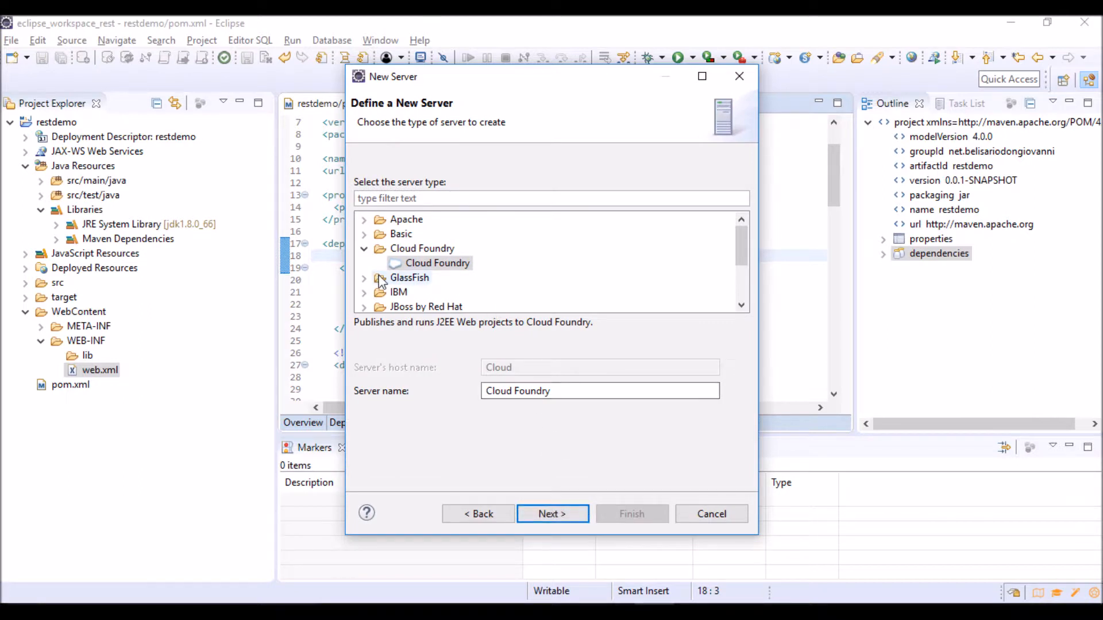
click(409, 233)
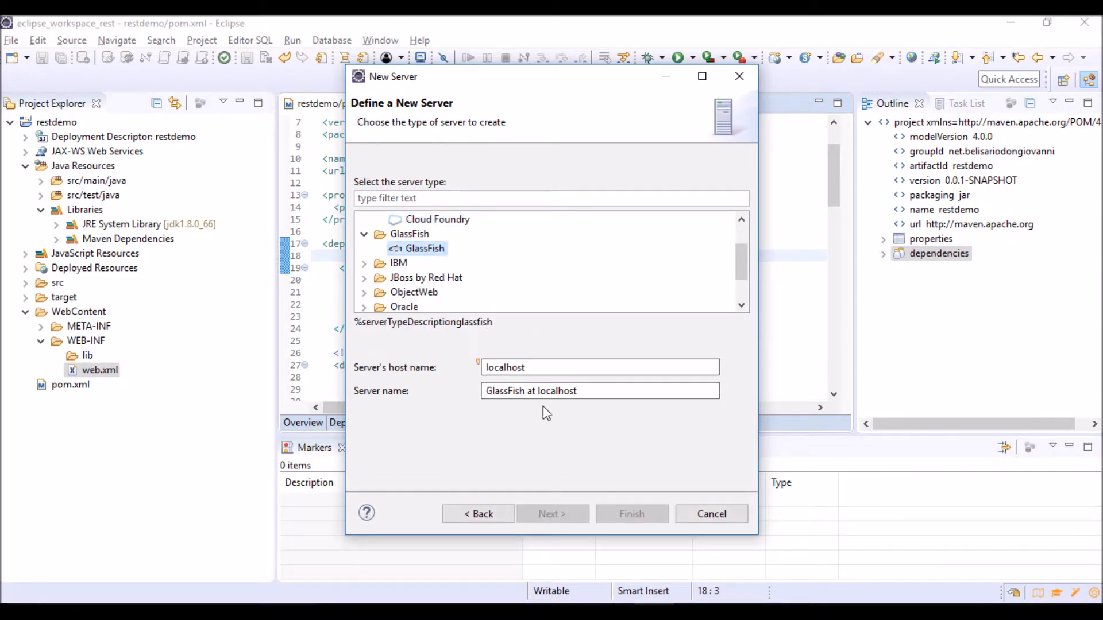
click(552, 513)
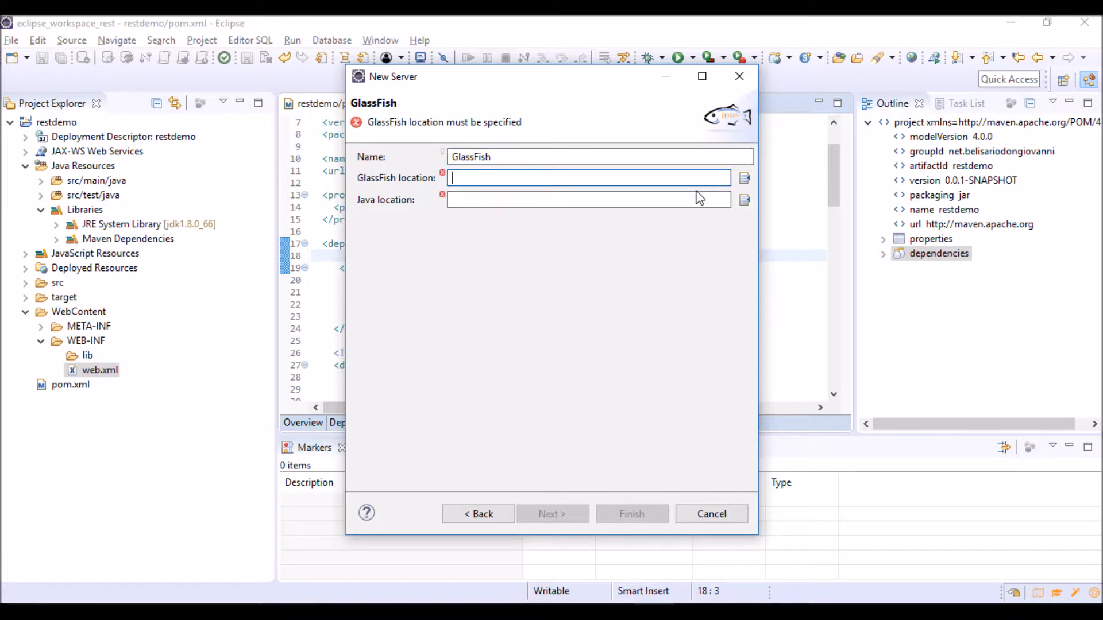
mouse_move(744, 177)
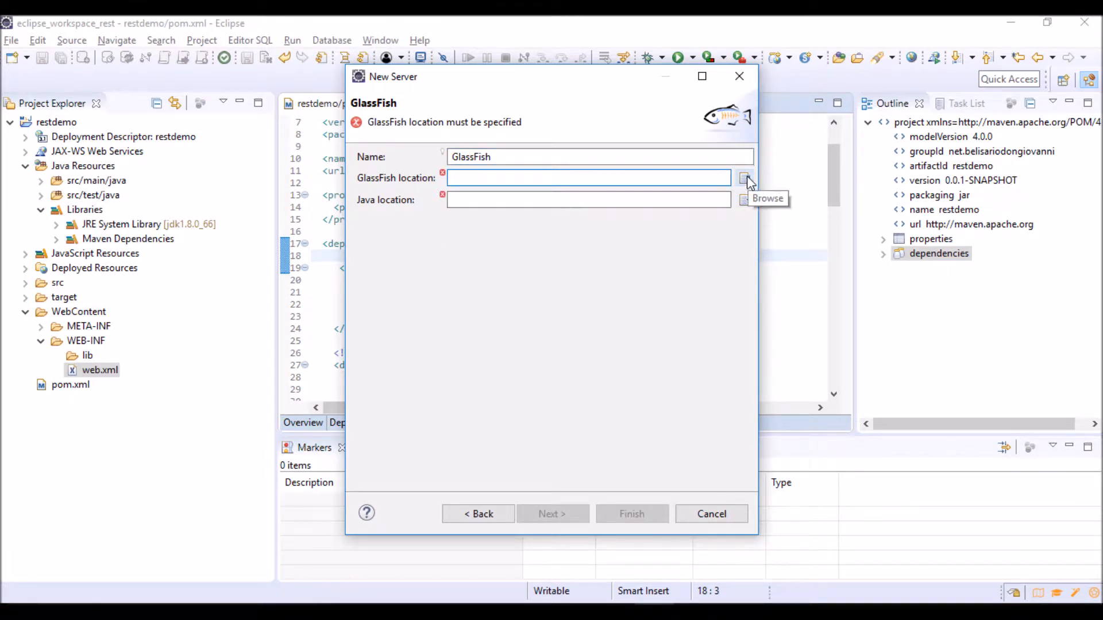
- Browse to C:\glassfish4\glassfish as the GlassFish installation folder
click(745, 177)
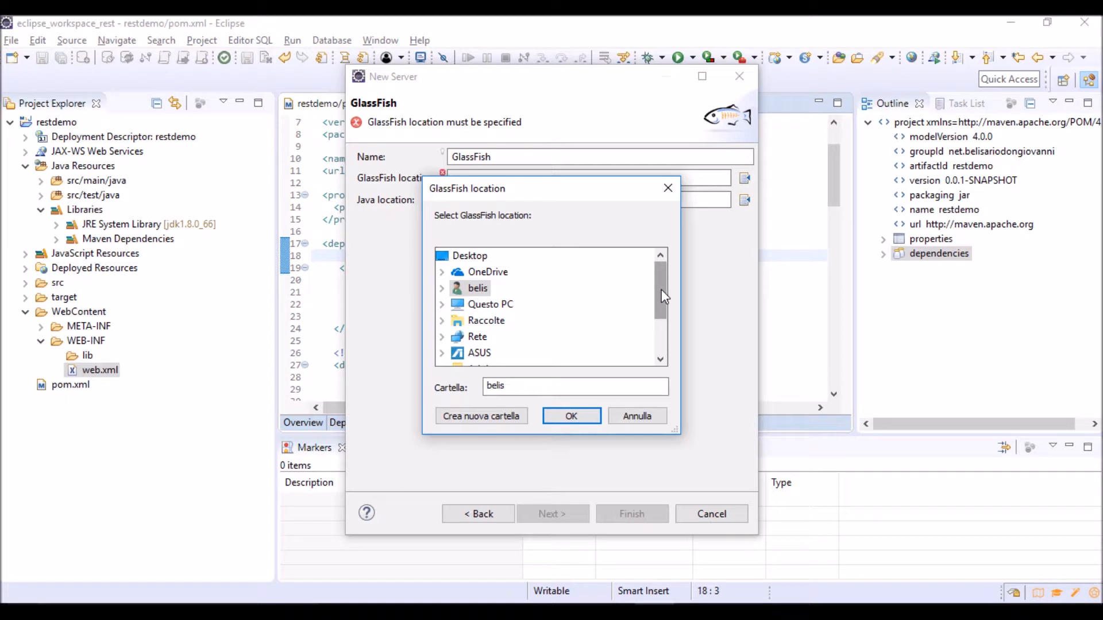
scroll(down, 3)
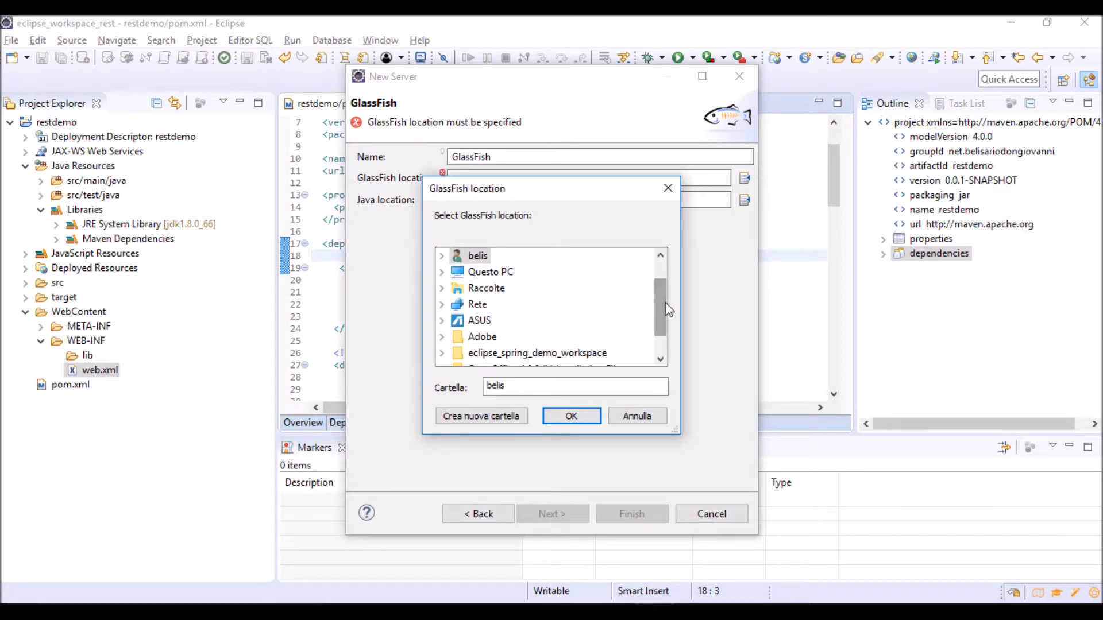
mouse_move(491, 272)
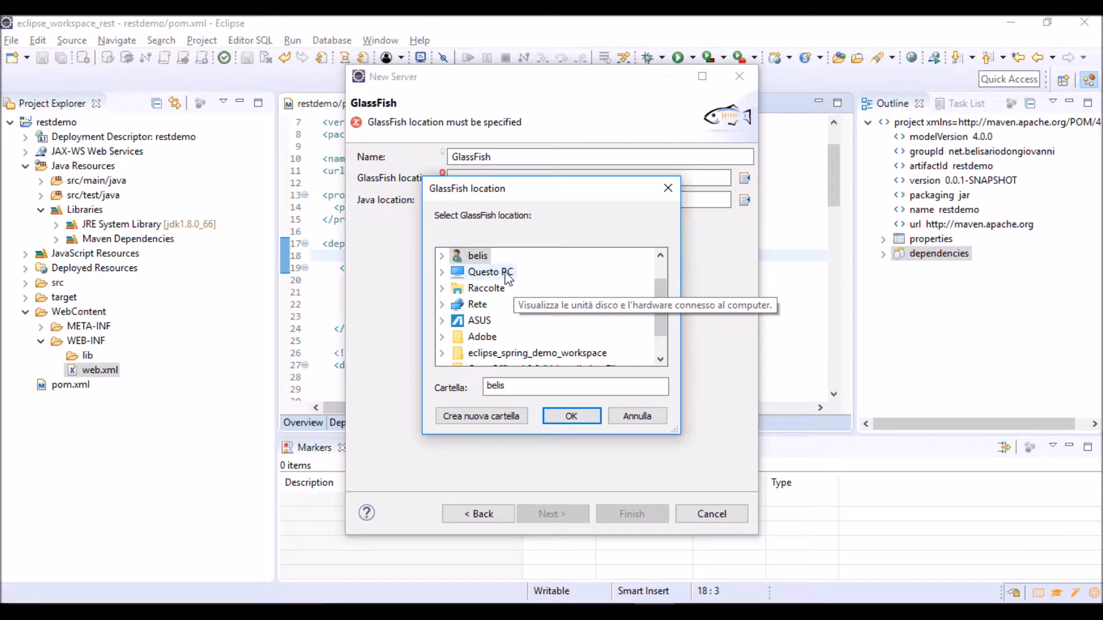
click(490, 271)
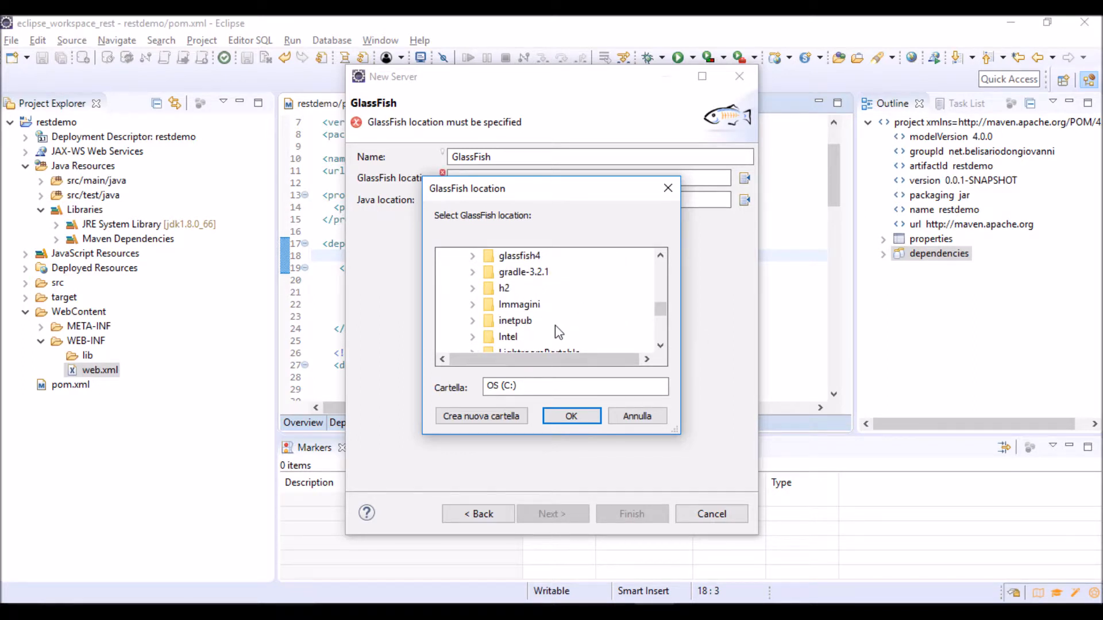
scroll(down, 3)
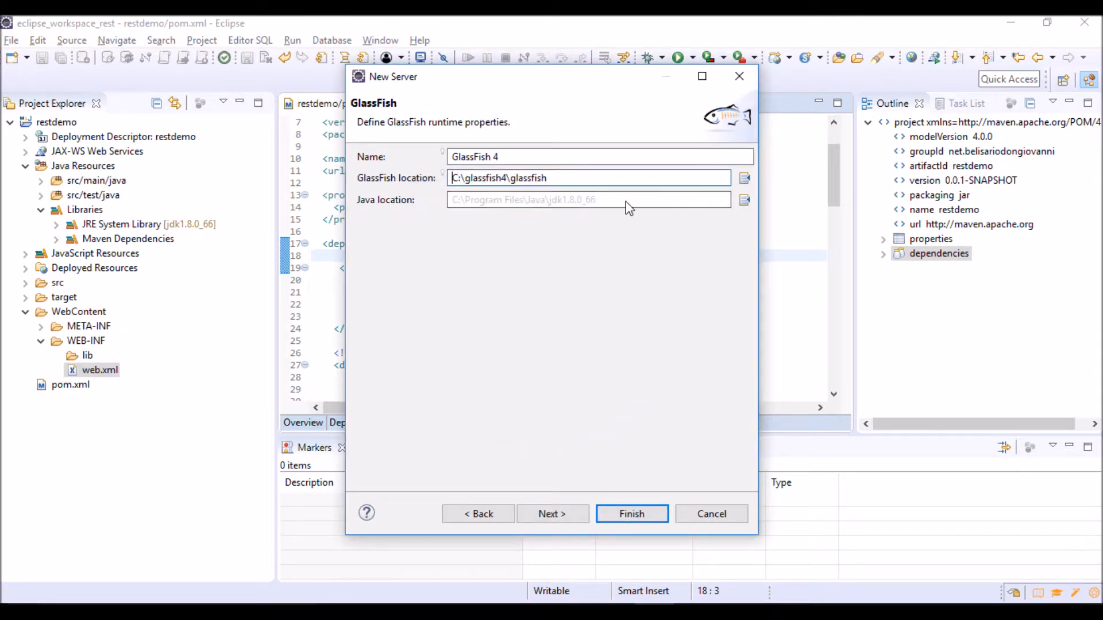
- Set the Java location to jdk1.8.0_66 and finish creating the domain1 server
click(744, 200)
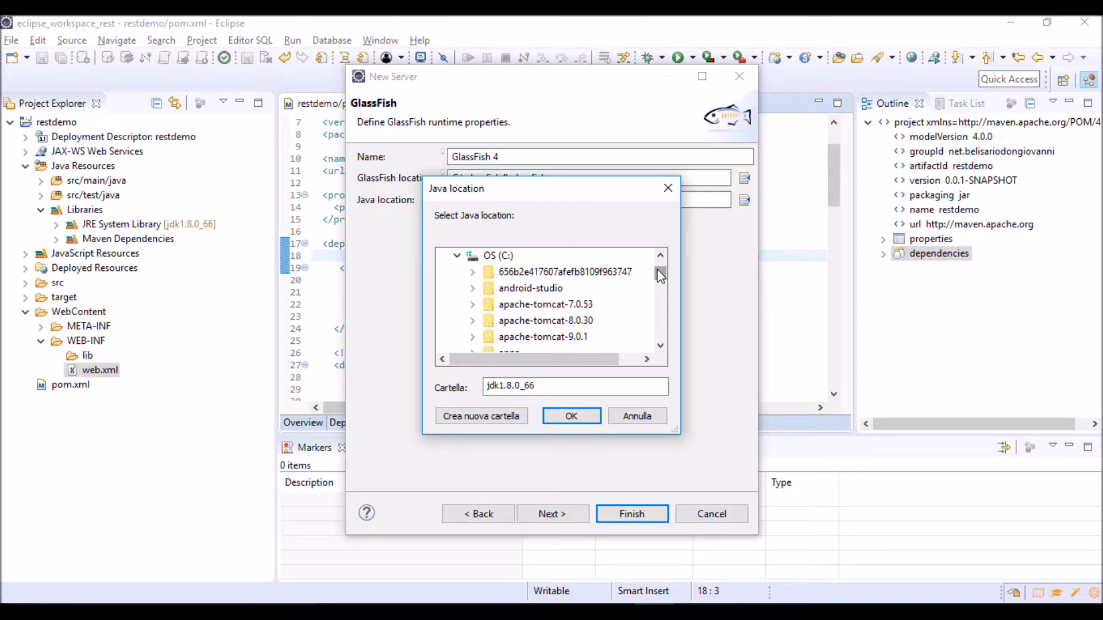
mouse_move(663, 281)
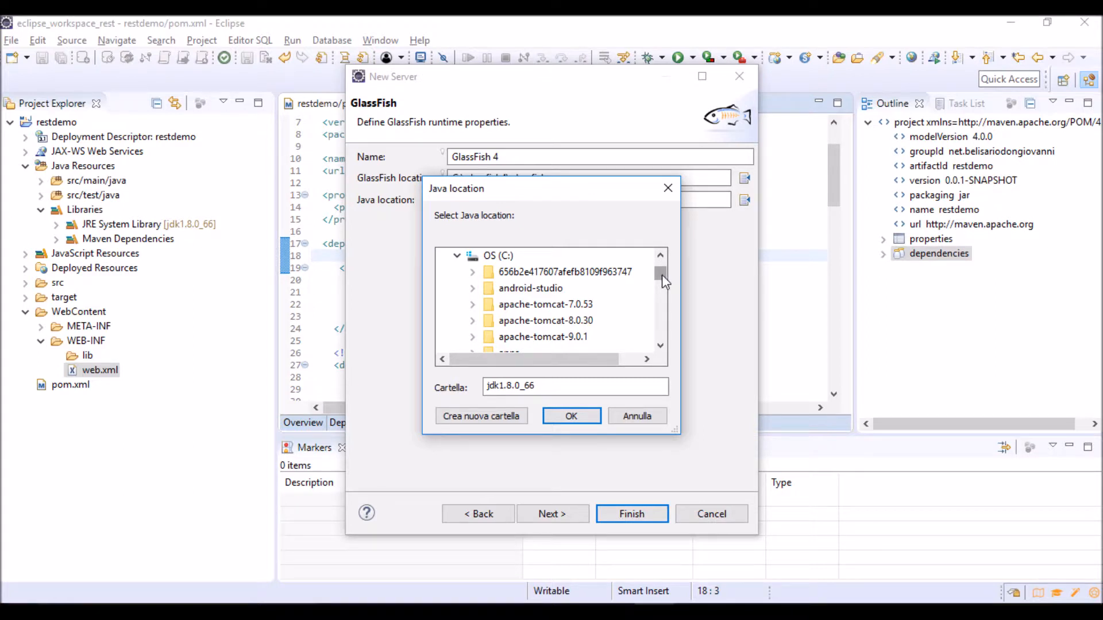
scroll(down, 3)
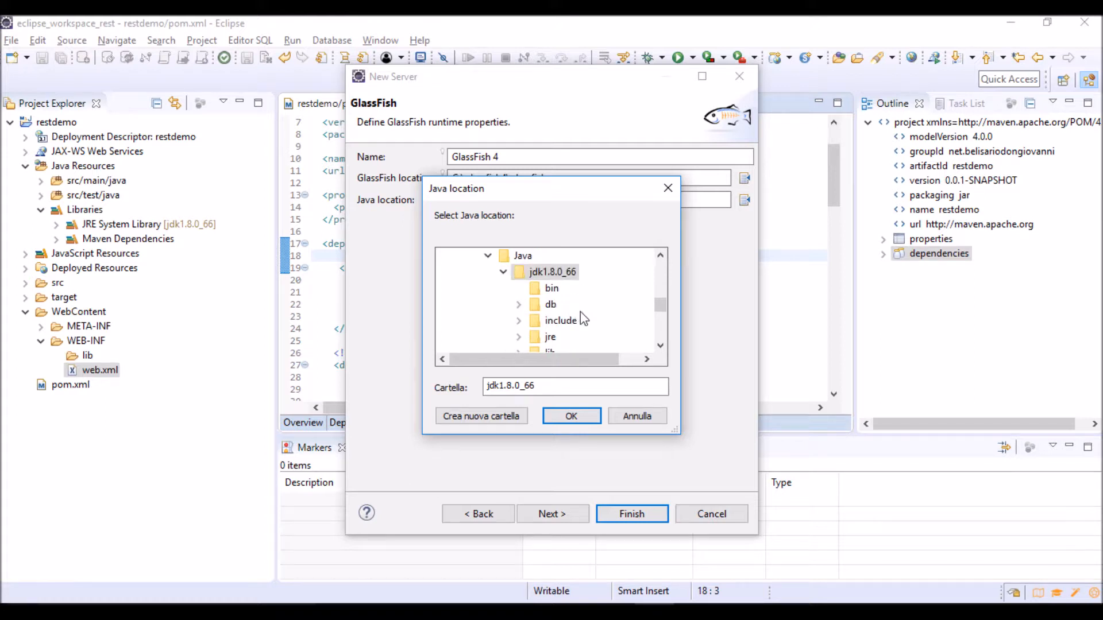
click(571, 416)
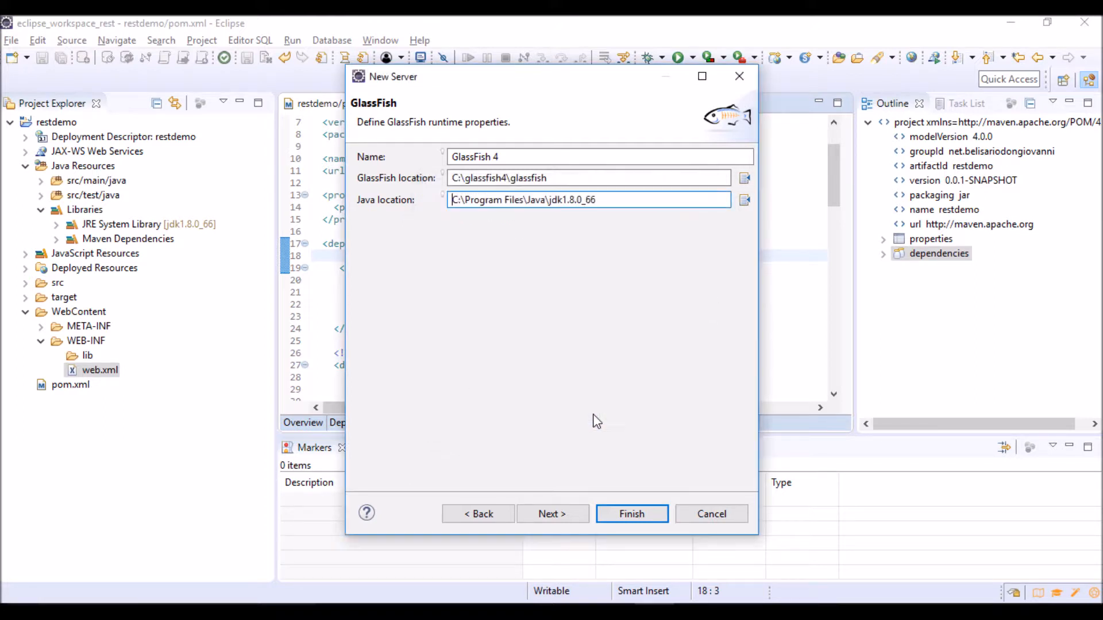
click(552, 513)
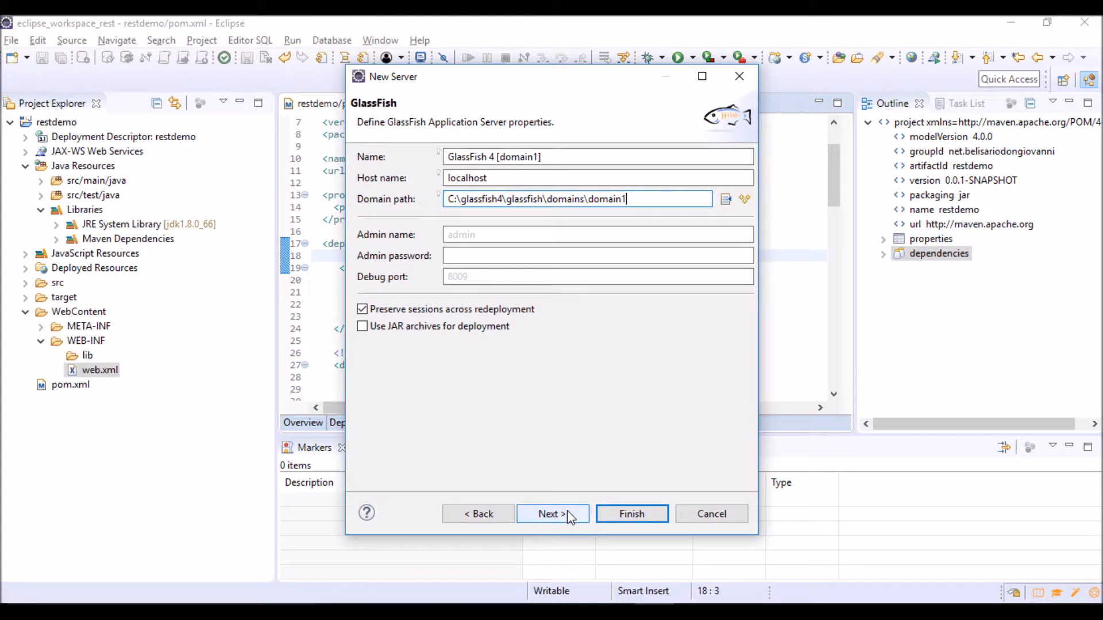
click(552, 514)
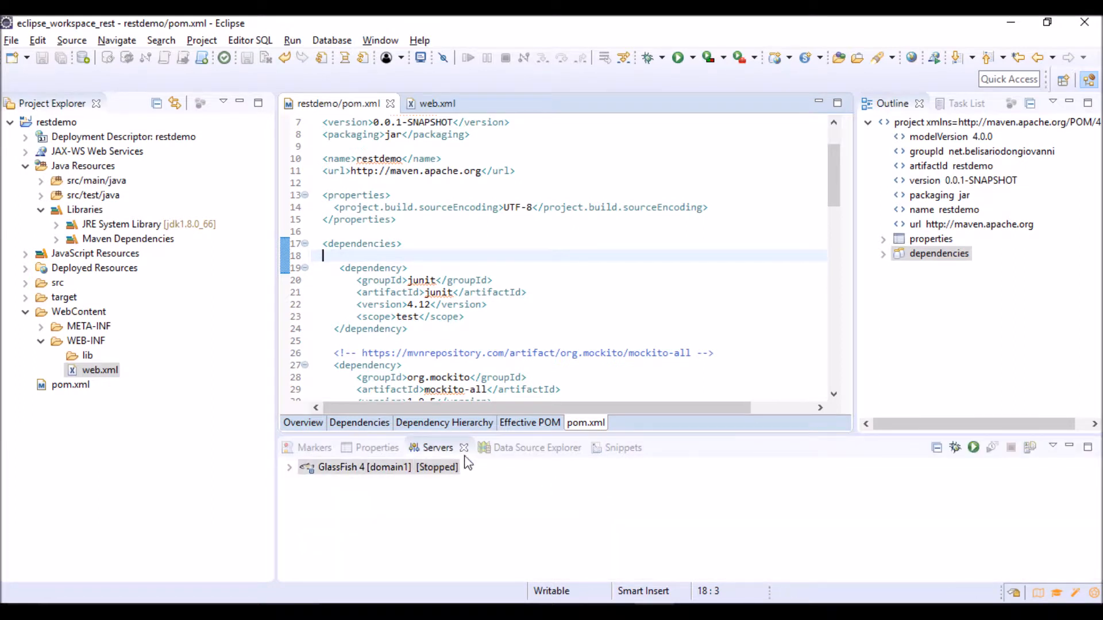
mouse_move(380, 468)
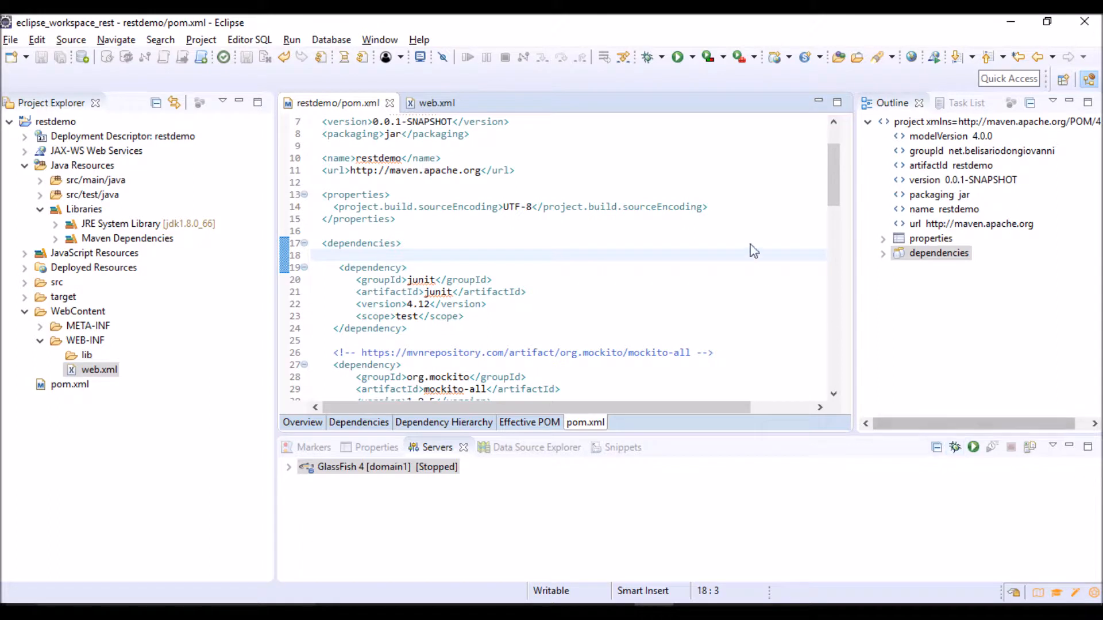
click(437, 103)
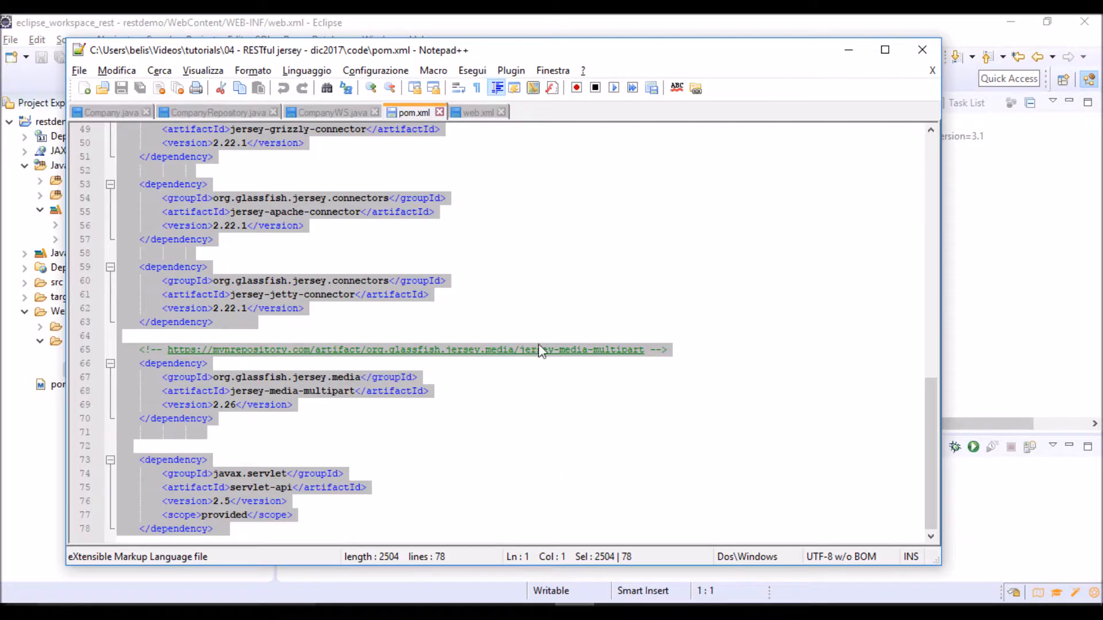
mouse_move(645, 265)
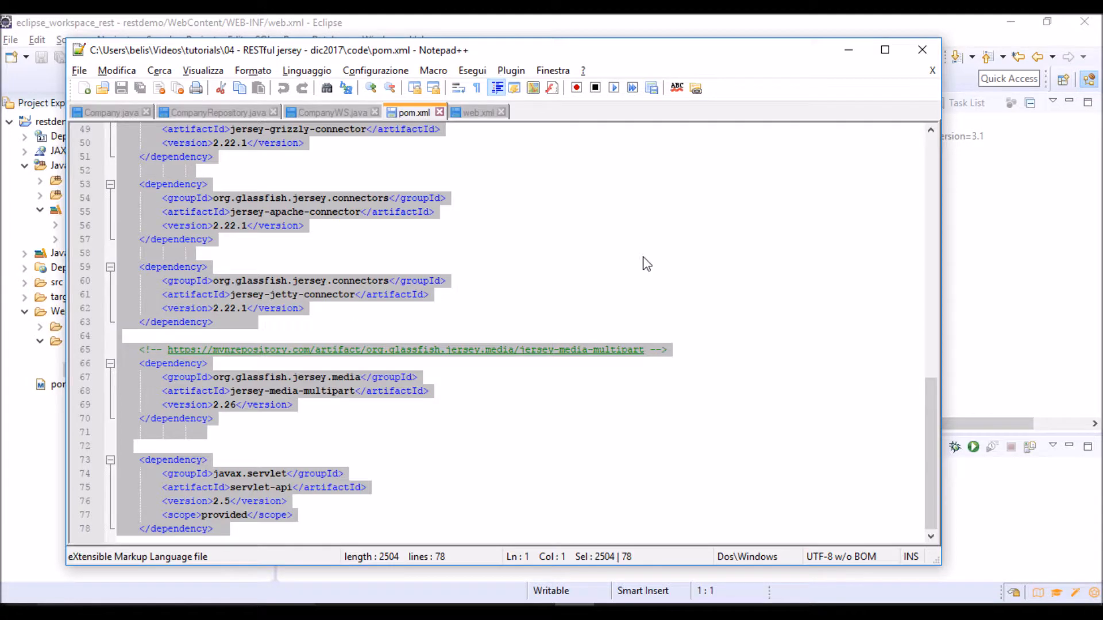
- Bring up the reference web.xml with the Jersey servlet and /ws/* mapping in Notepad++
click(196, 252)
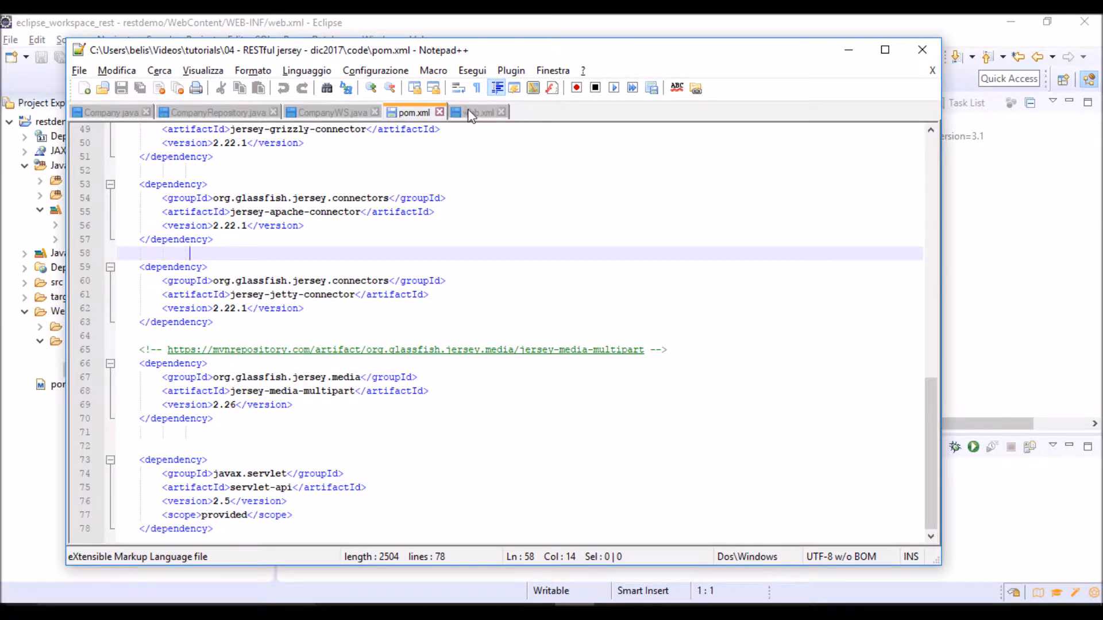
mouse_move(481, 113)
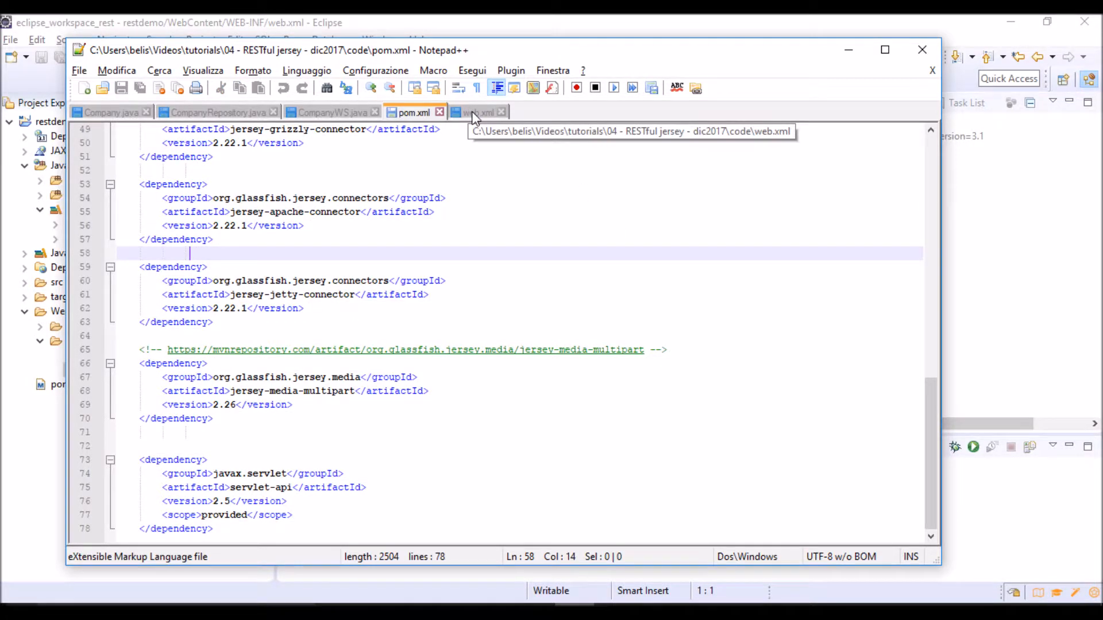
click(477, 111)
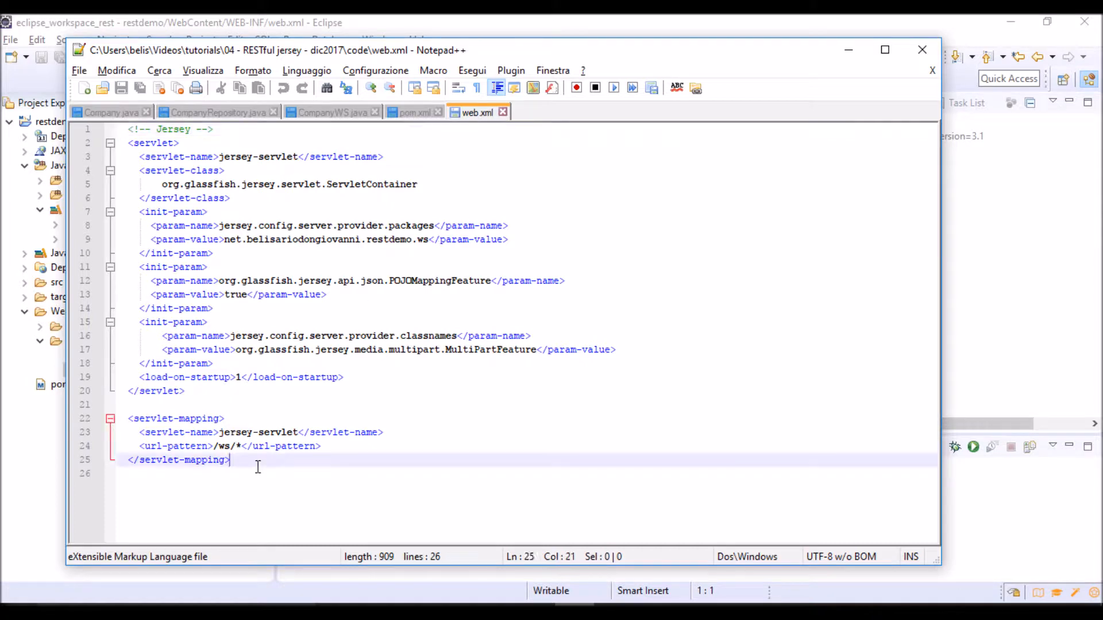
right_click(169, 176)
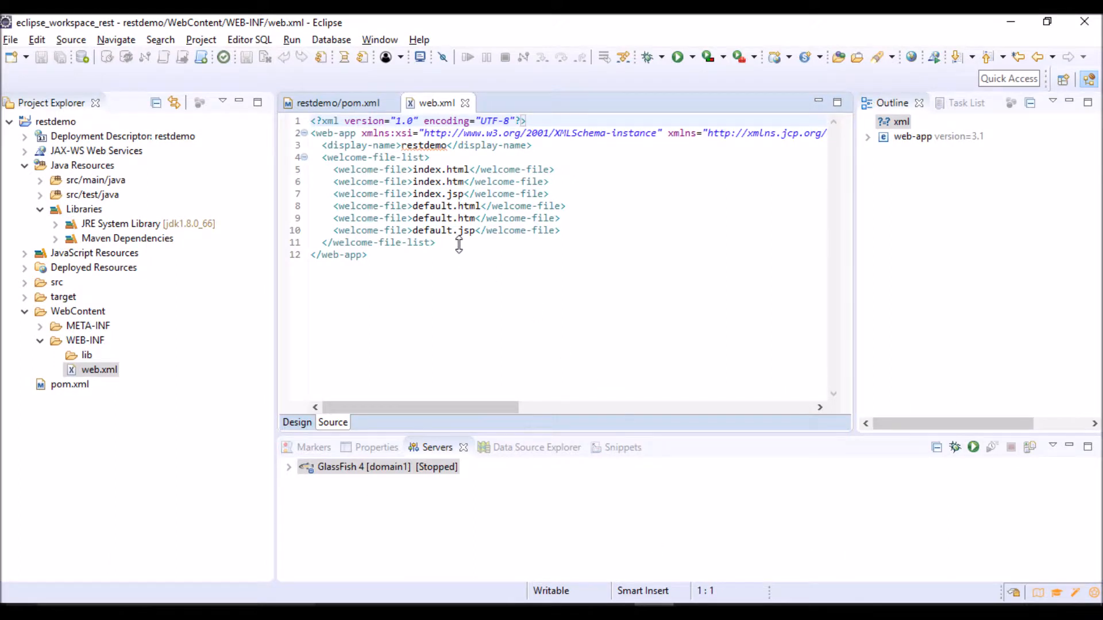
key(enter)
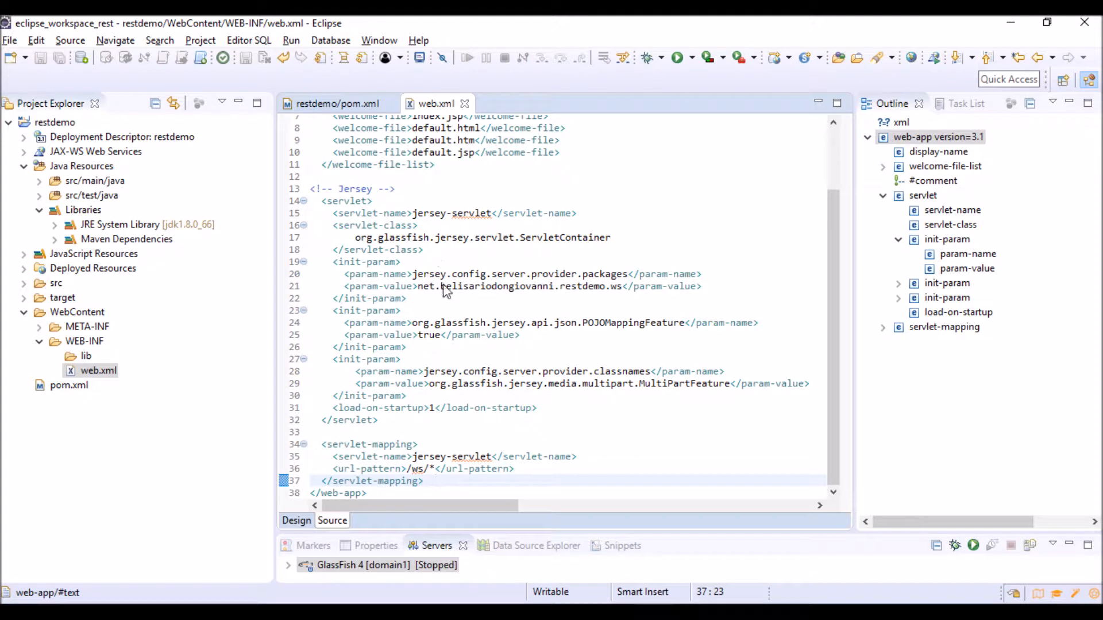
click(493, 214)
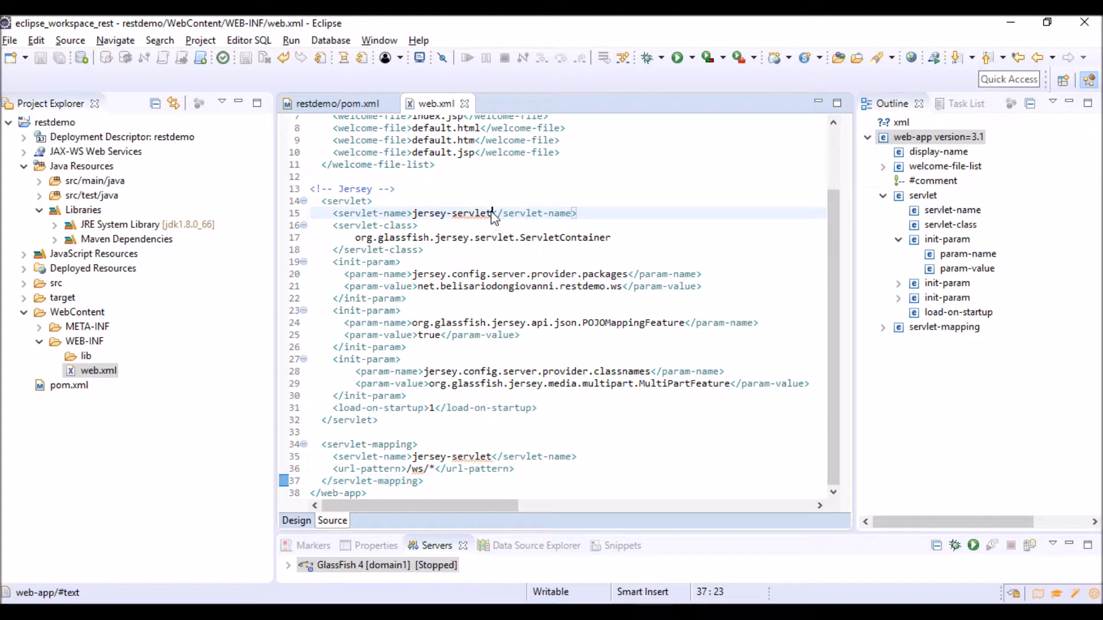
double_click(453, 214)
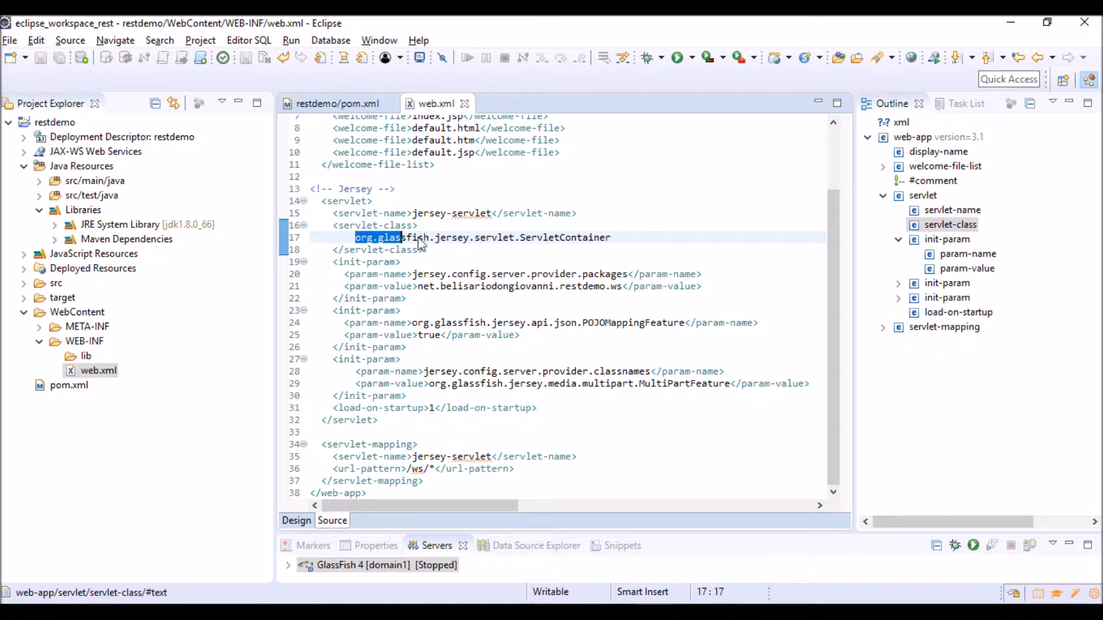
click(610, 237)
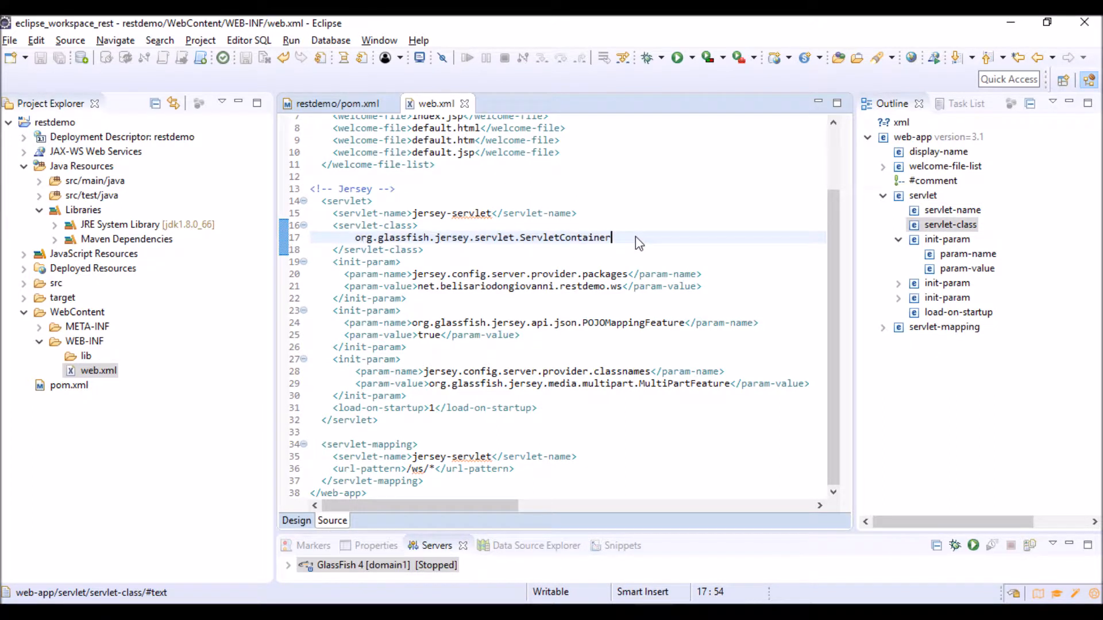
mouse_move(633, 252)
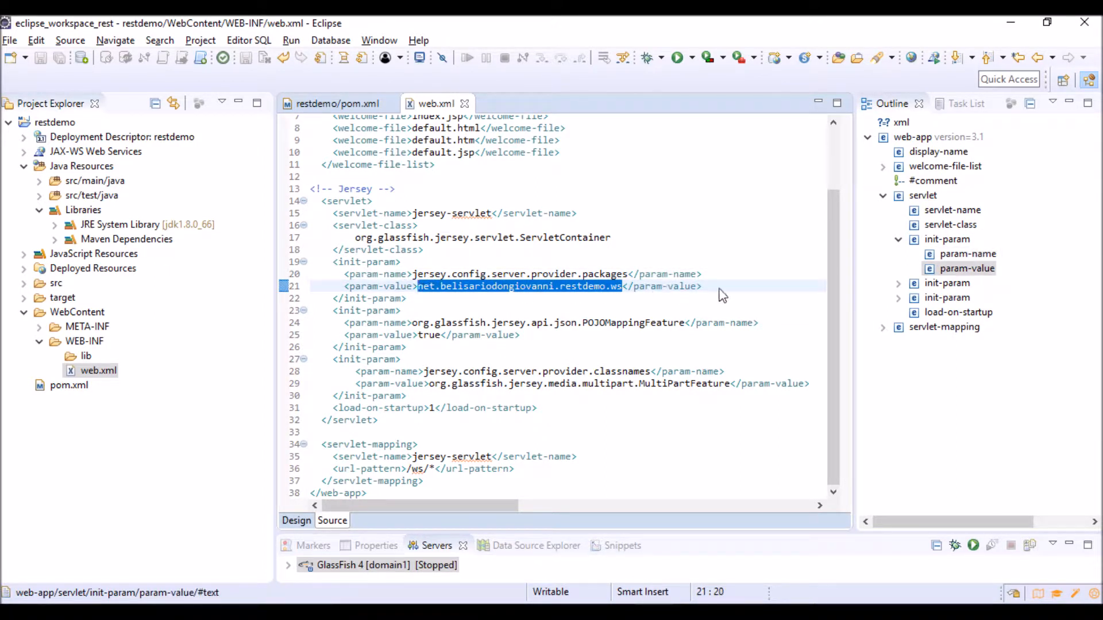
click(622, 286)
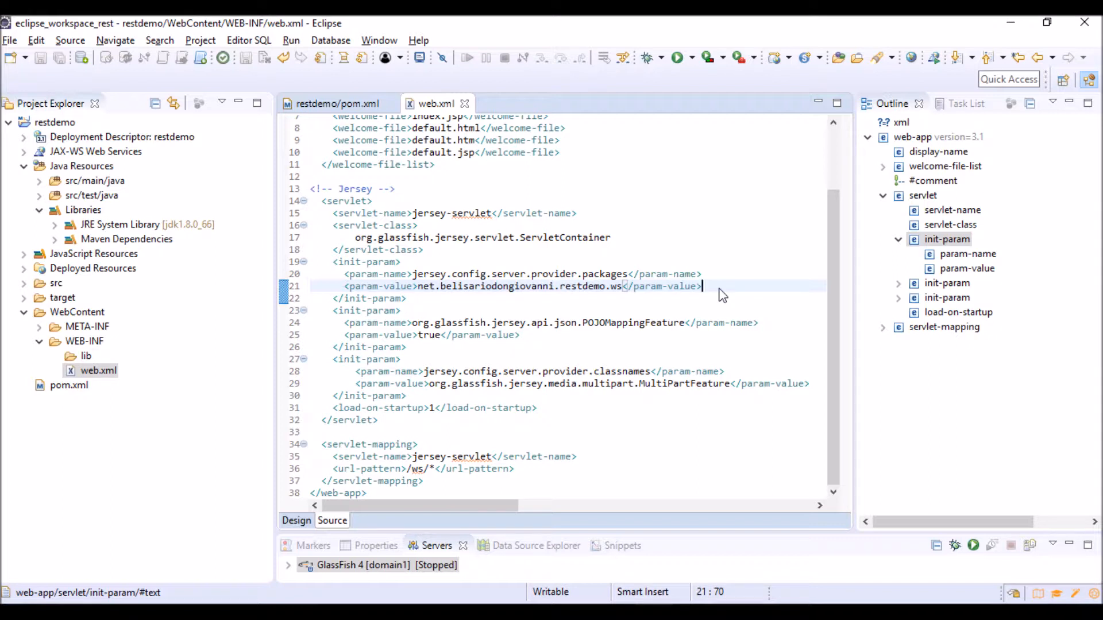
mouse_move(626, 289)
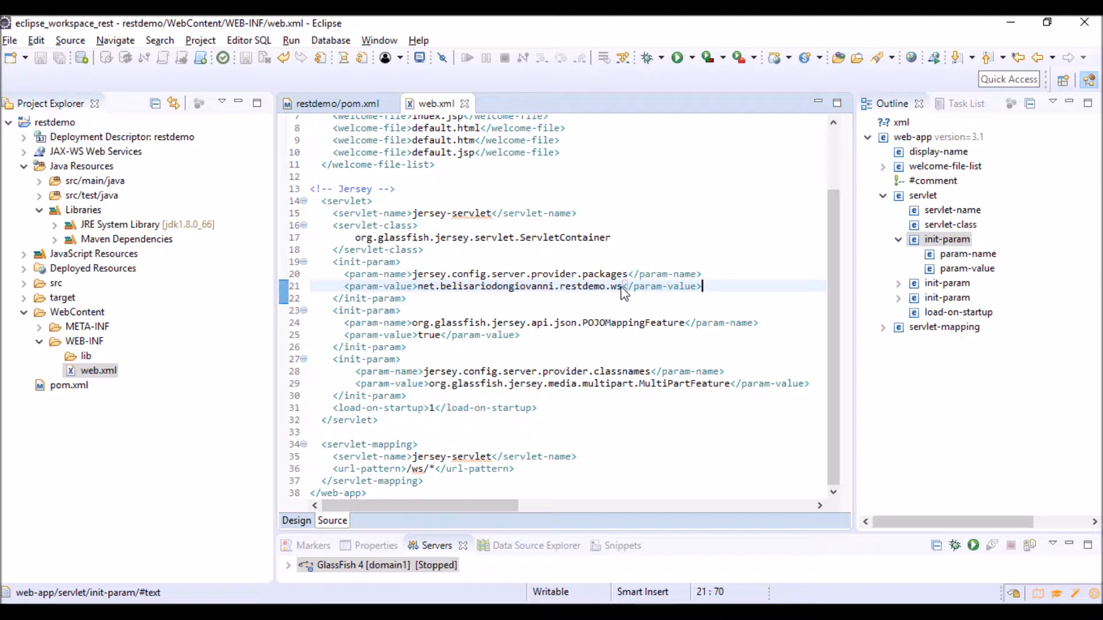
click(618, 286)
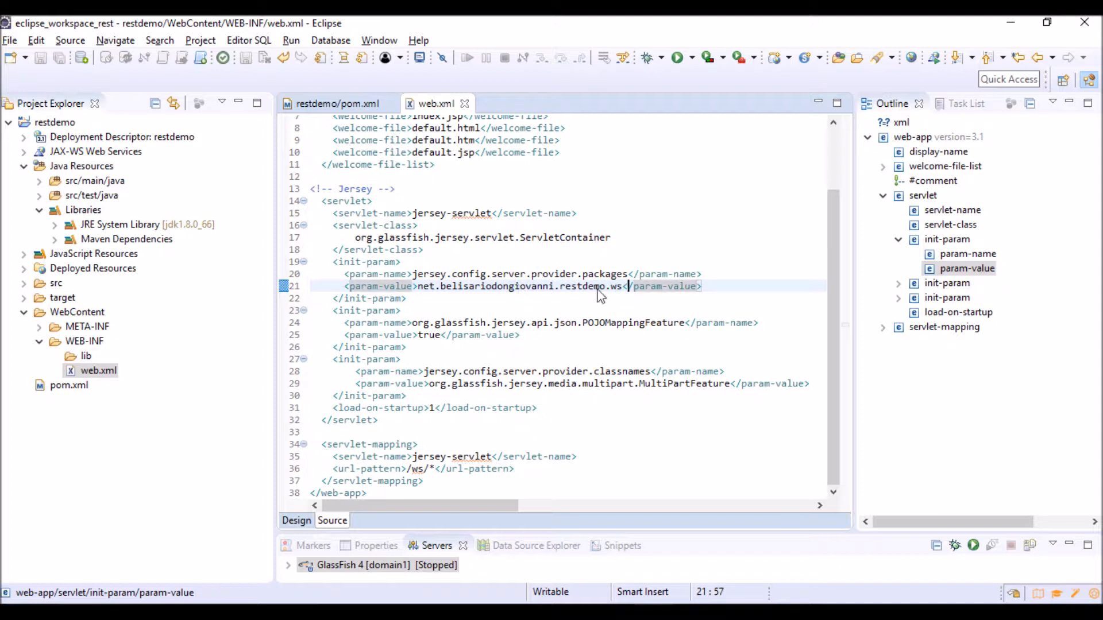
double_click(574, 286)
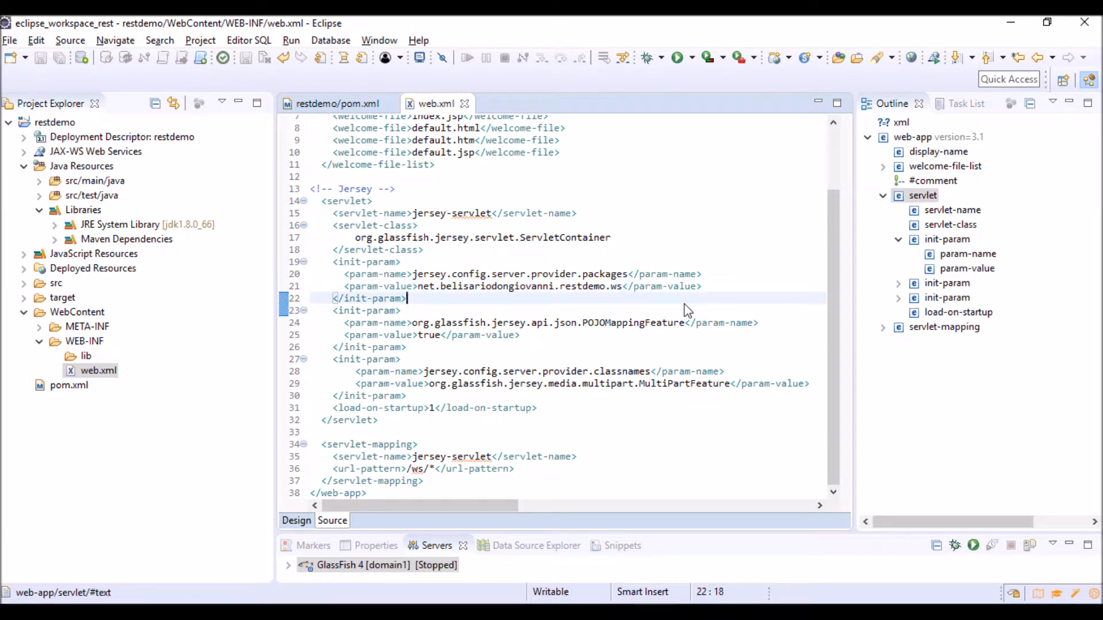
mouse_move(467, 451)
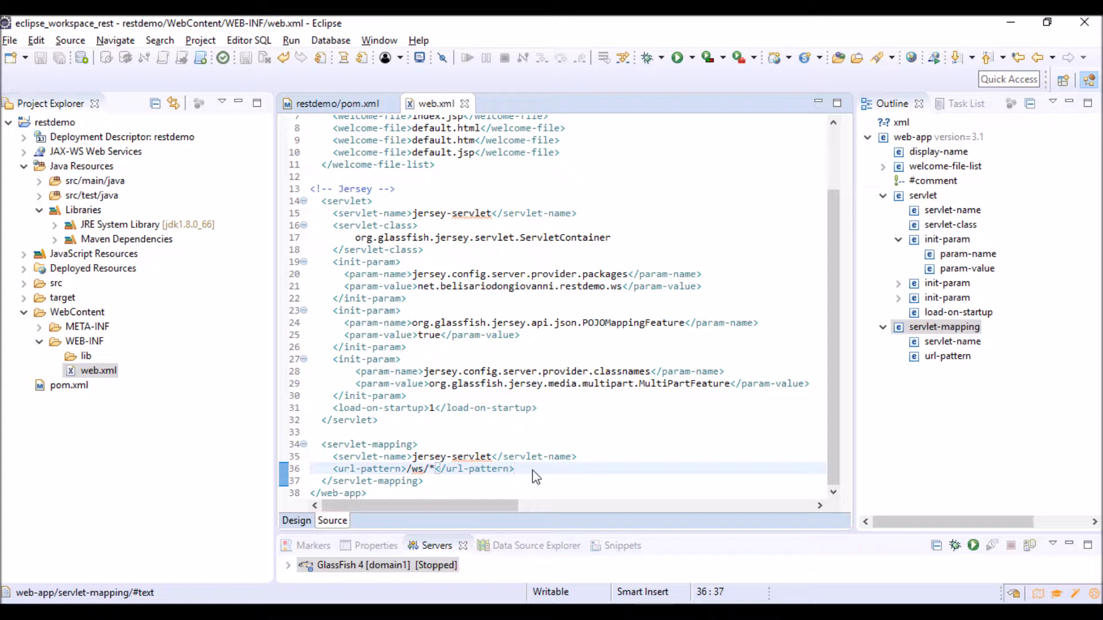
click(514, 469)
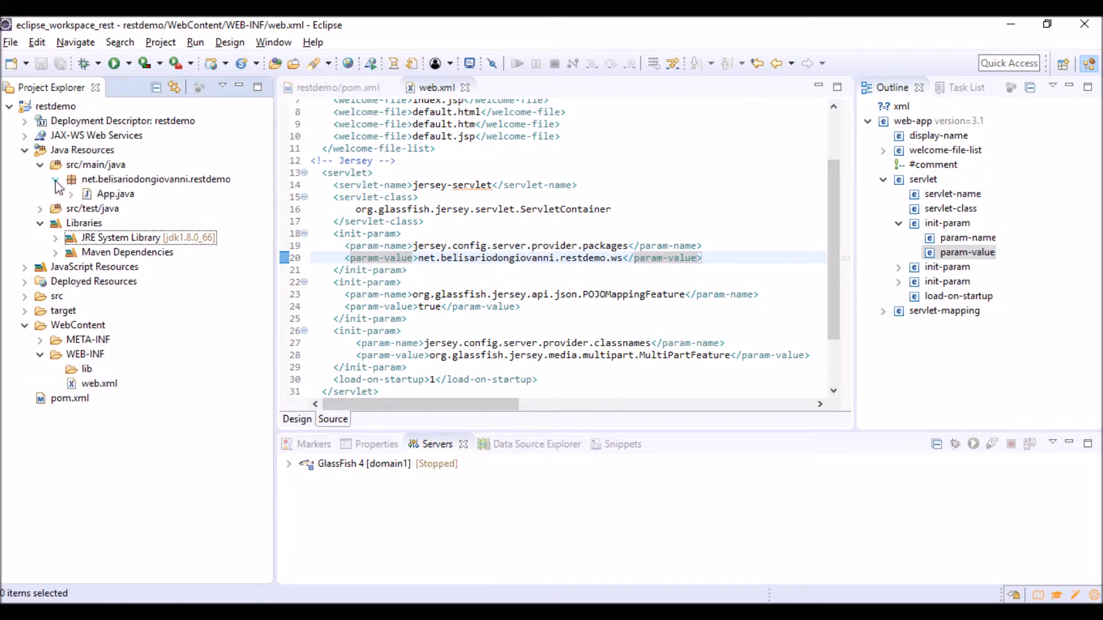
- Add a net.belisariodongiovanni.restdemo.ws package by appending .ws to the restdemo package name
right_click(98, 180)
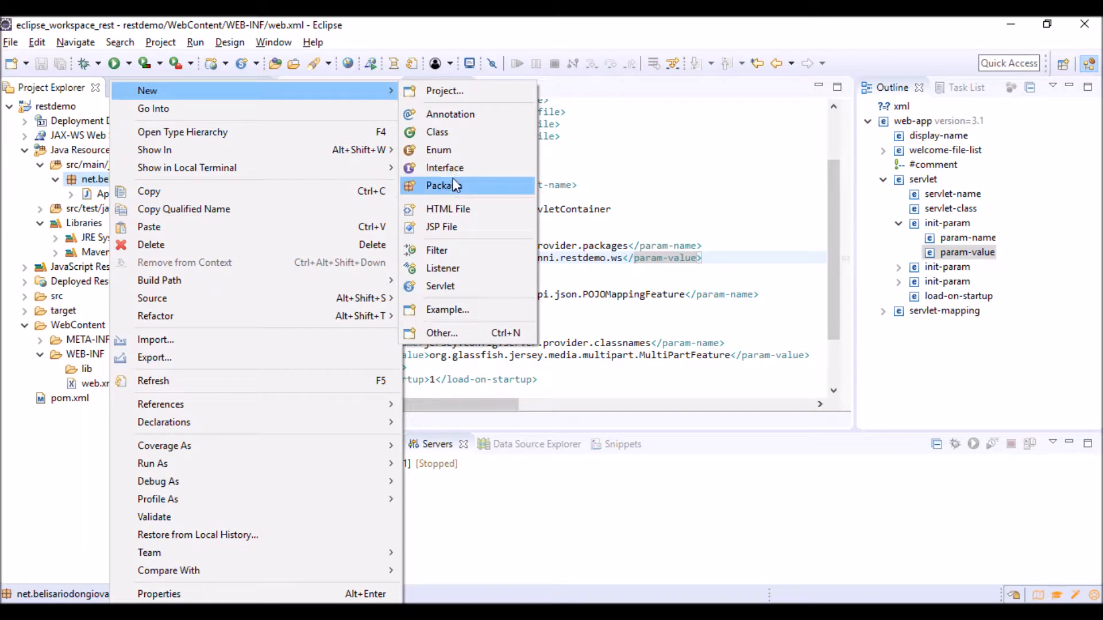
click(440, 185)
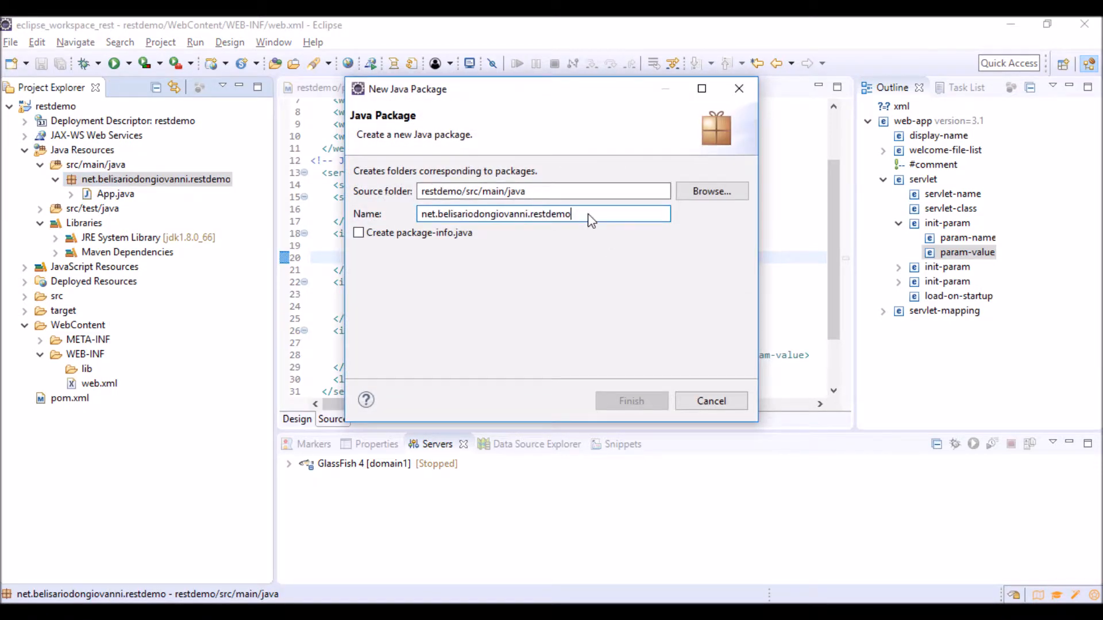
text(.ws)
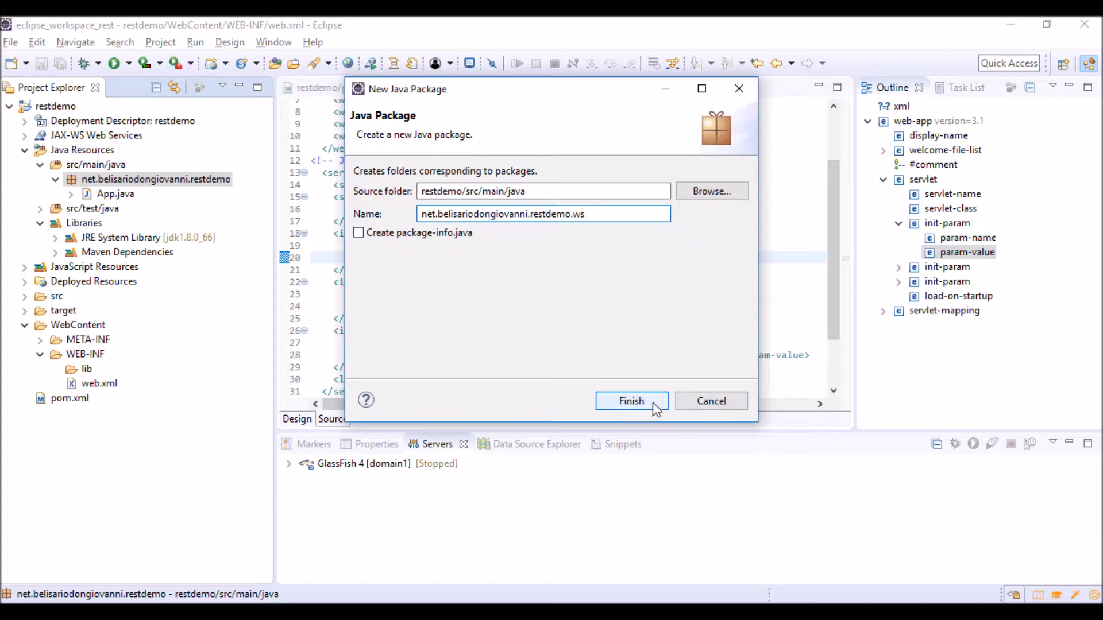
click(630, 401)
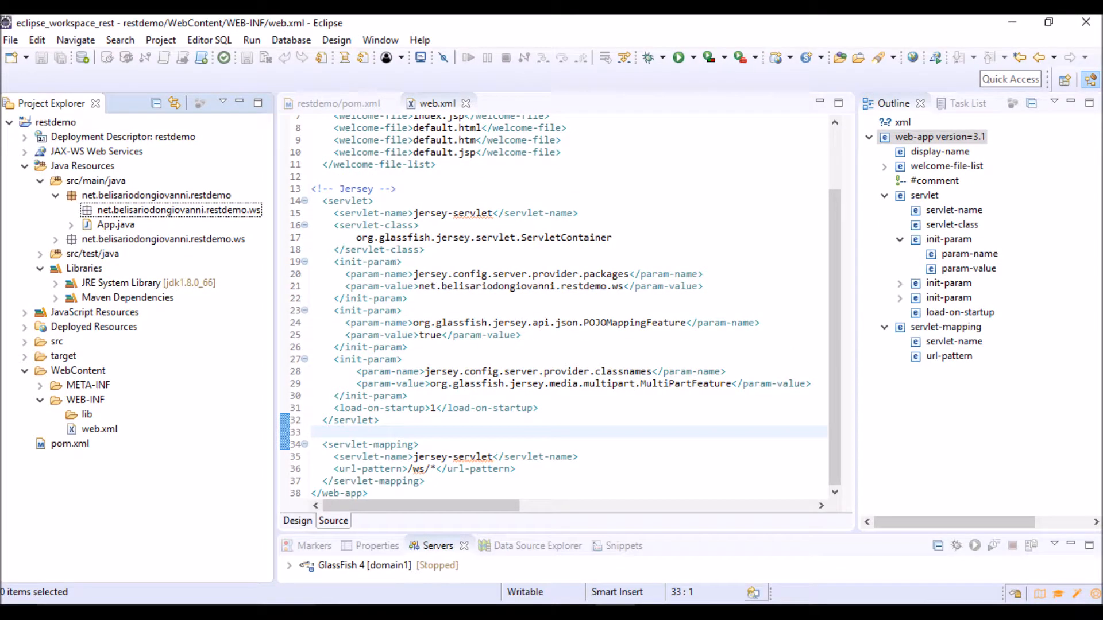
mouse_move(597, 361)
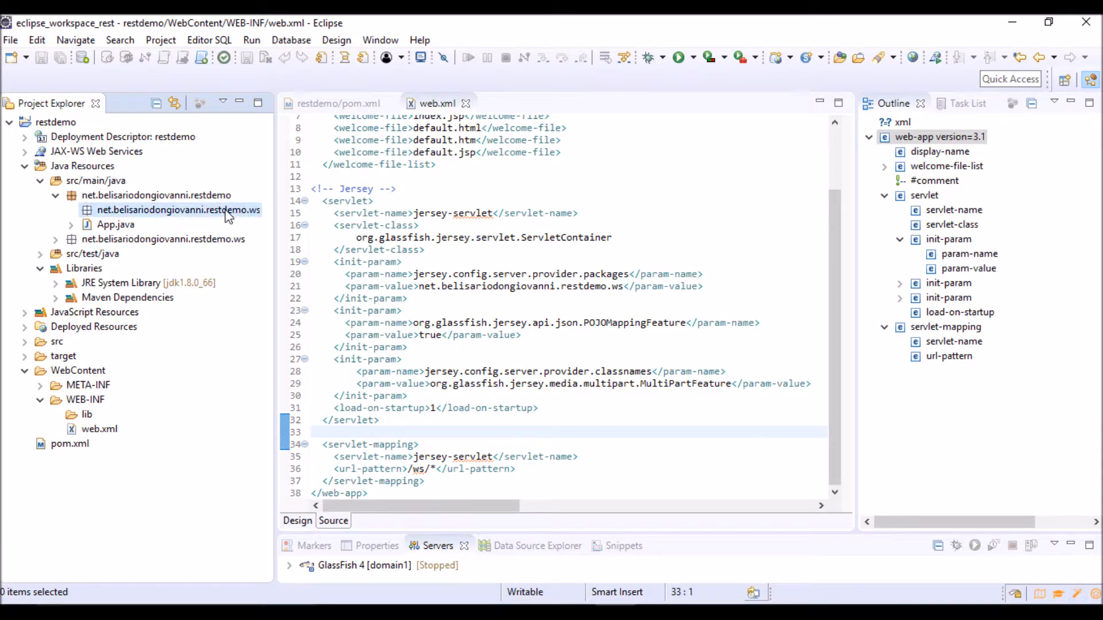
- Create a public class CompanyWS in the ws package and open it in the editor
right_click(179, 209)
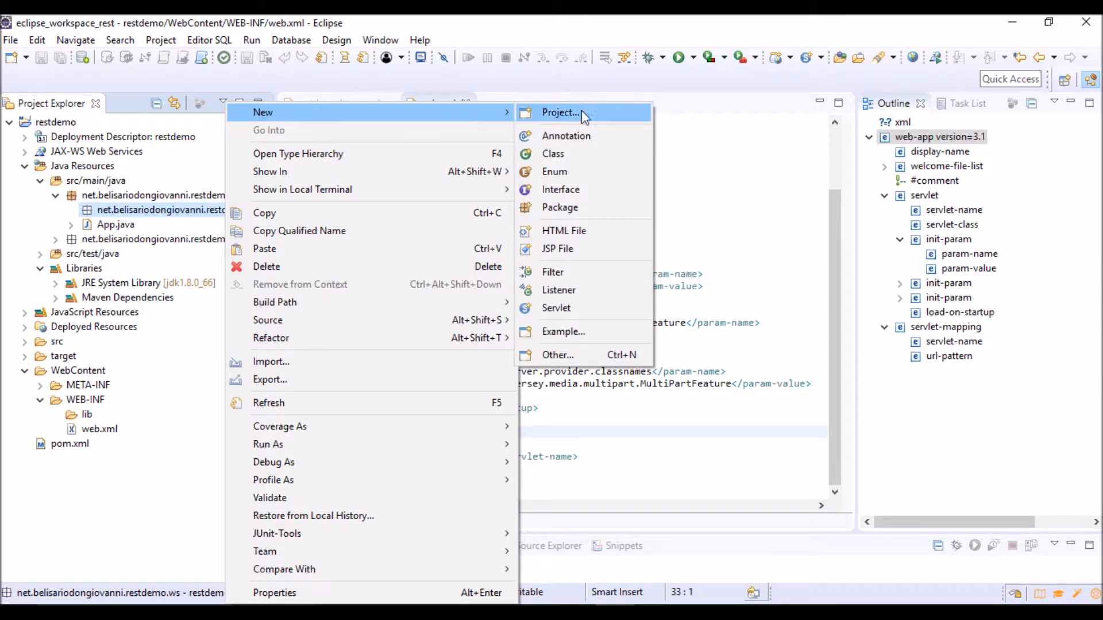
click(553, 153)
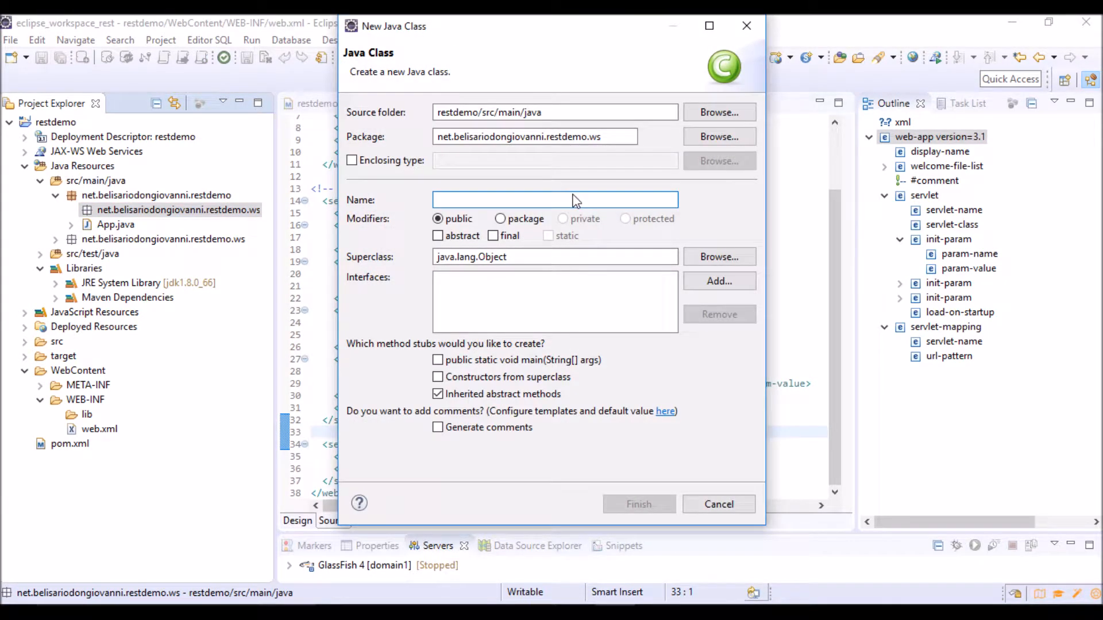
text(CompanyWS)
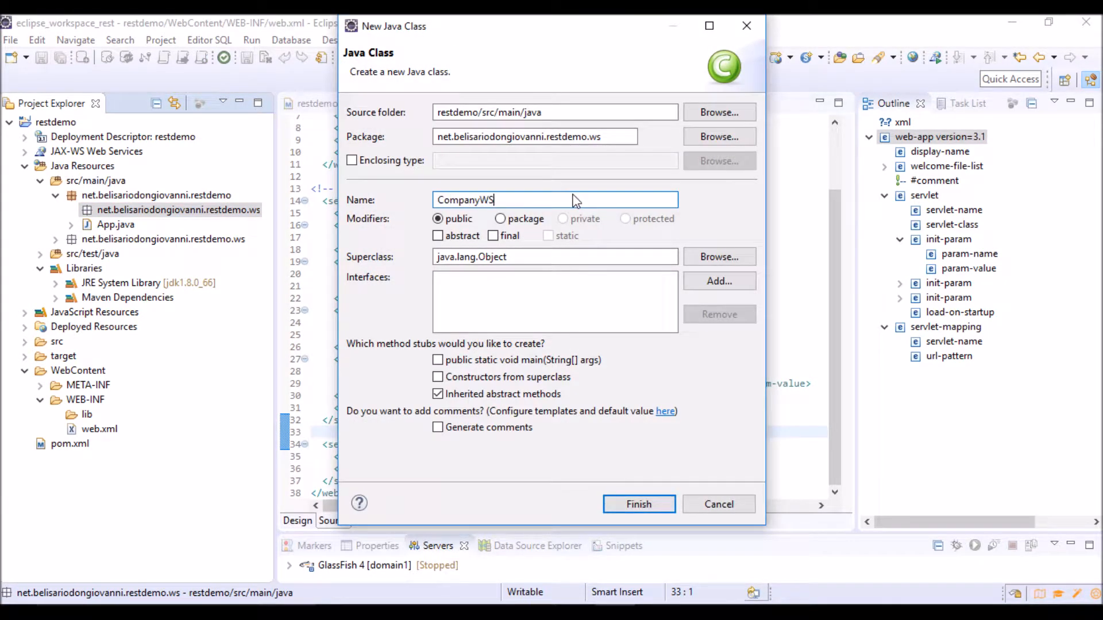
click(637, 504)
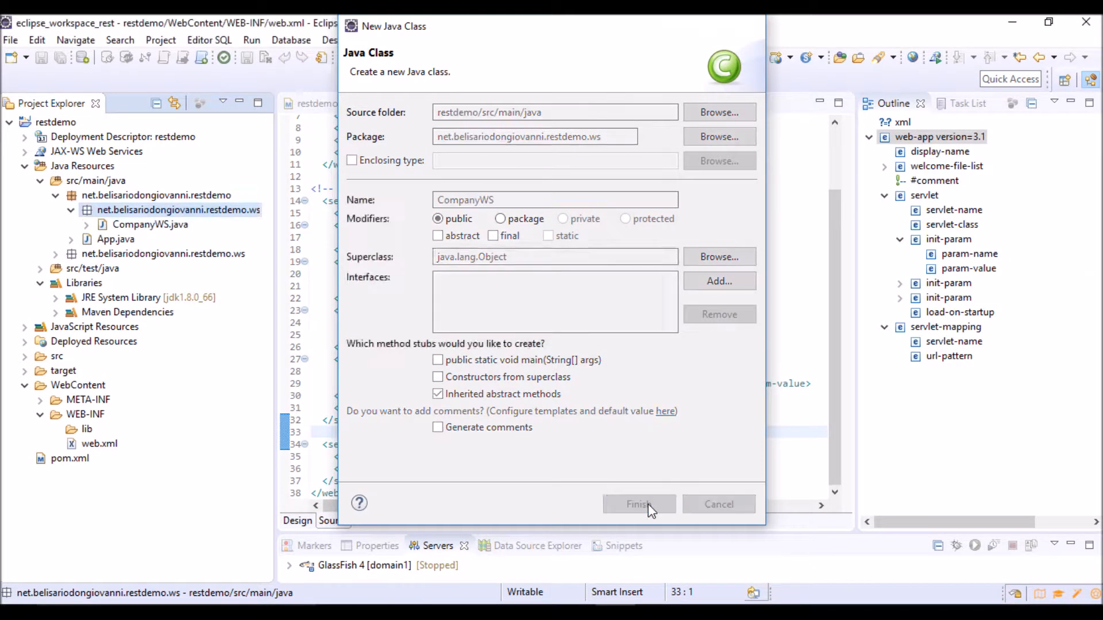
click(638, 504)
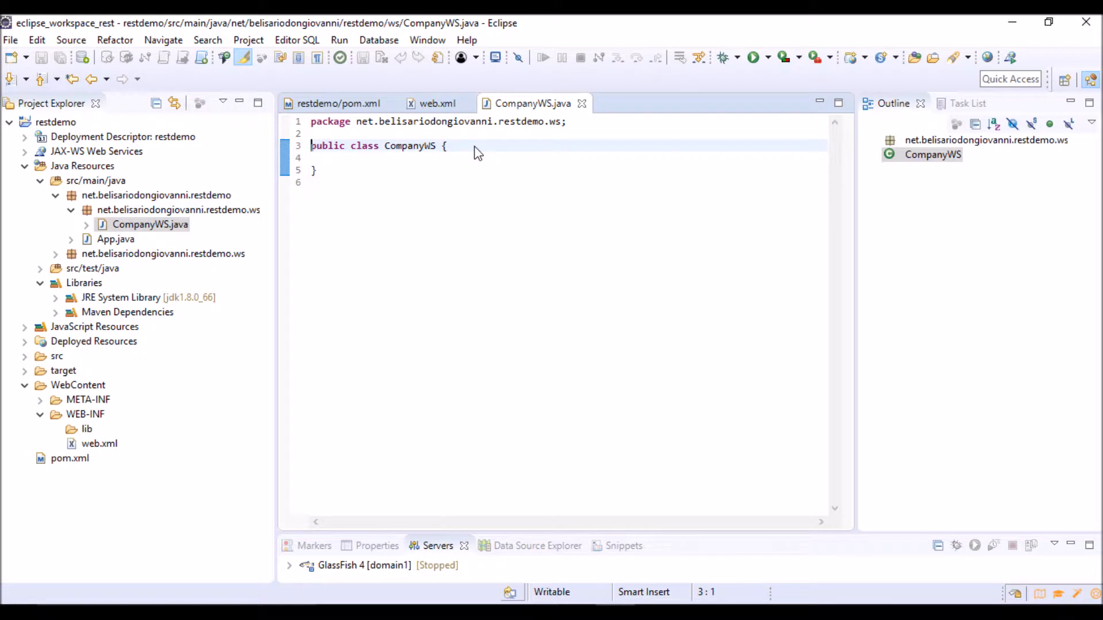
key(Enter)
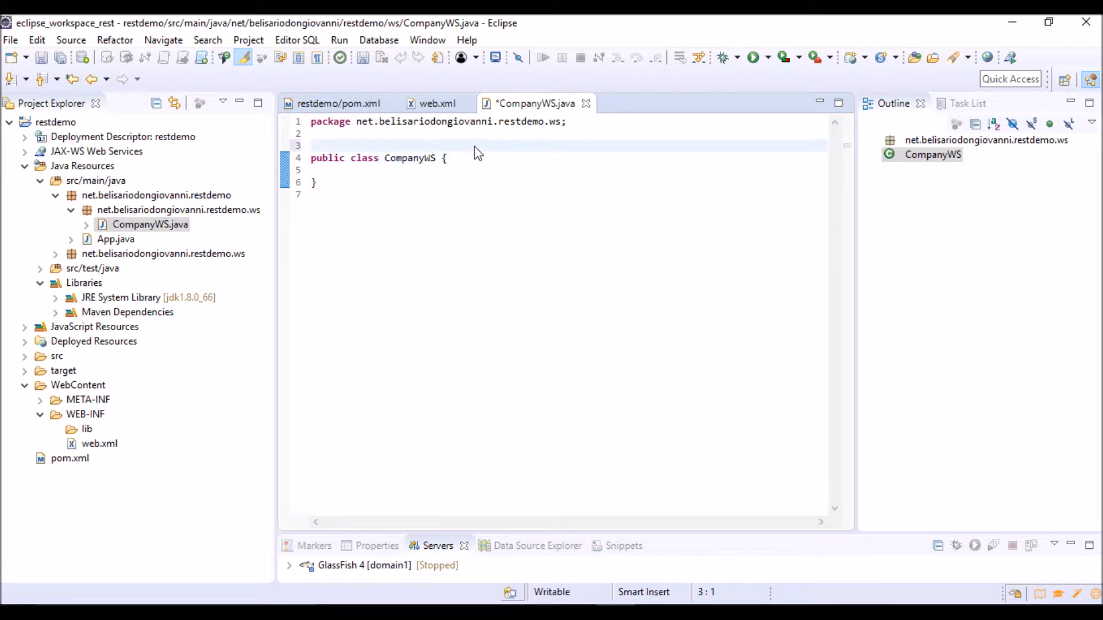
text(@Path)
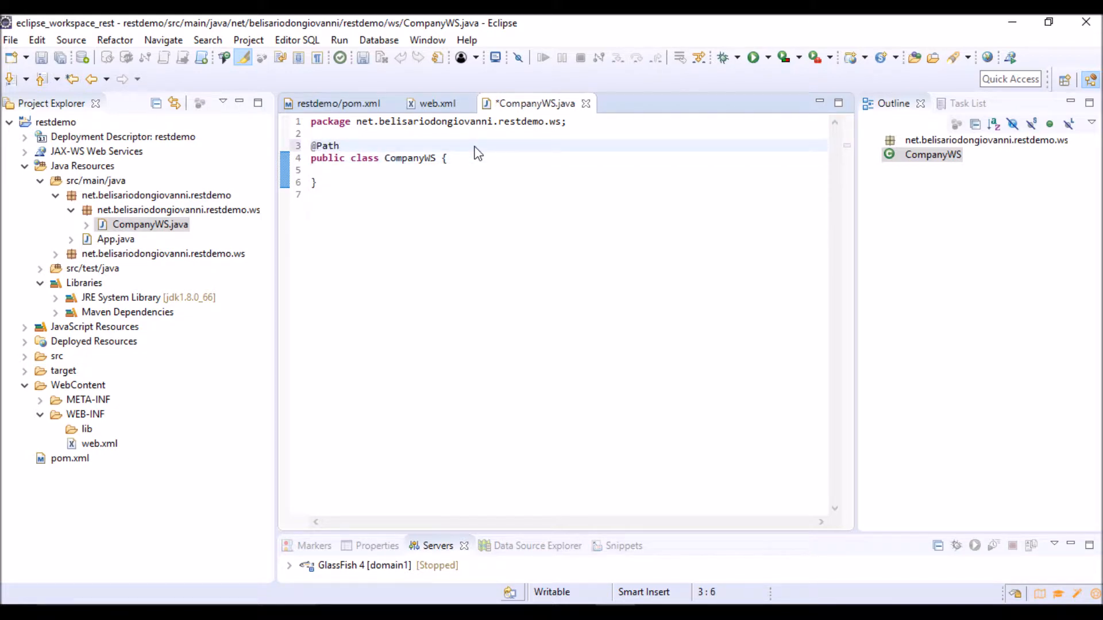
text((""))
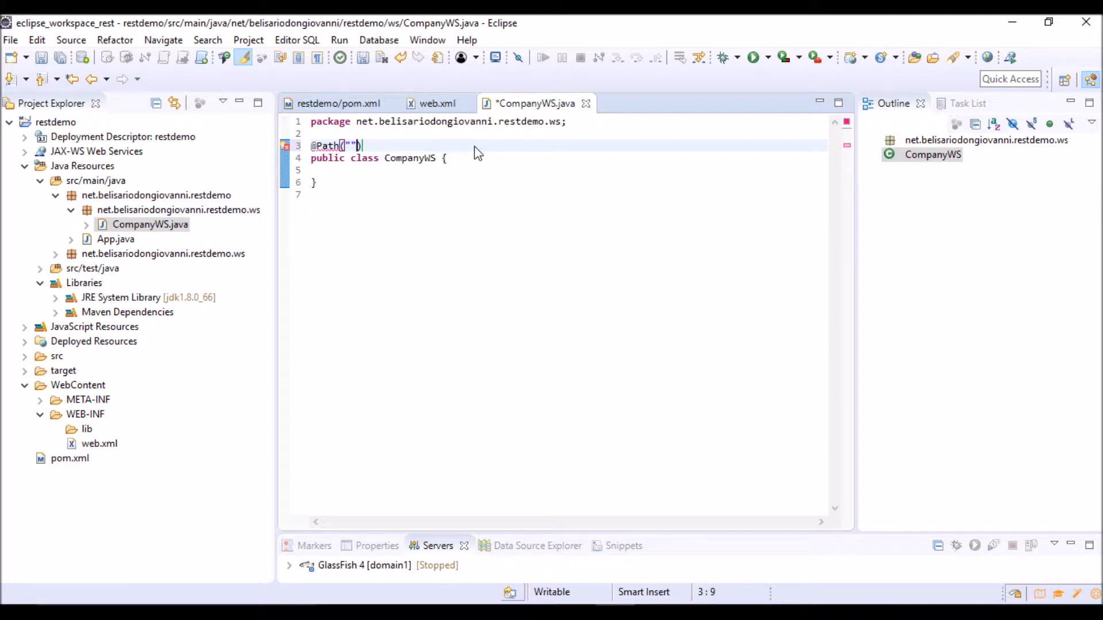
key(Backspace)
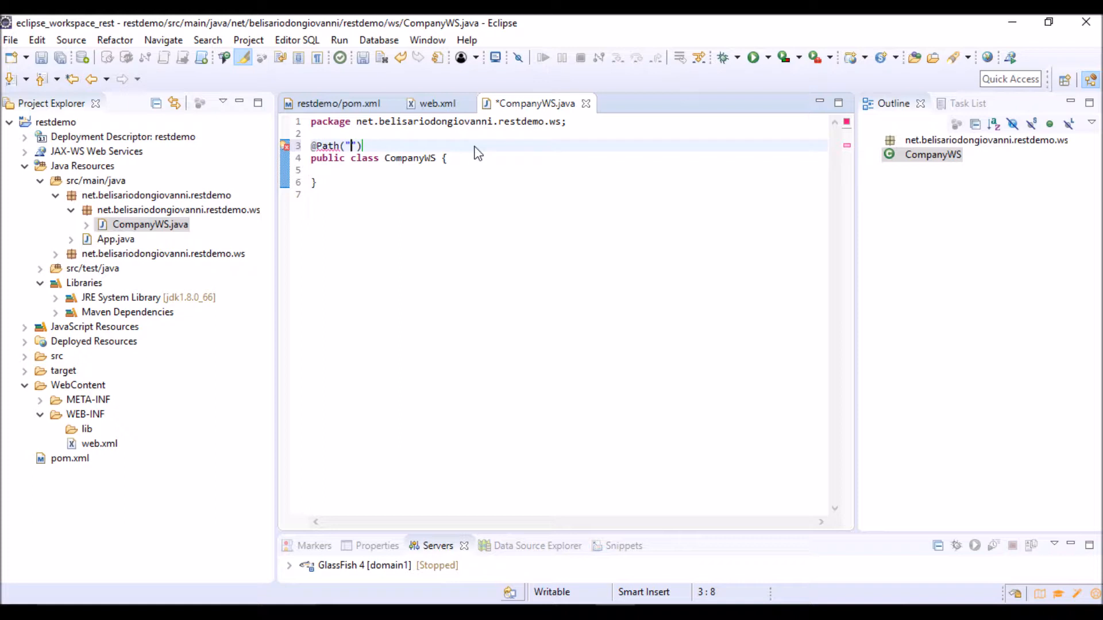
text(companies)
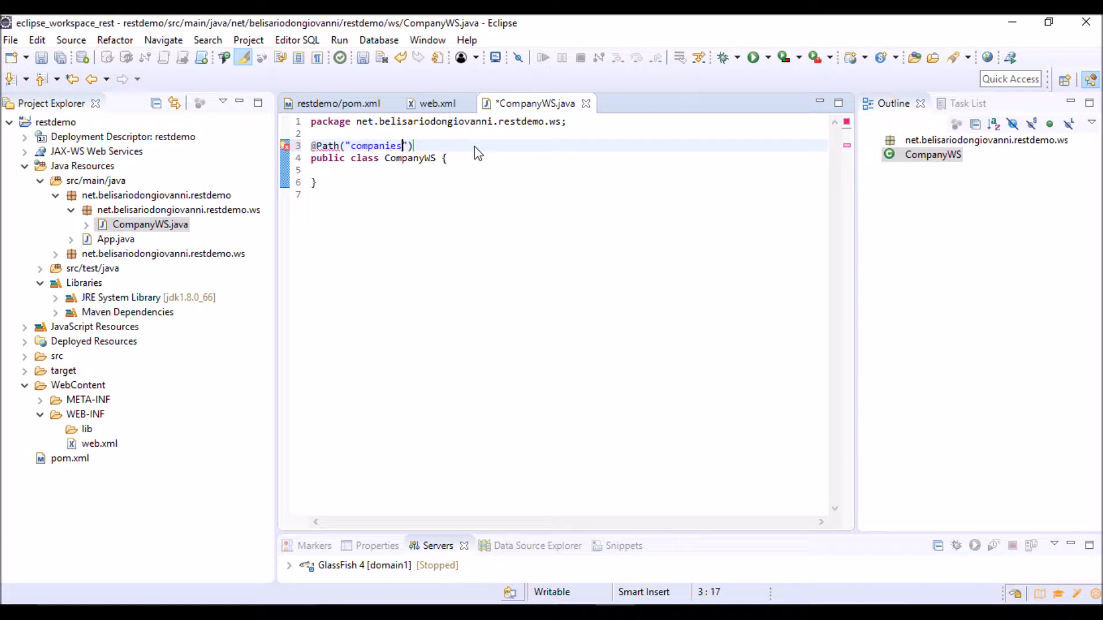
text(/)
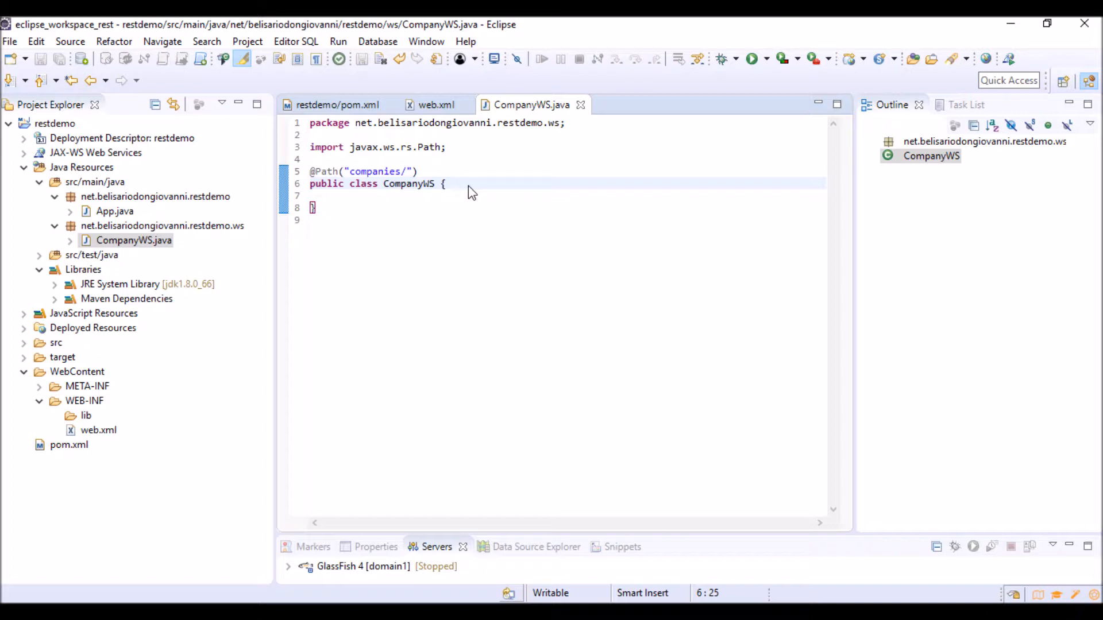
- Write public String getHelloWorld() { return "Hello World"; } in the class body
text(public get)
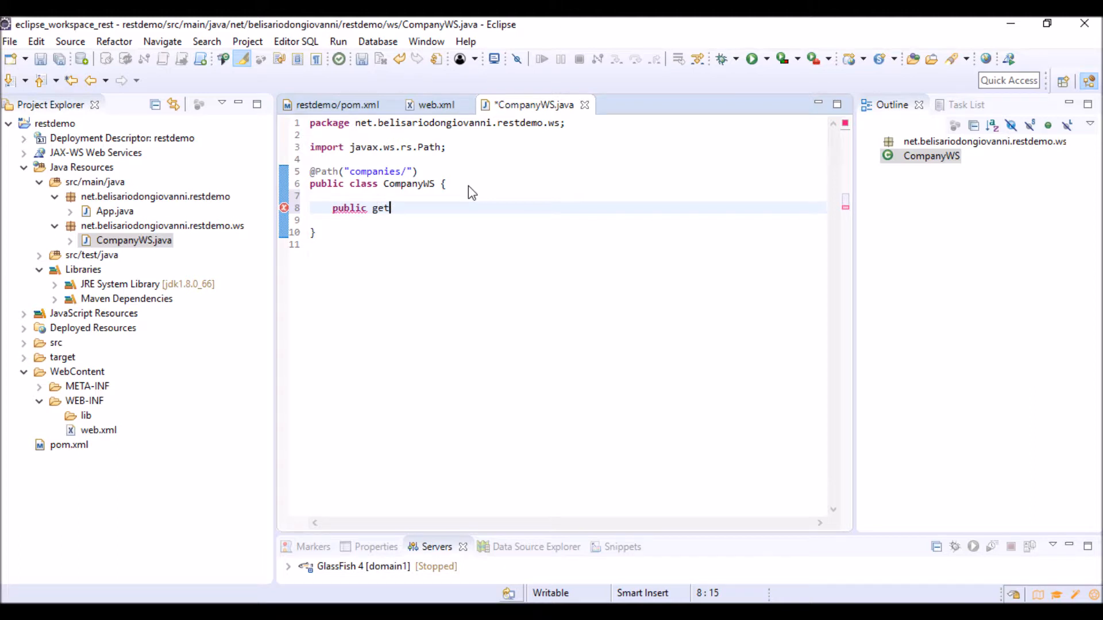
text(HelloWorld()
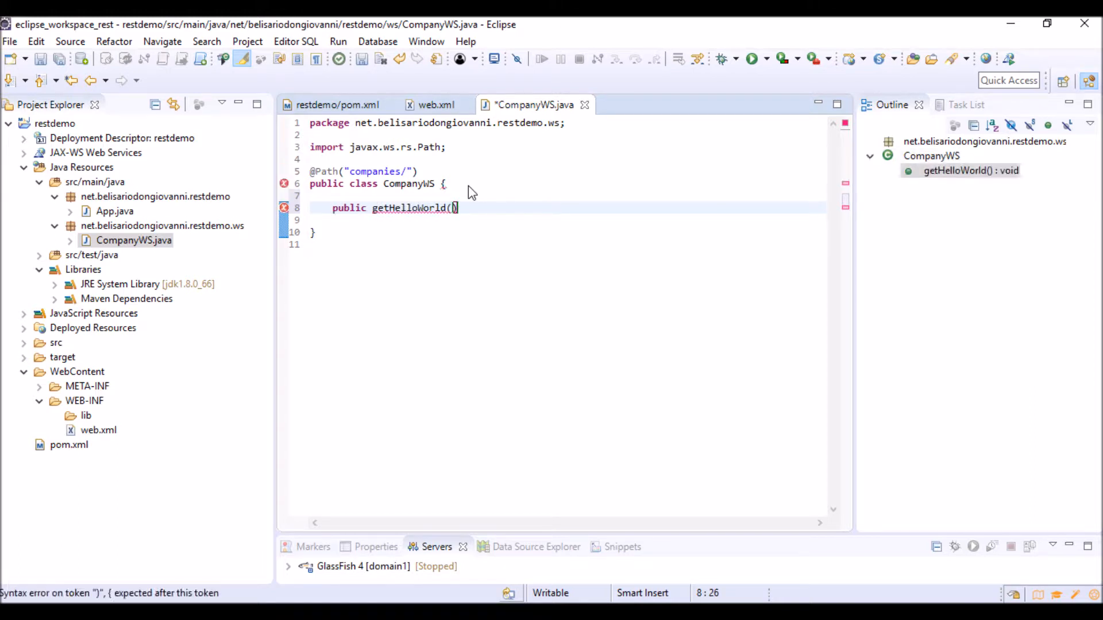
text({)
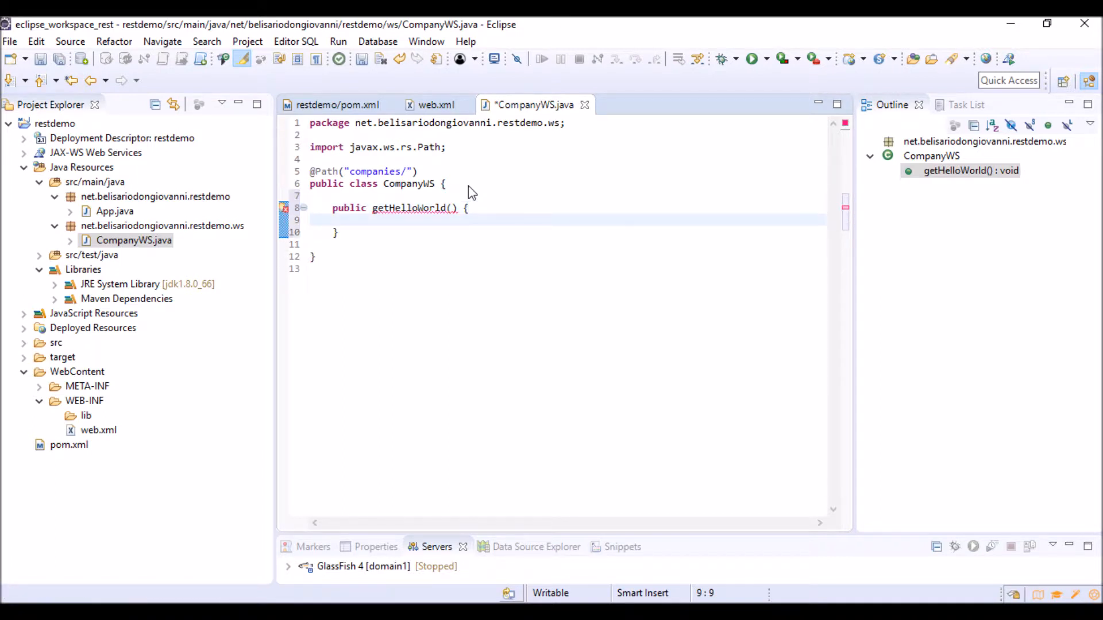
text(return "Hello)
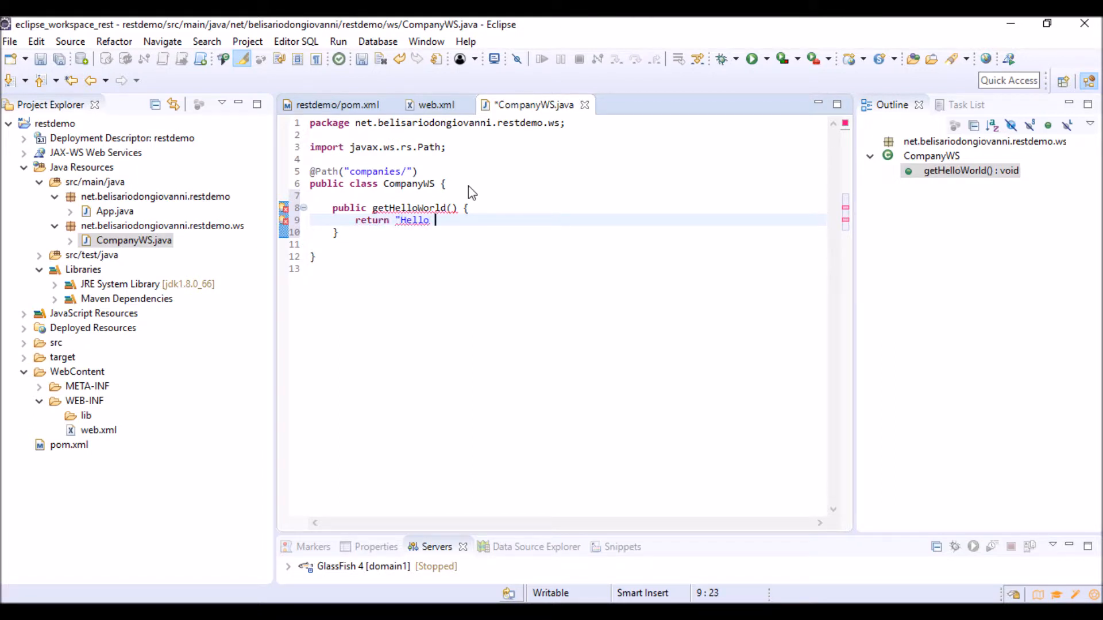
text(World)
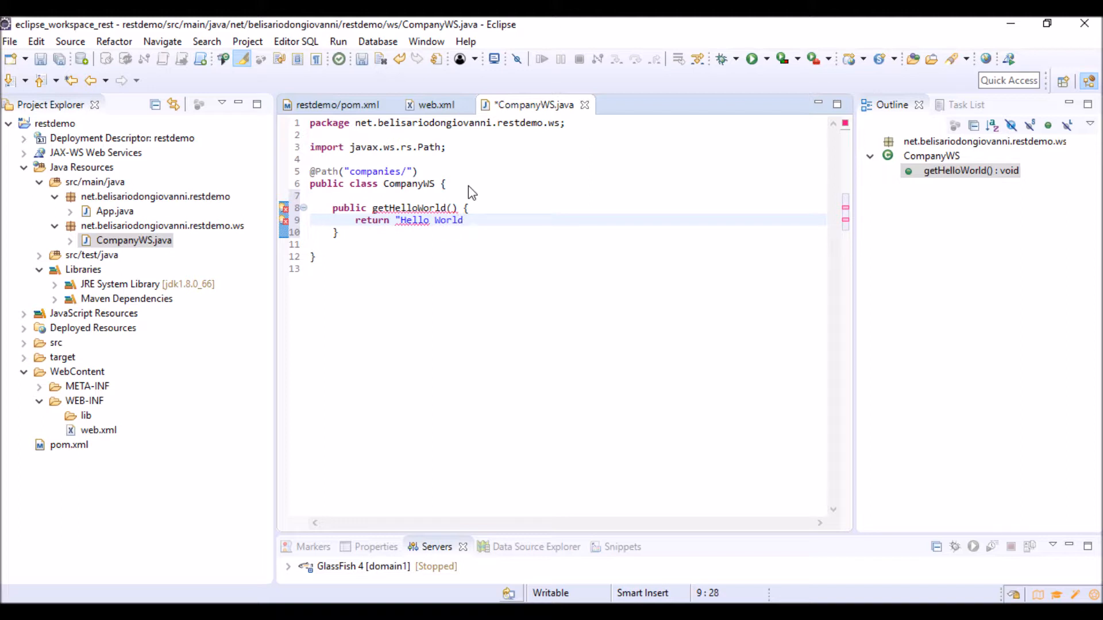
text(;)
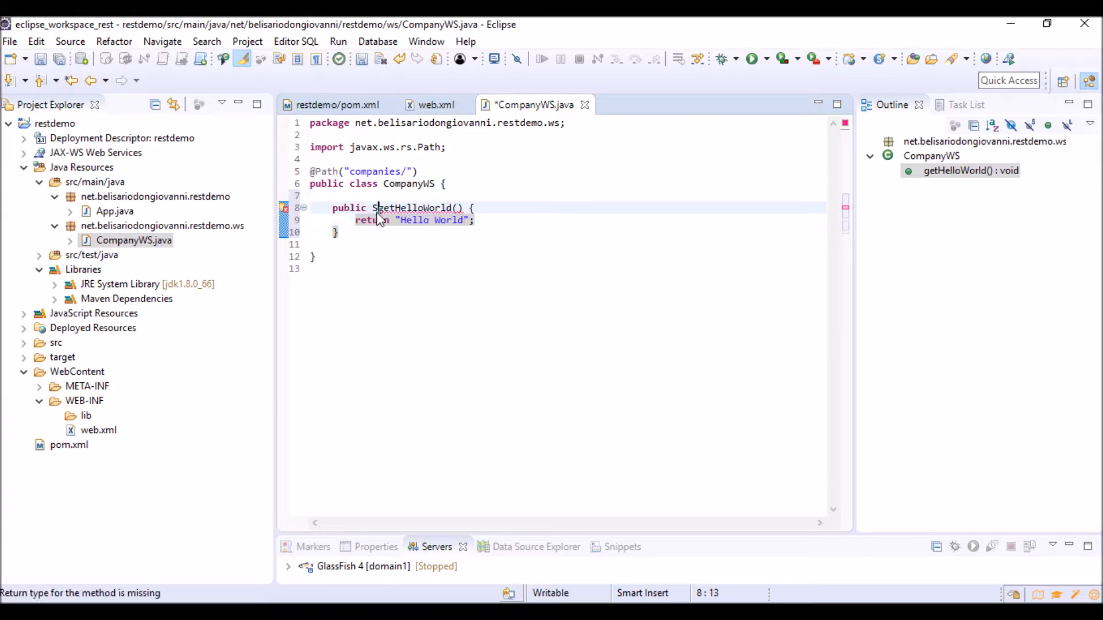
text(String)
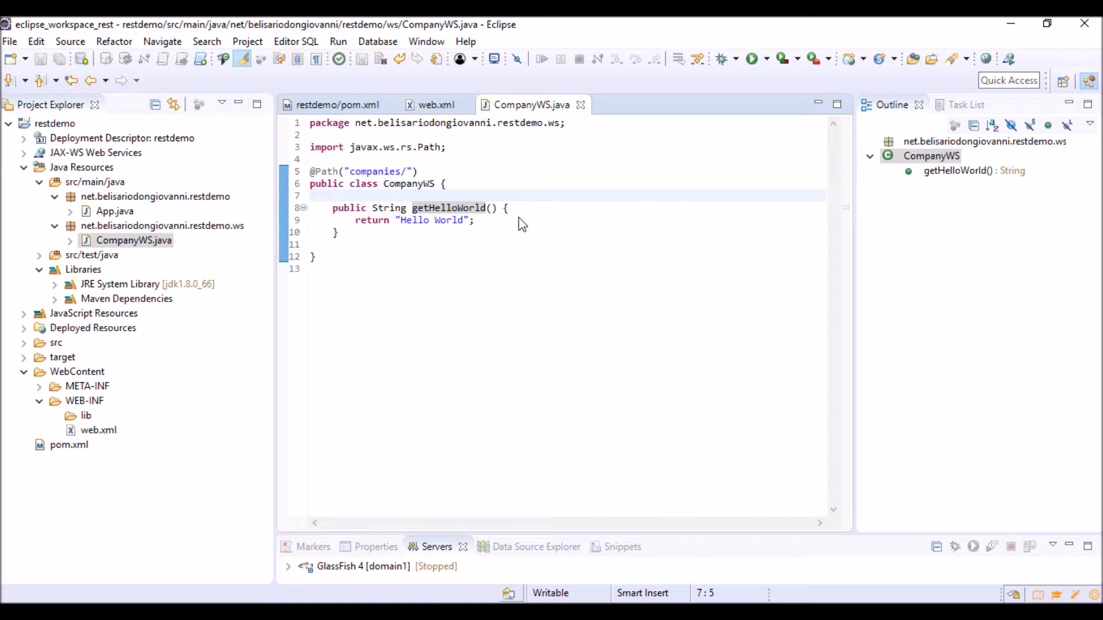
click(333, 196)
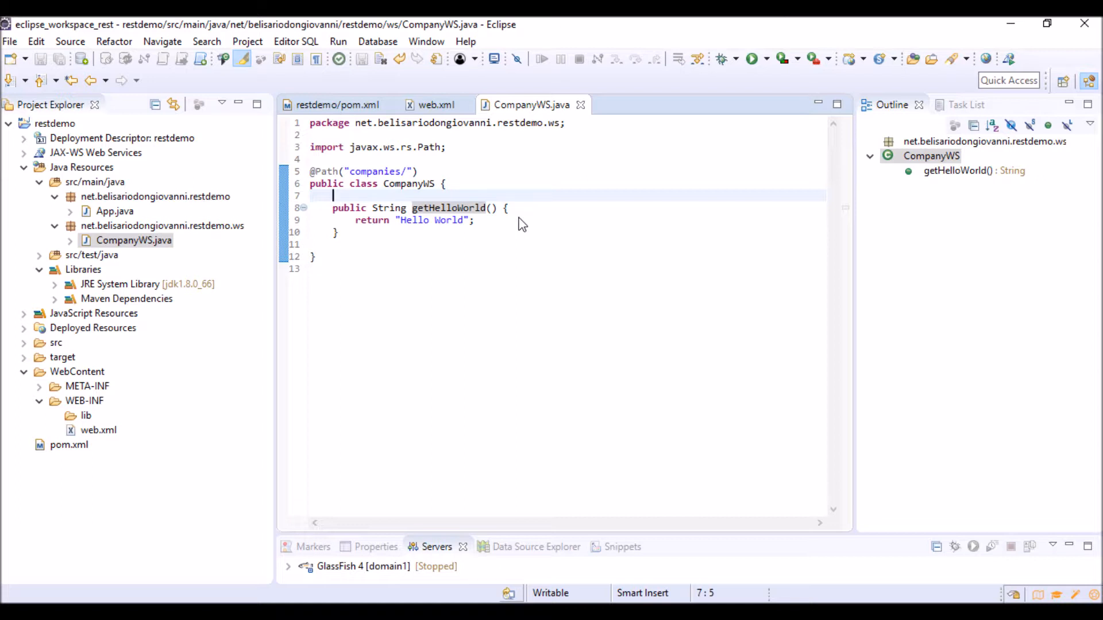
text(@)
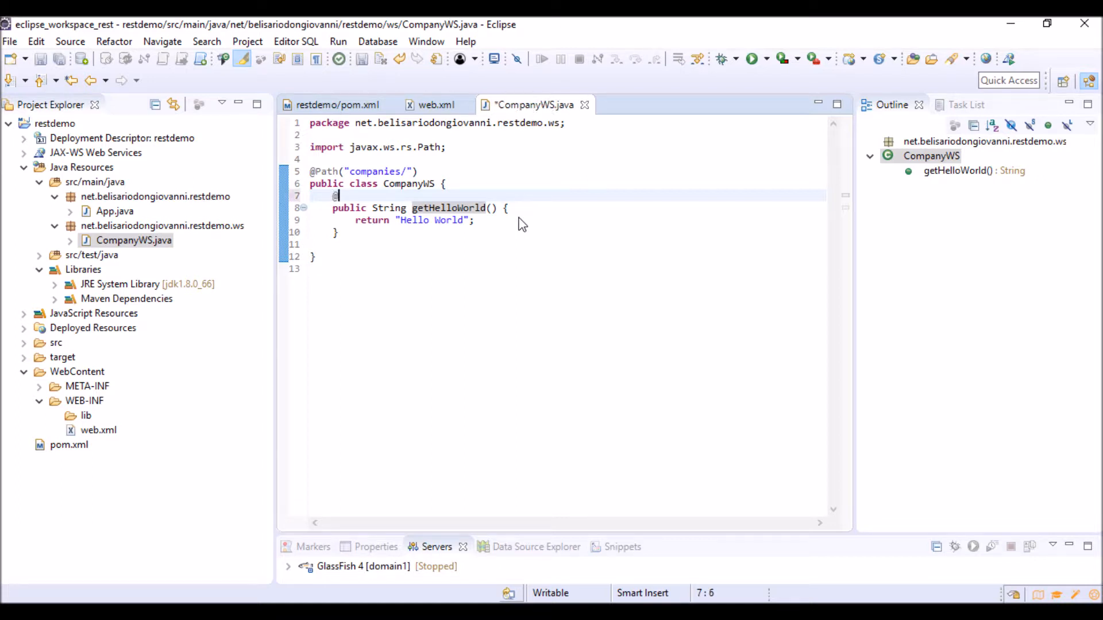
text(GET)
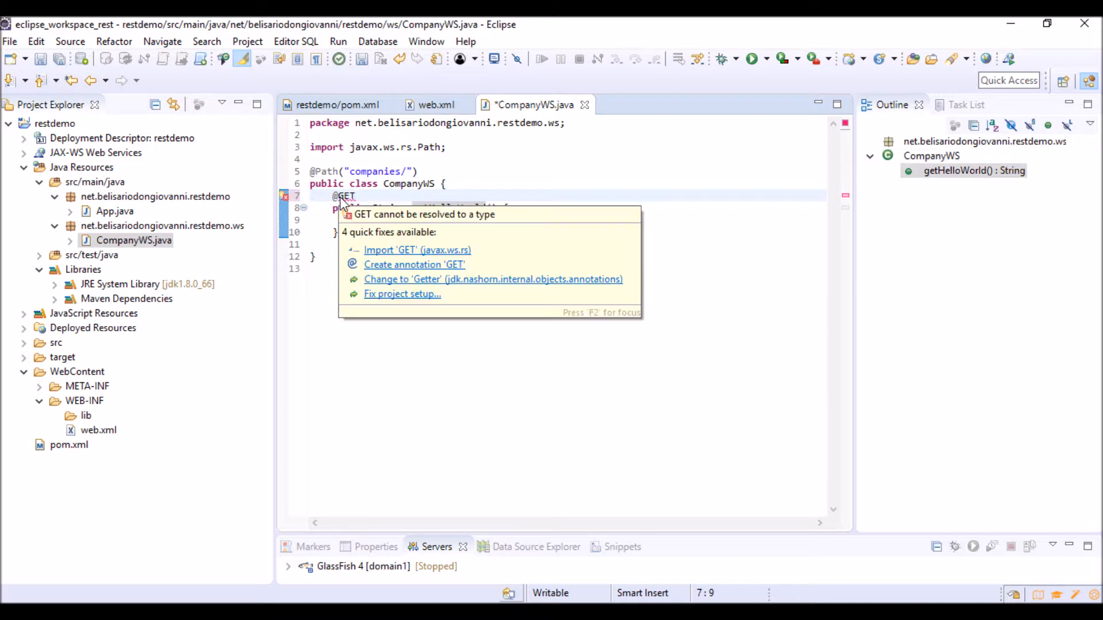
click(416, 250)
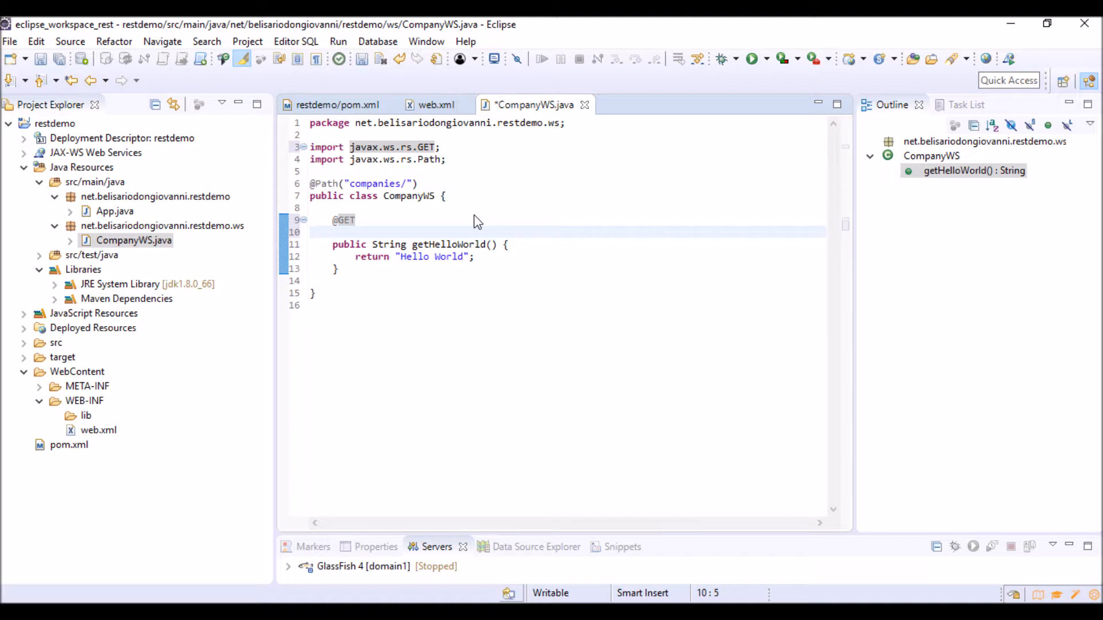
text(@Pr)
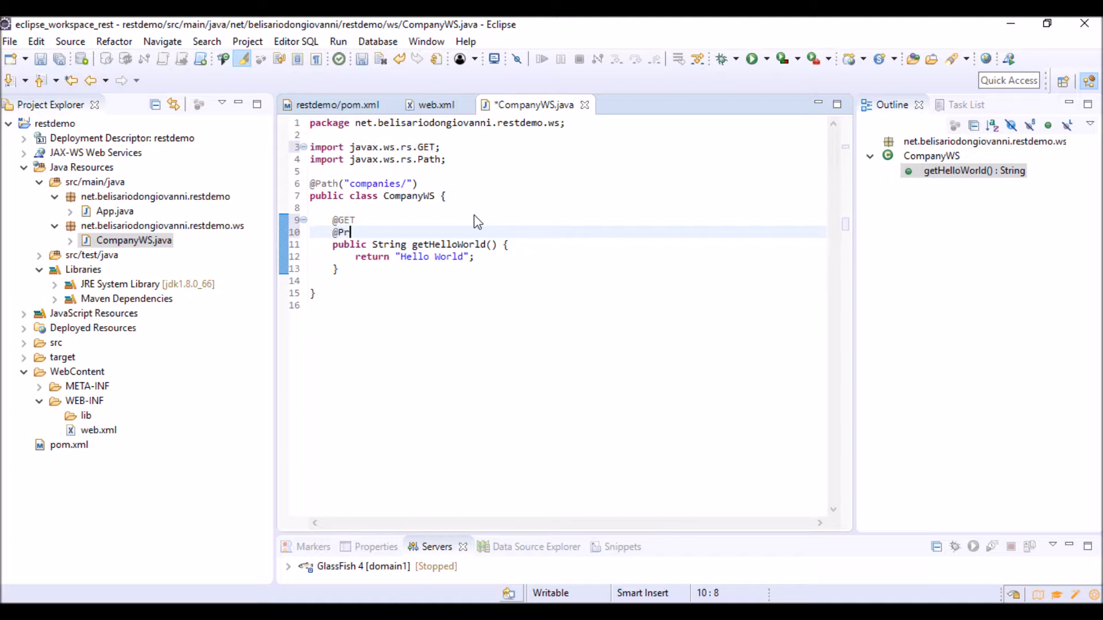
text(oduces)
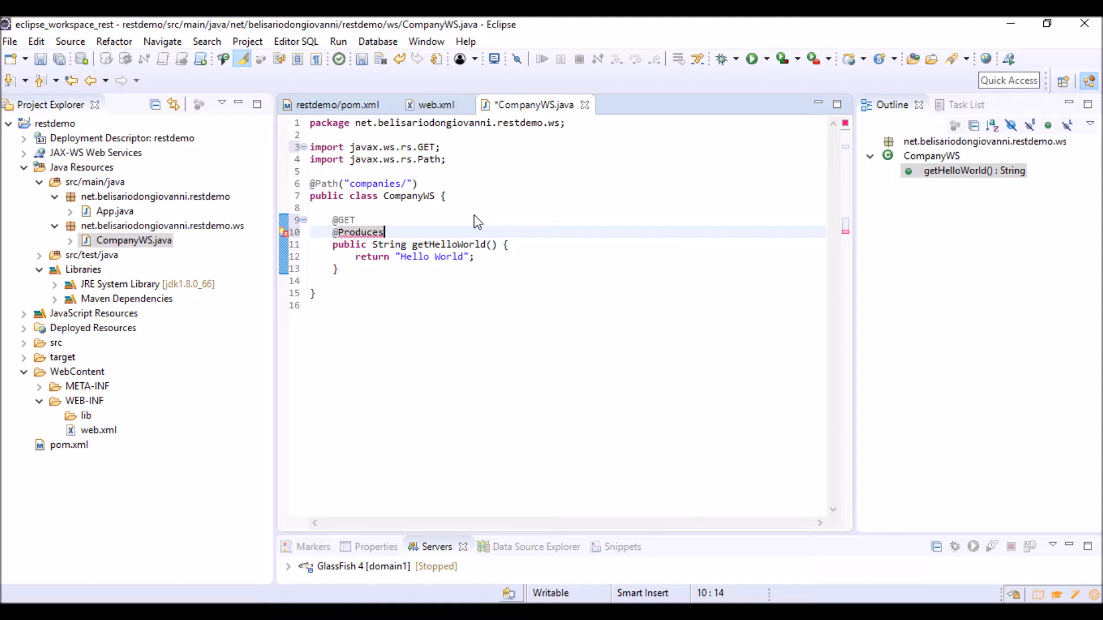
text(()
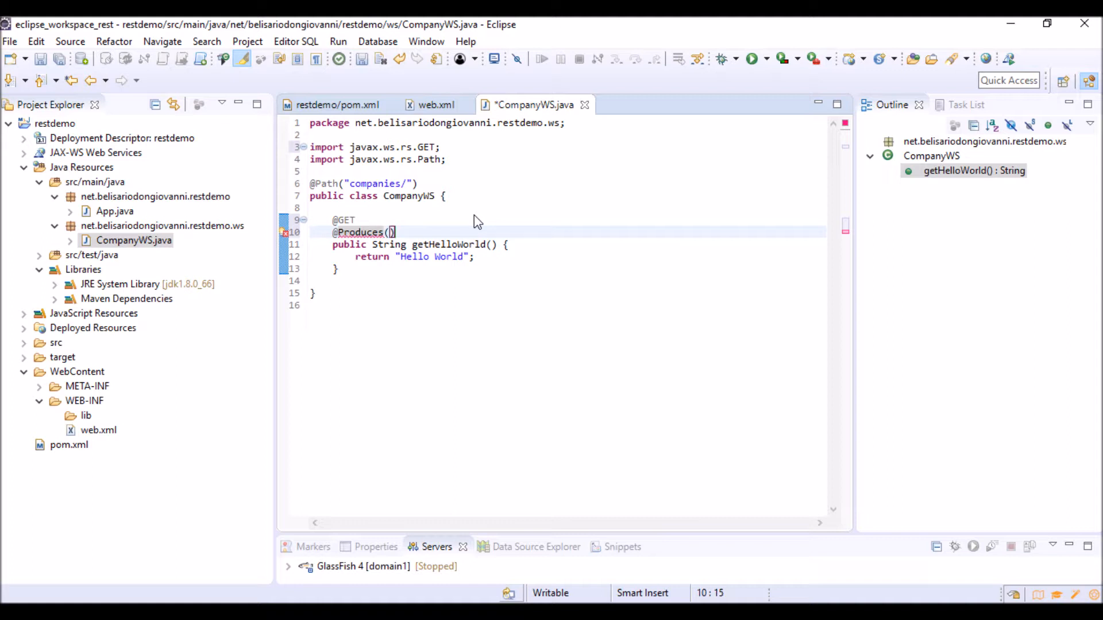
text(M)
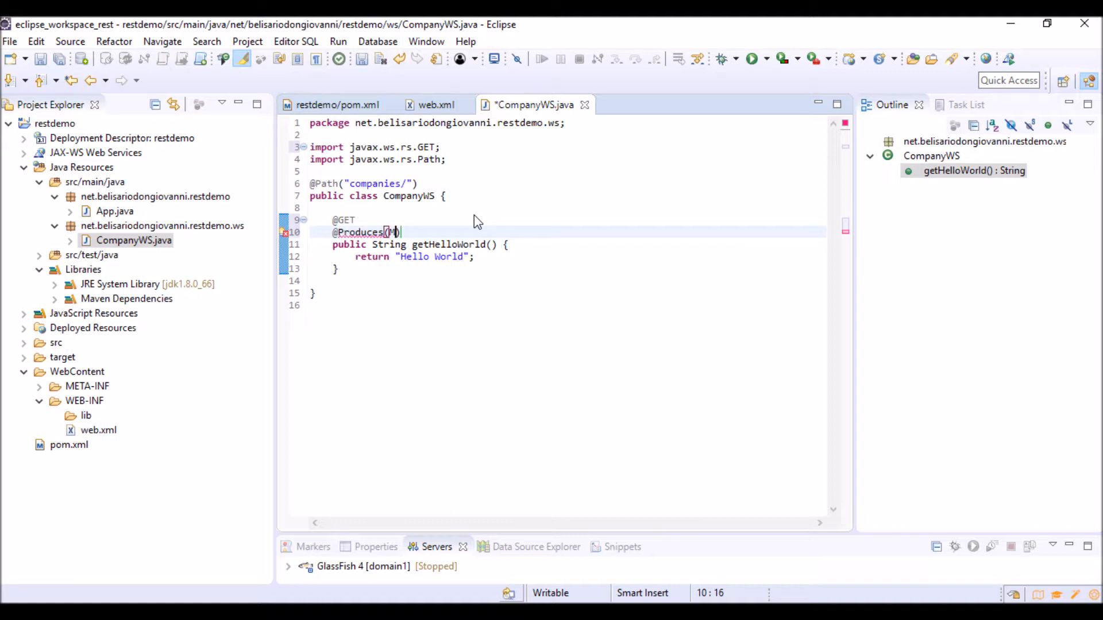
text(MediaType)
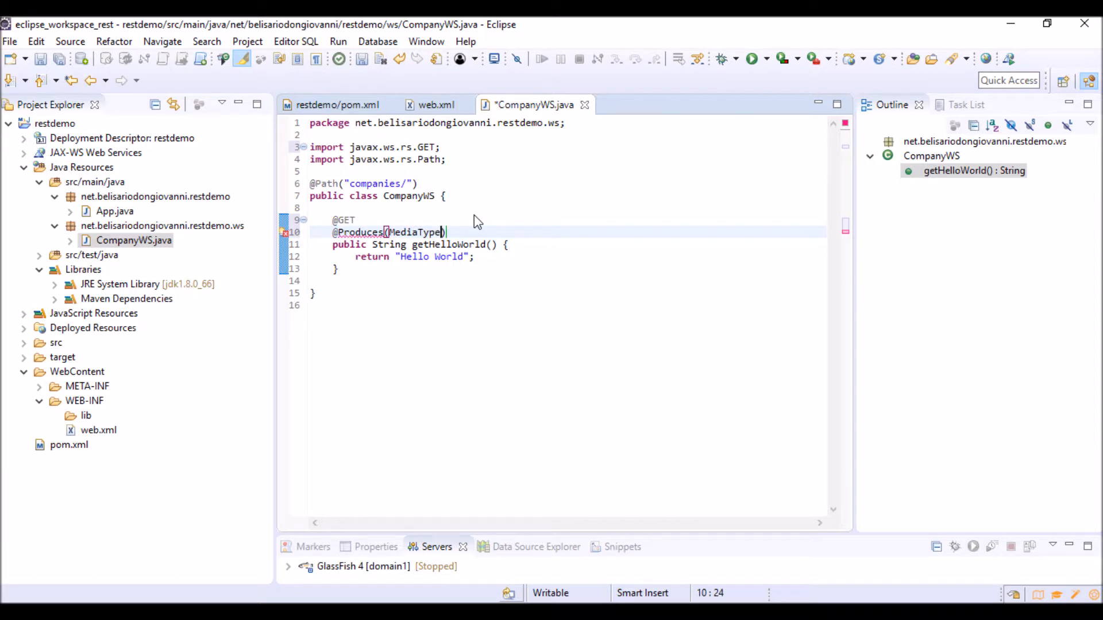
text(,)
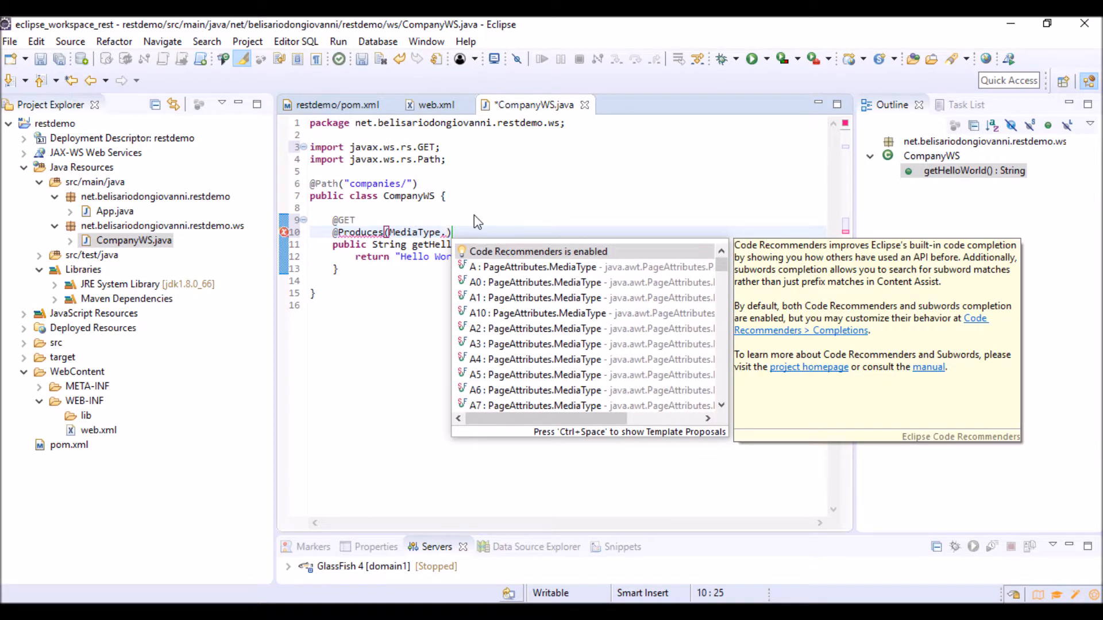
text(TEXT_PLAIN)
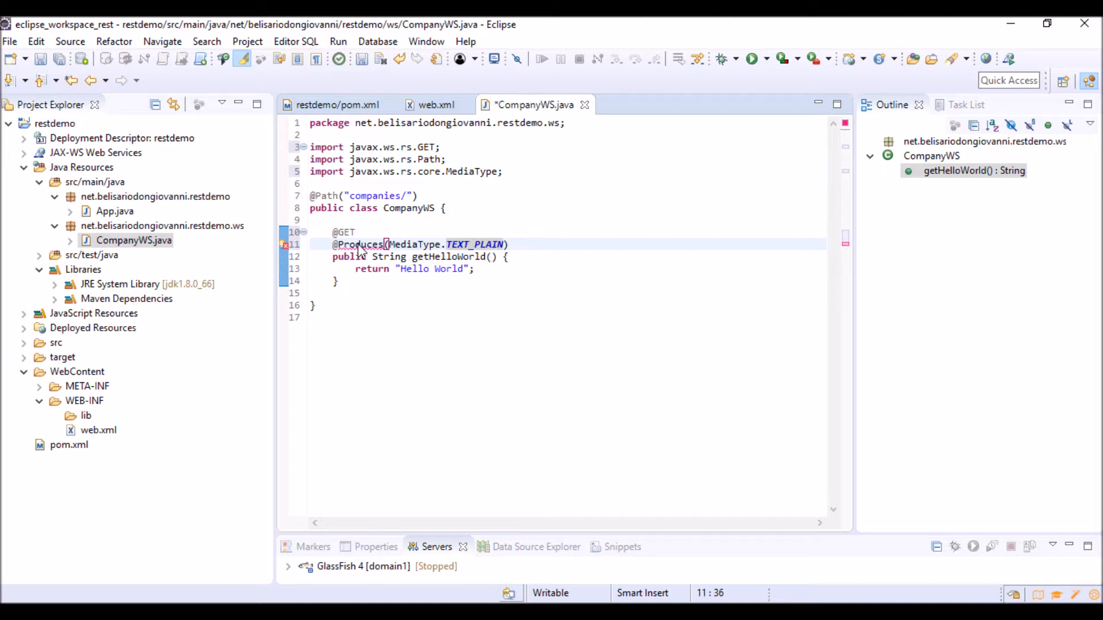
click(358, 244)
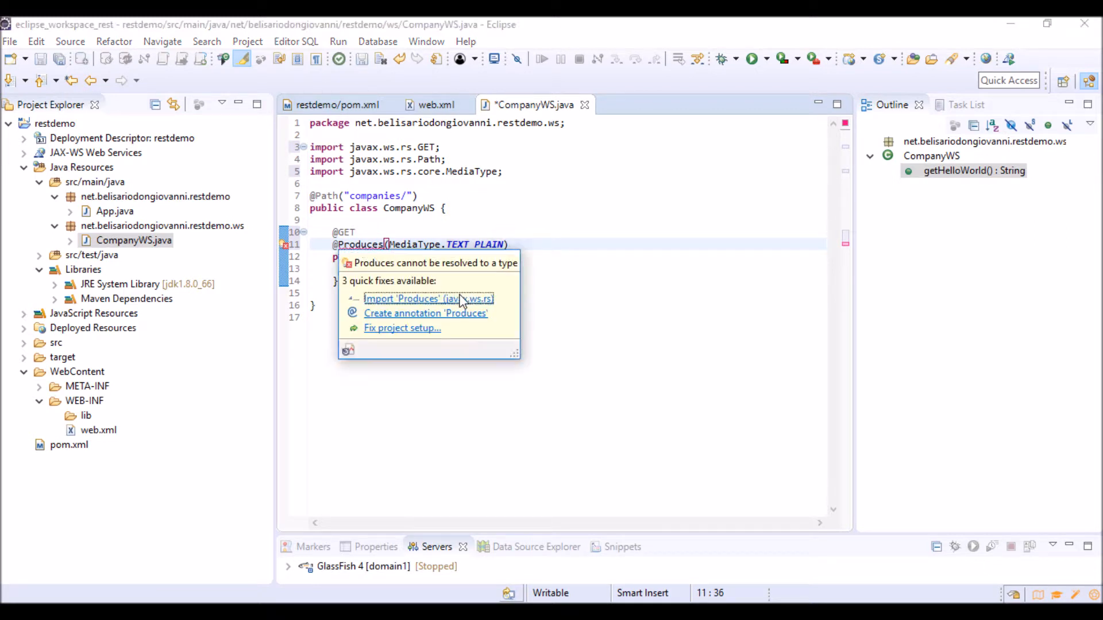
click(427, 299)
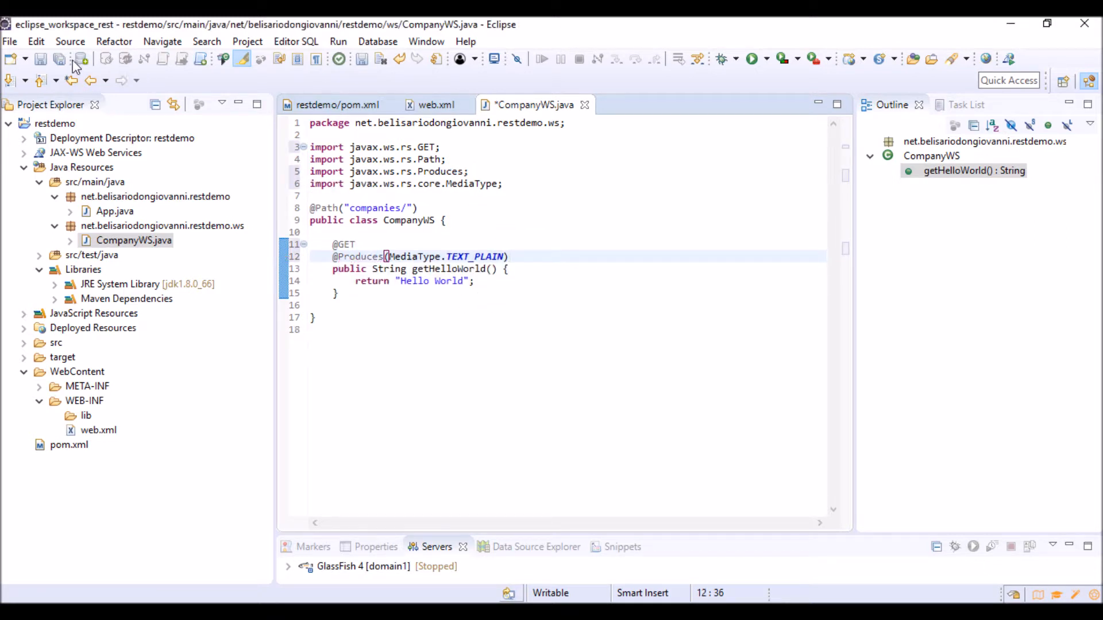
key(ctrl+s)
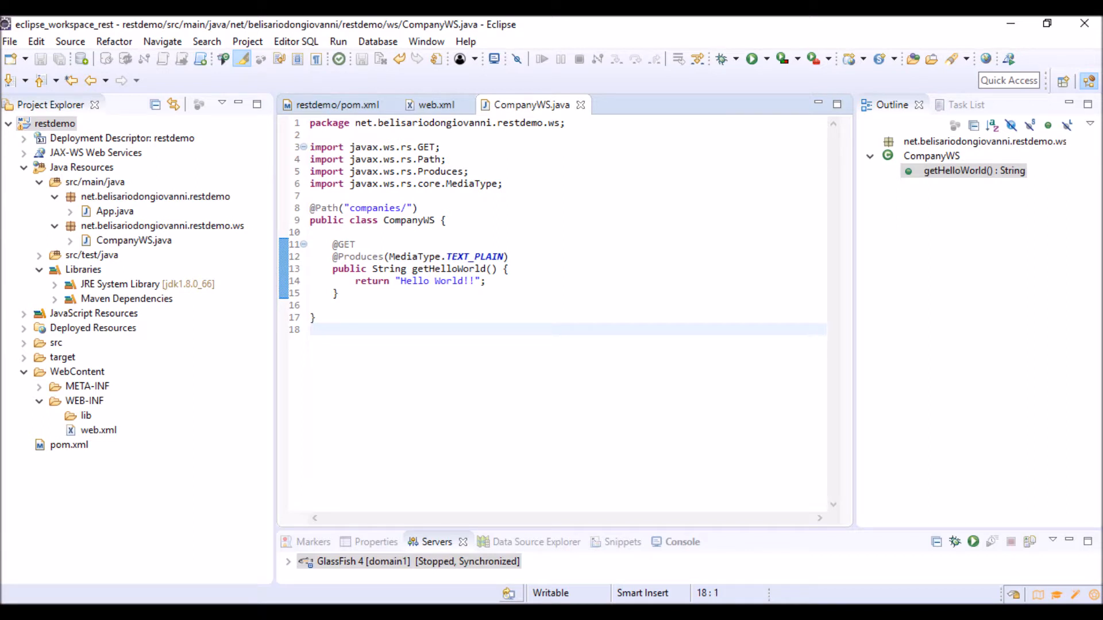
- Clean and rebuild the restdemo project via Project > Clean
click(247, 41)
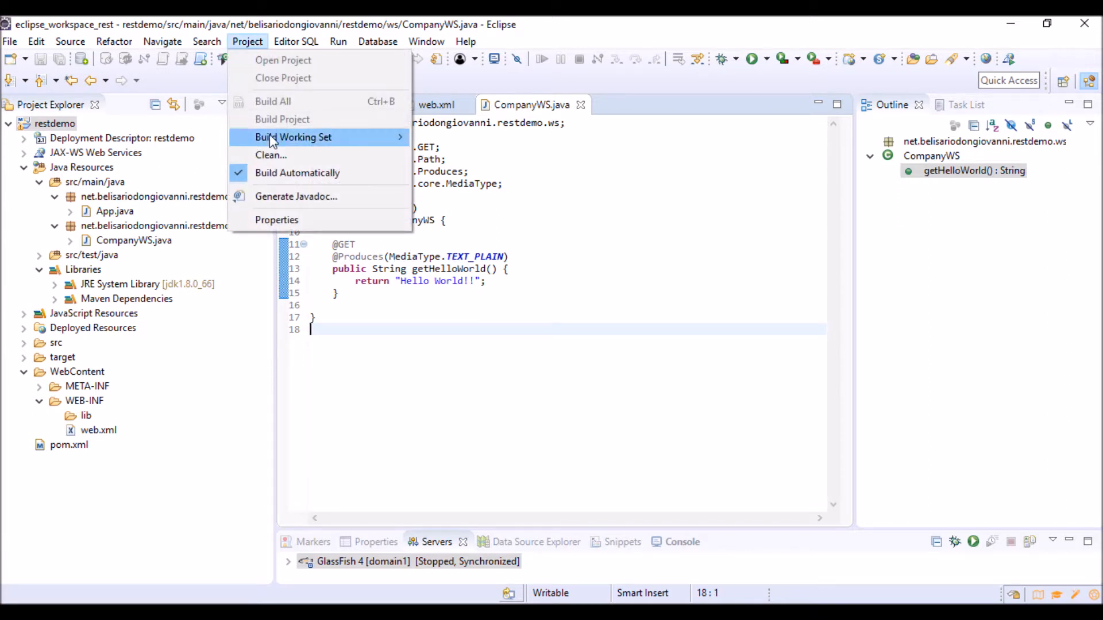
click(271, 155)
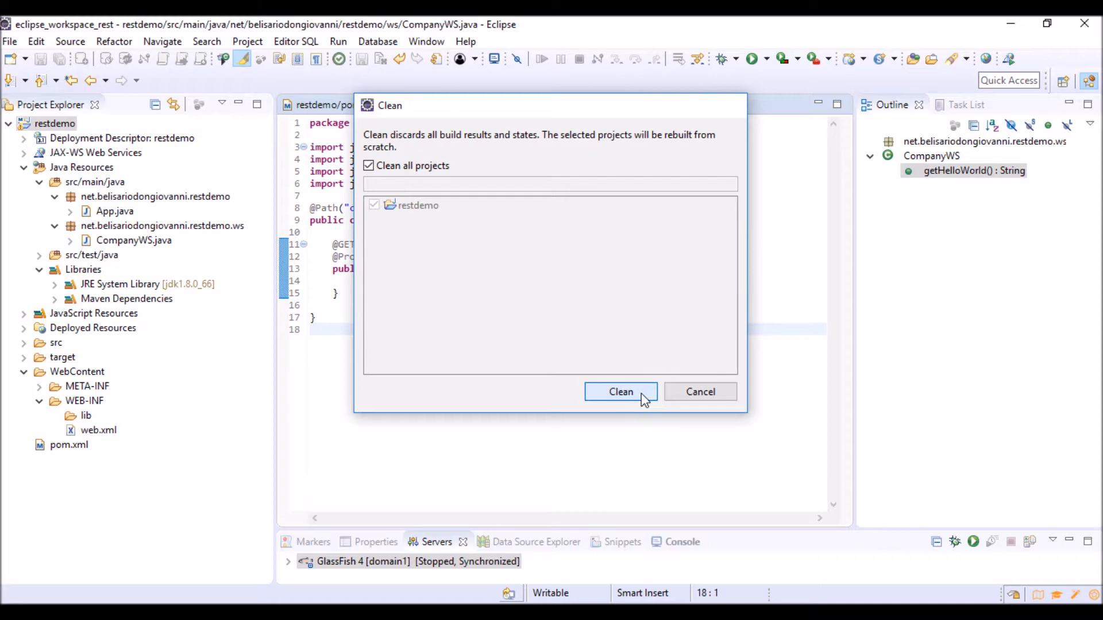
click(621, 392)
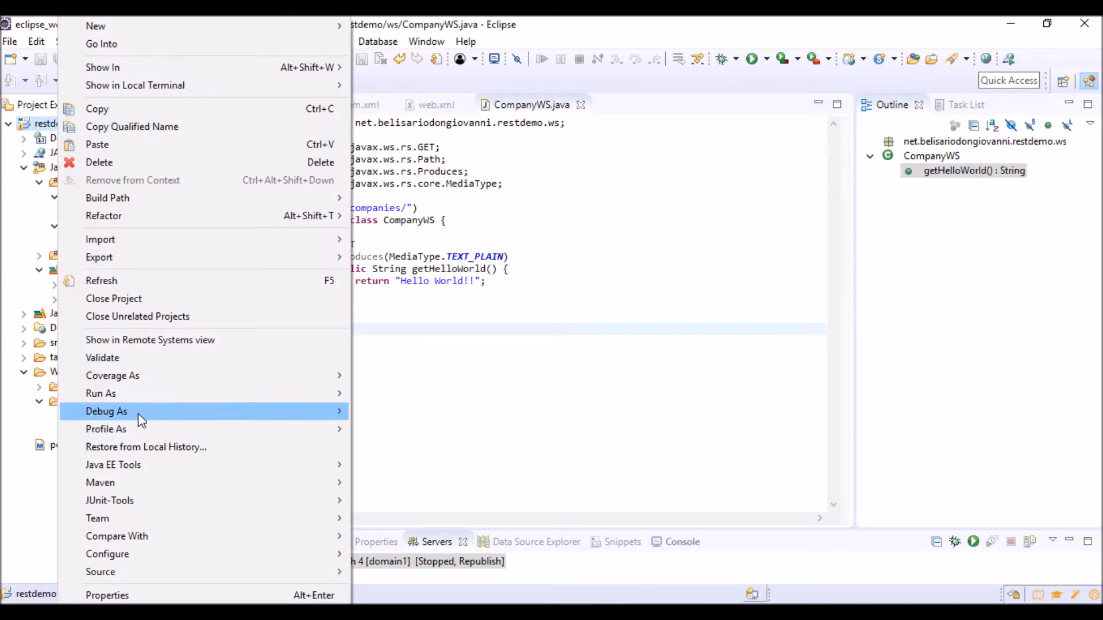
- Run restdemo on the GlassFish 4 server so it deploys and starts
click(101, 393)
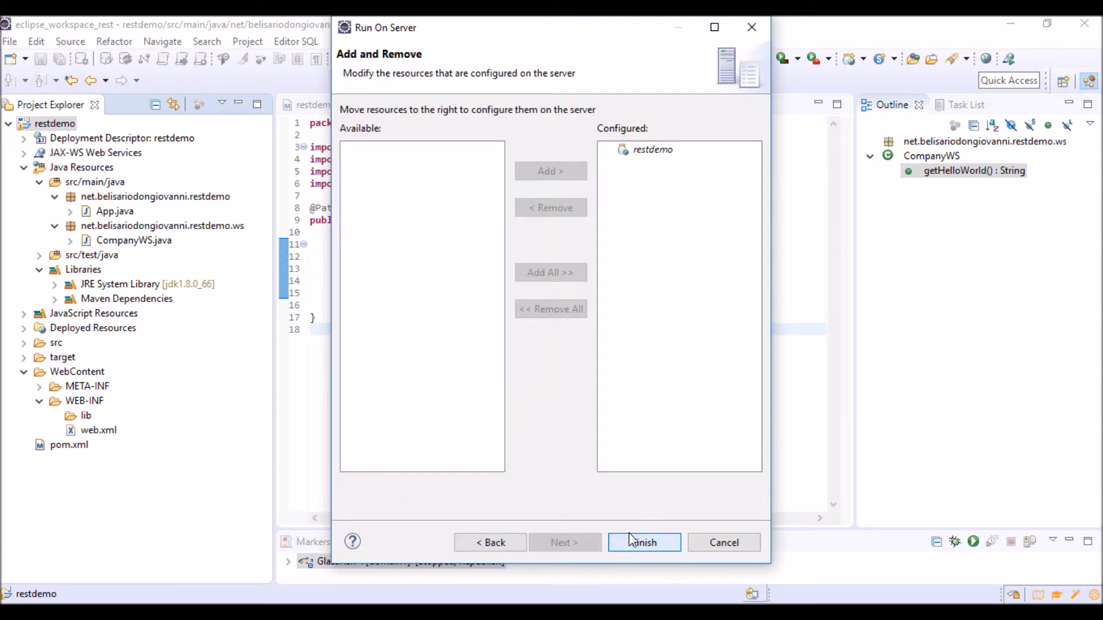
click(642, 542)
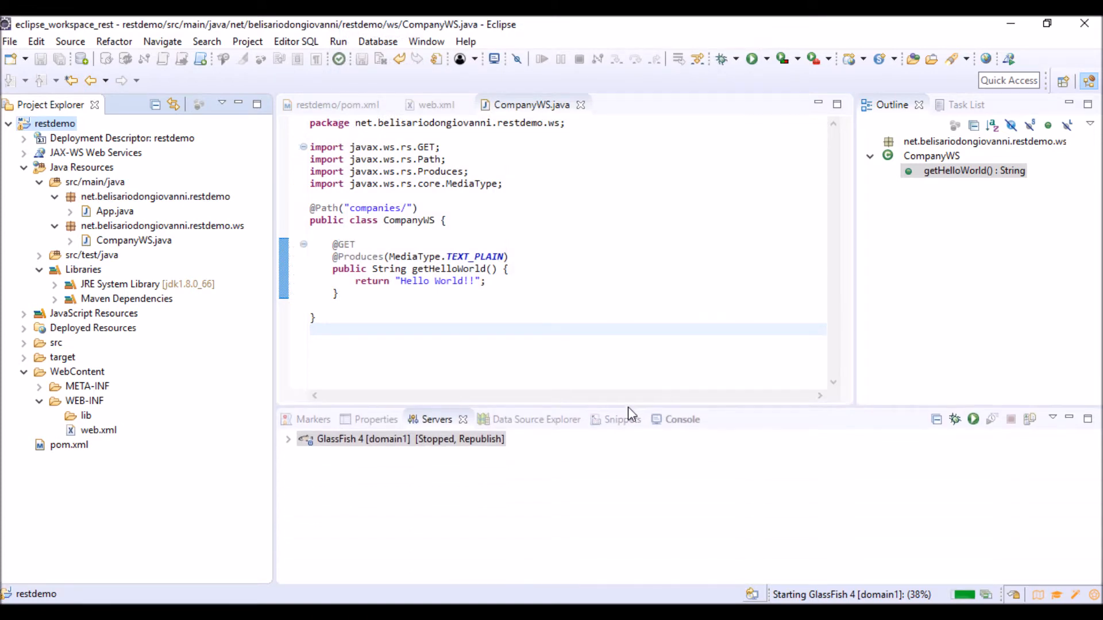
click(665, 418)
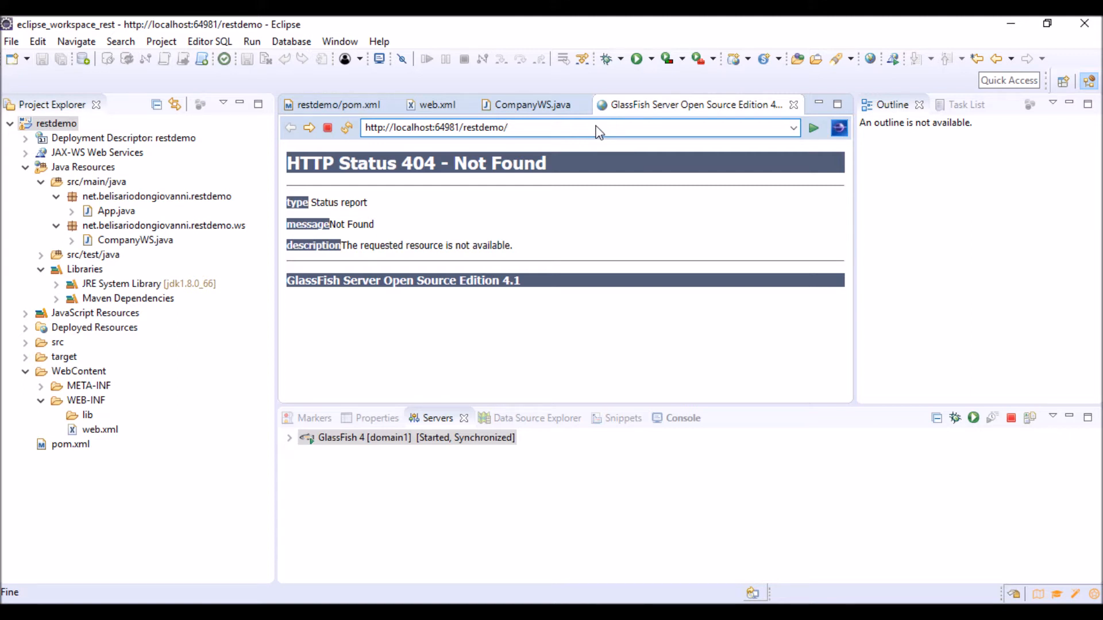
- Load localhost:64981/restdemo/ws/ in the internal browser and close web.xml after checking the mapping
text(ws)
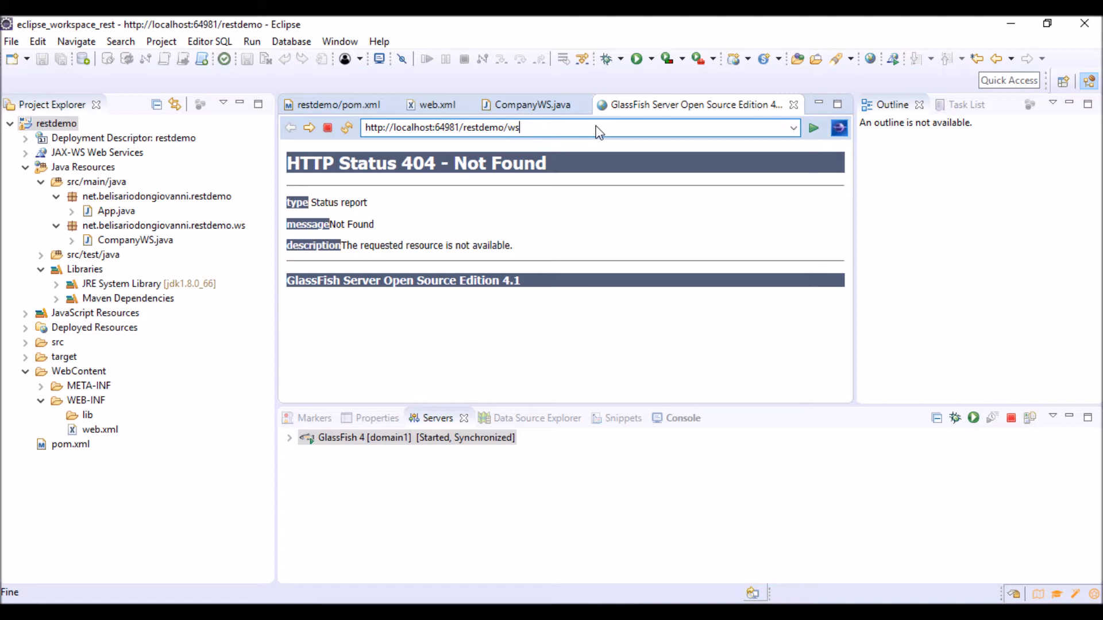
click(100, 428)
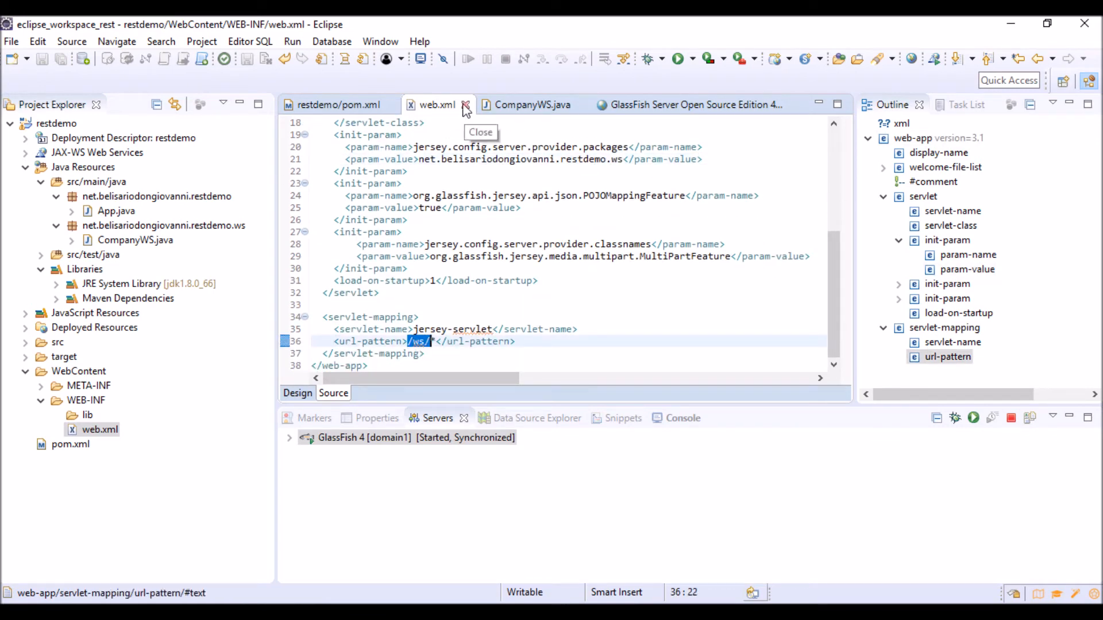
click(464, 105)
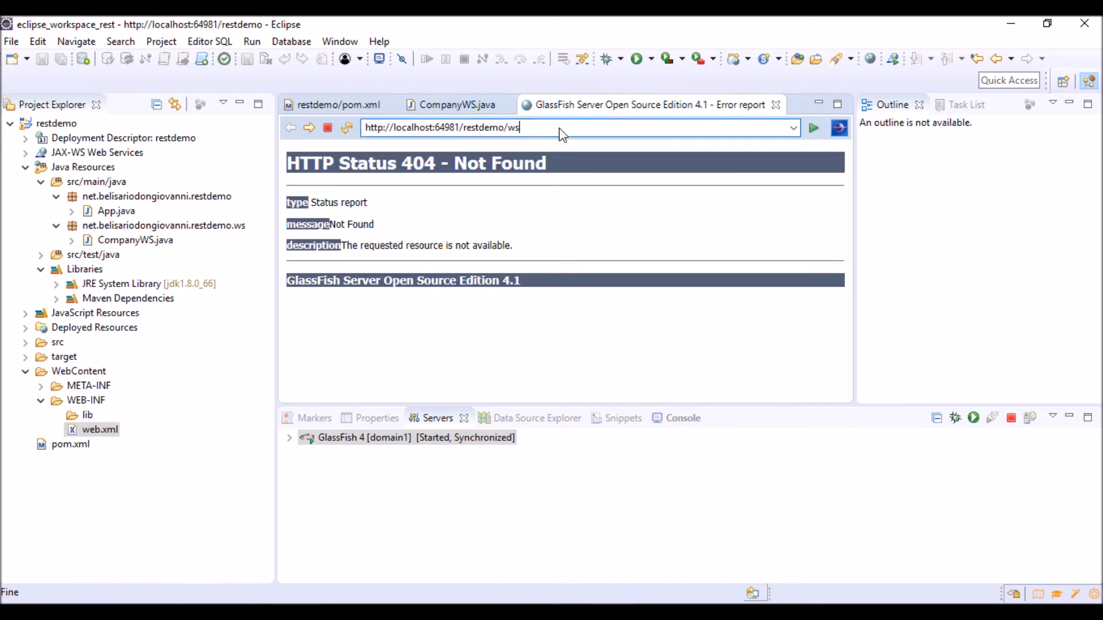
text(/)
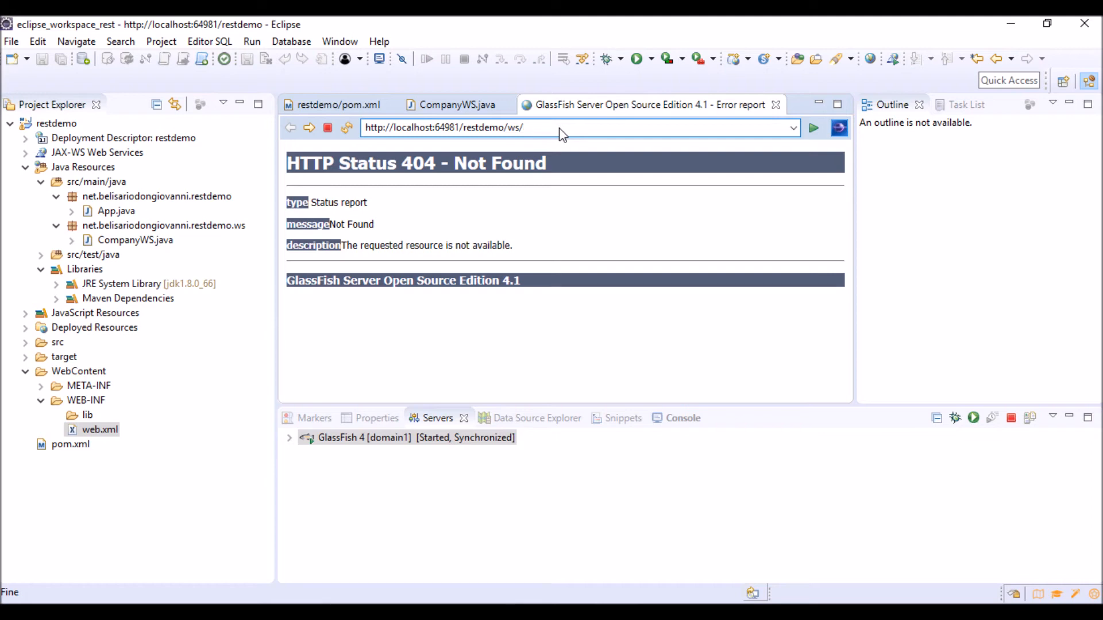
click(134, 240)
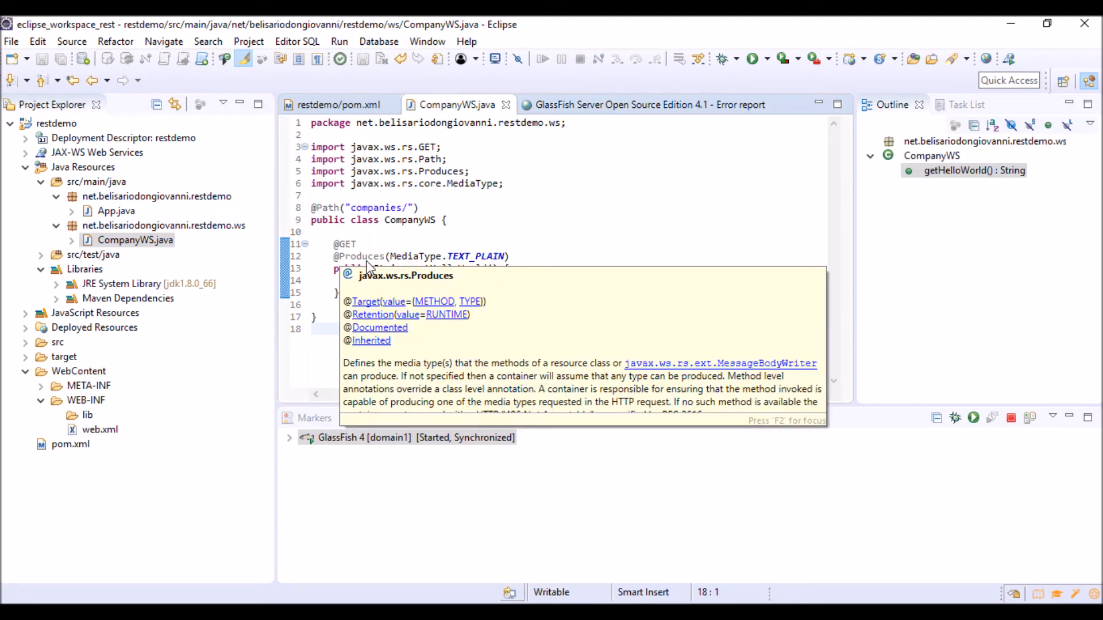
- Copy the companies/ path from the class annotation and request restdemo/ws/companies/, still getting 404
click(352, 208)
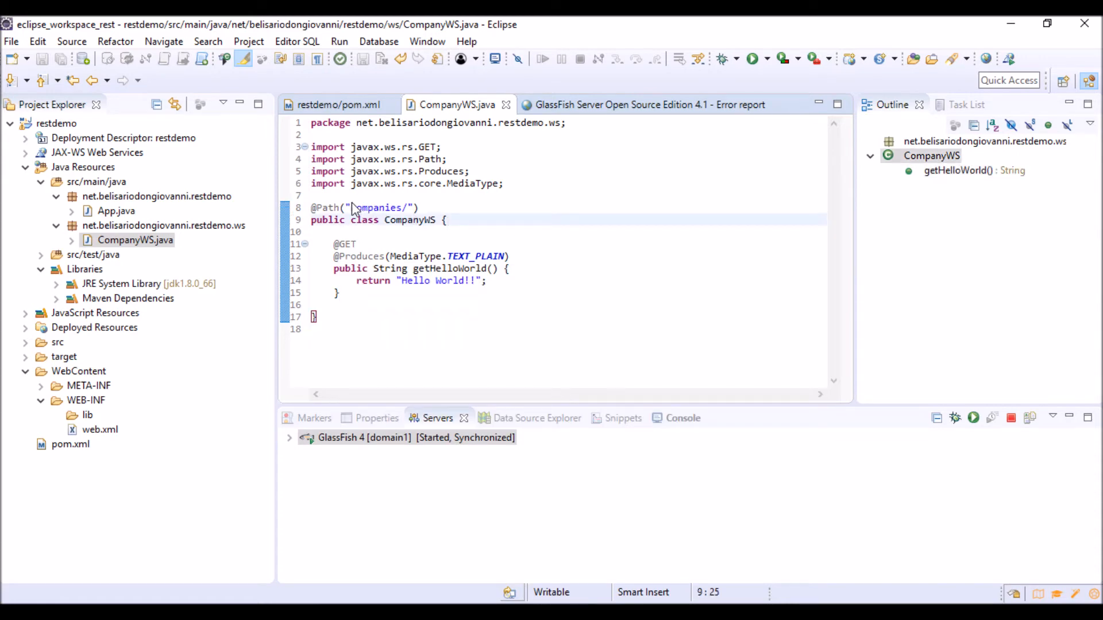
double_click(380, 207)
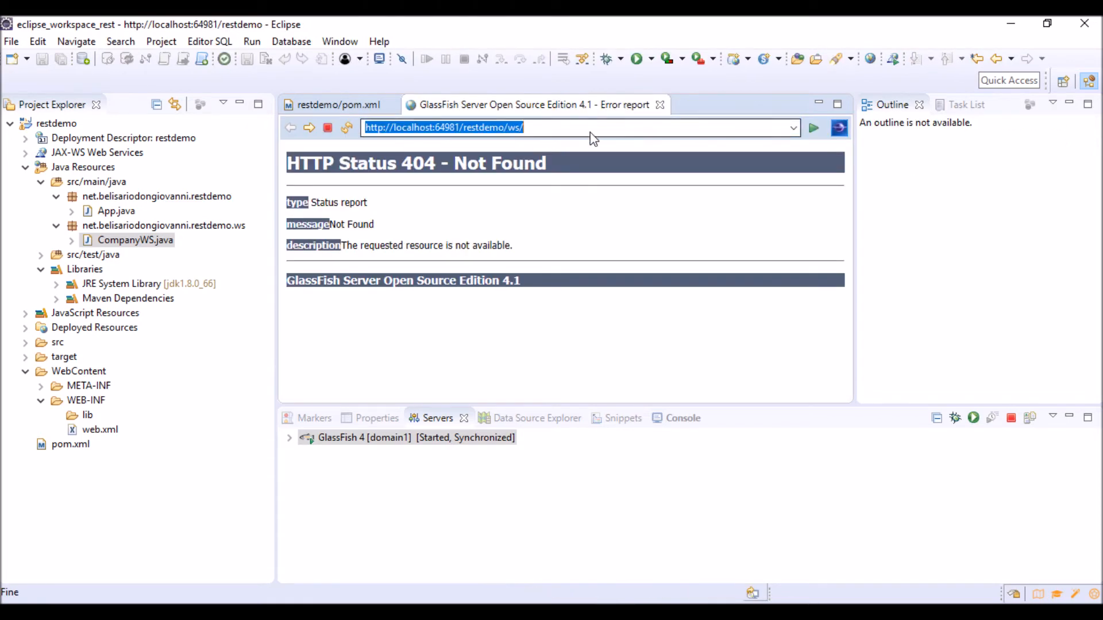
text(companies/)
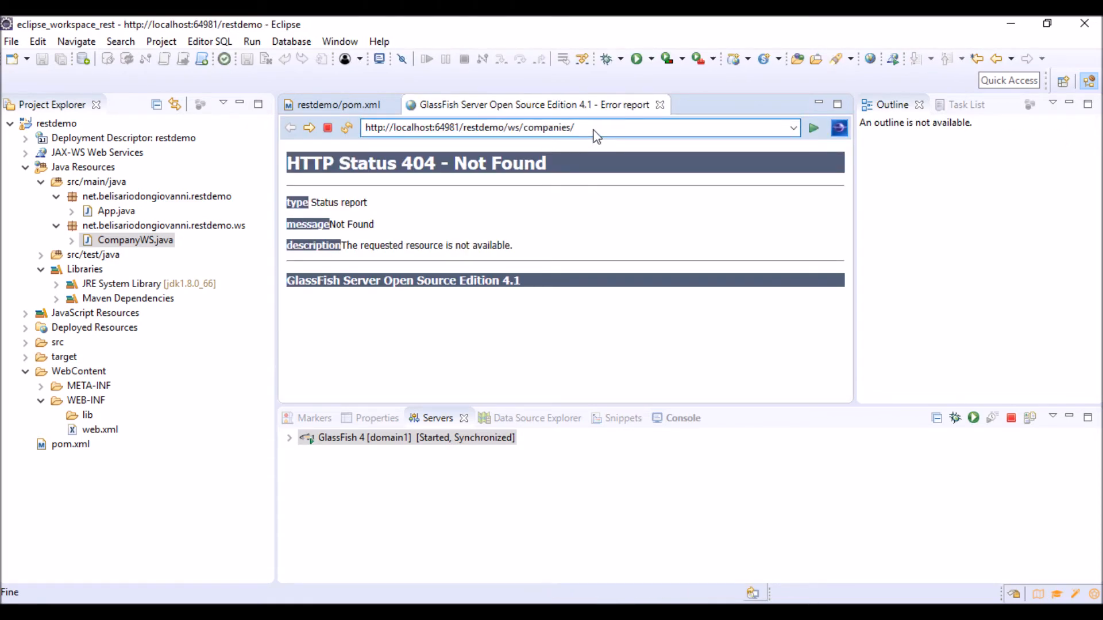